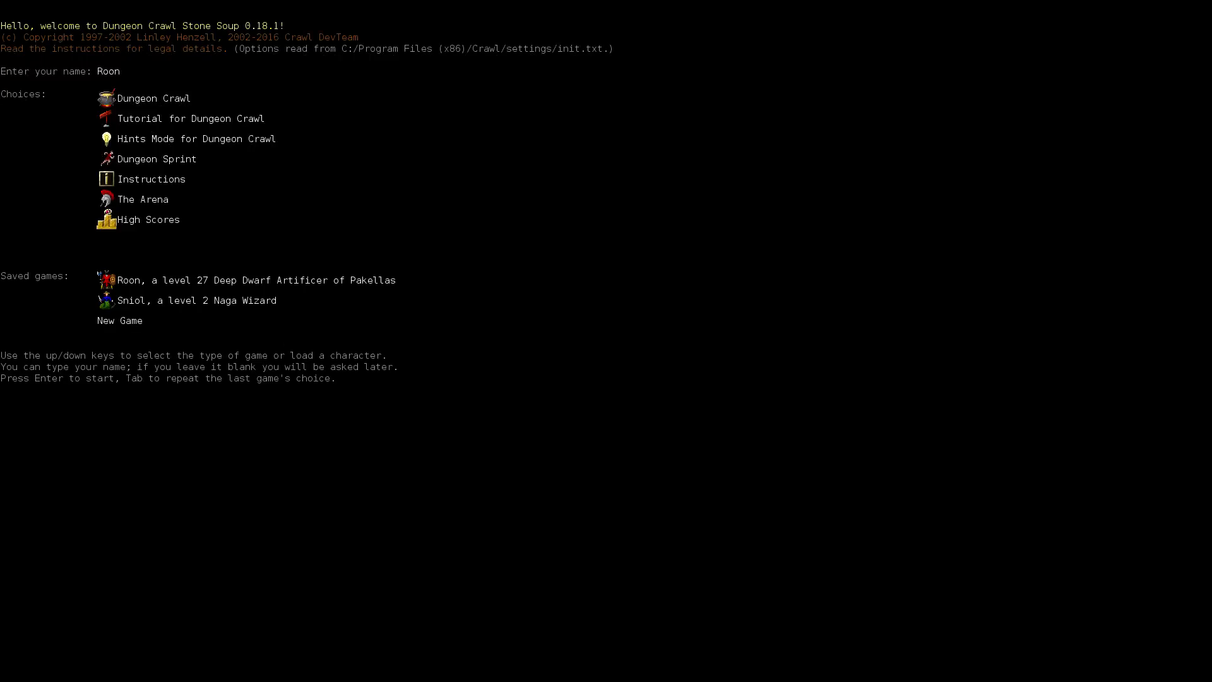
mouse_move(263, 552)
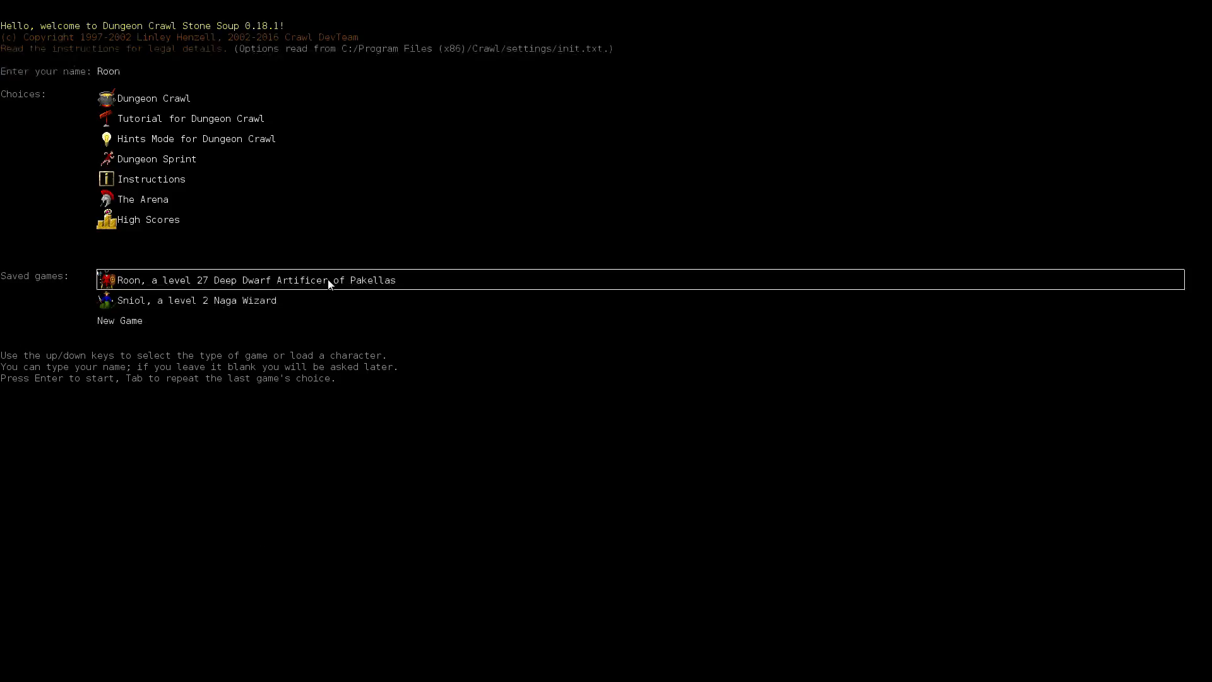
mouse_move(304, 279)
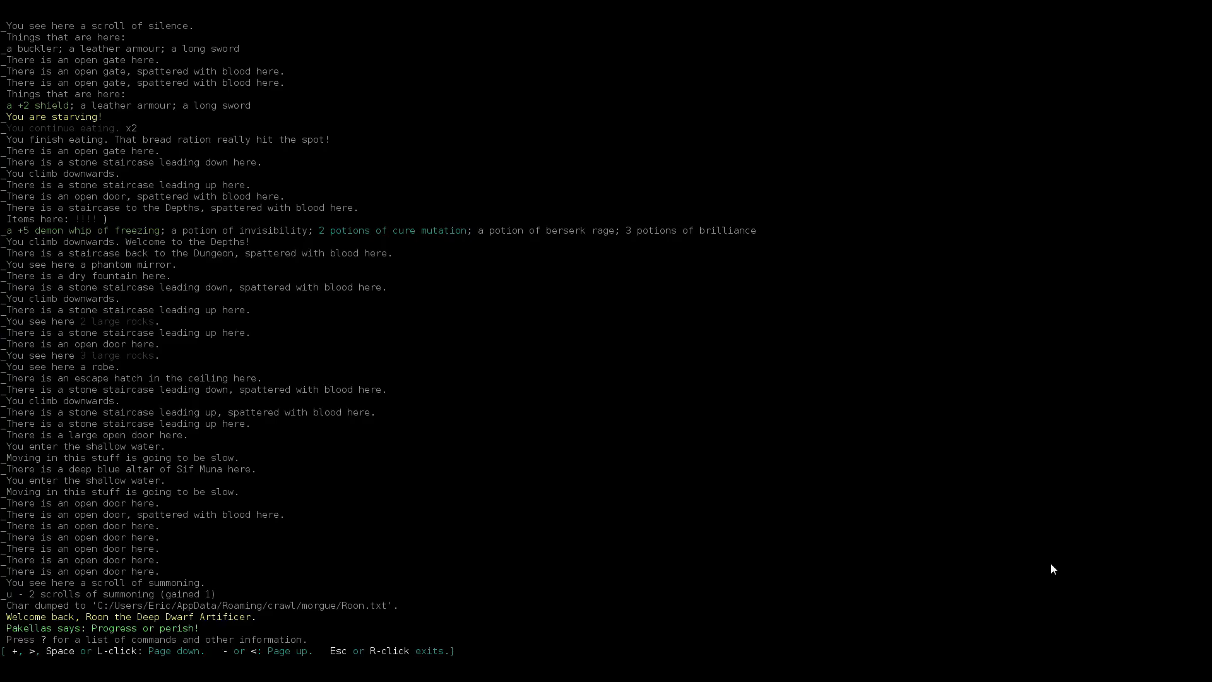
Step: Dismiss the message history to return to the Depths:3 map
key(Escape)
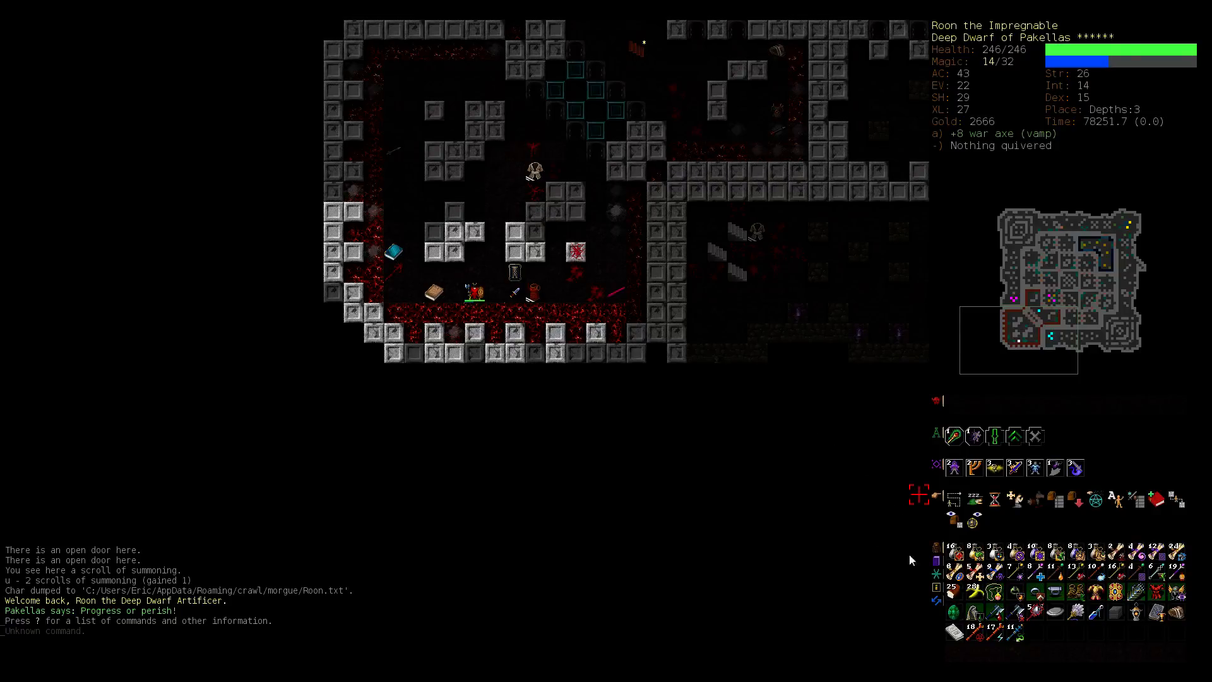
mouse_move(970, 519)
text(blink)
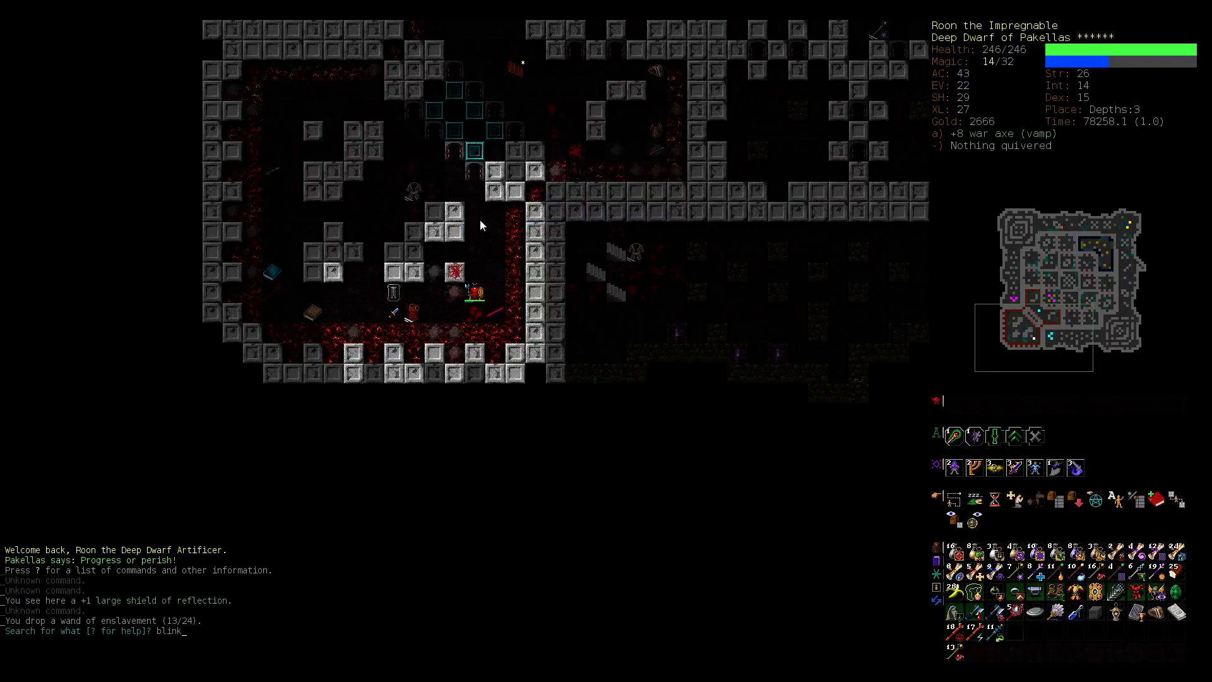
Step: Search for the fencer's gloves and auto-travel up toward them, reaching Dungeon level 14
key(Return)
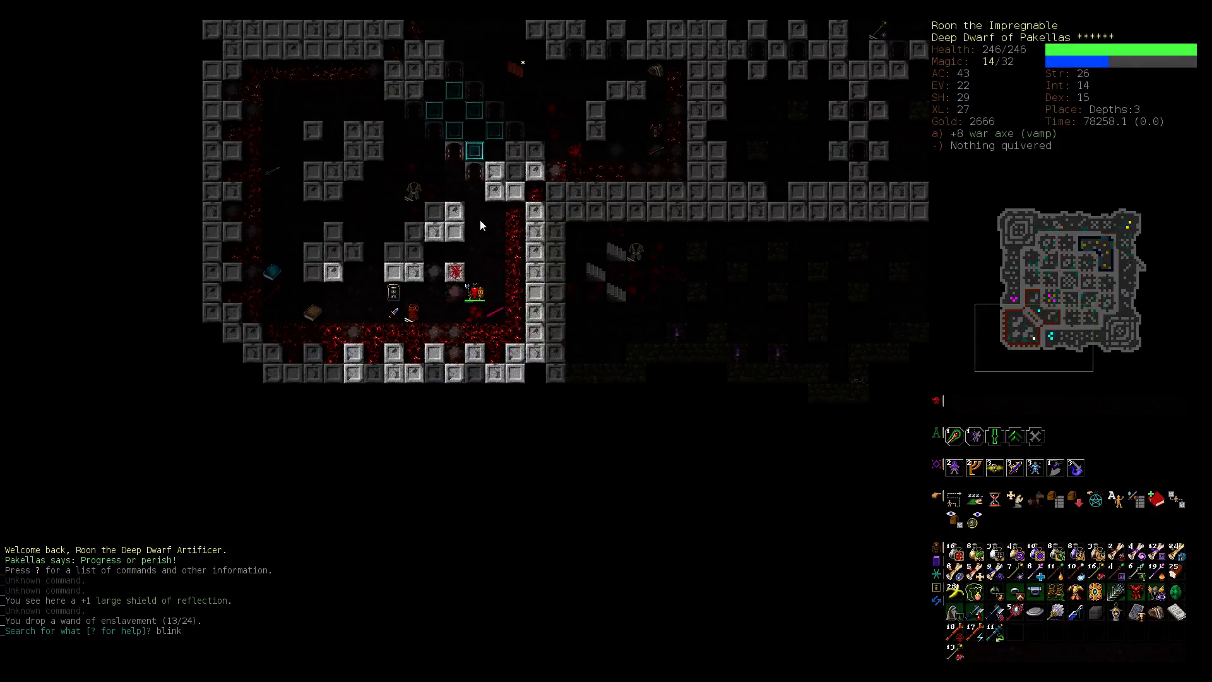
text(fencer's)
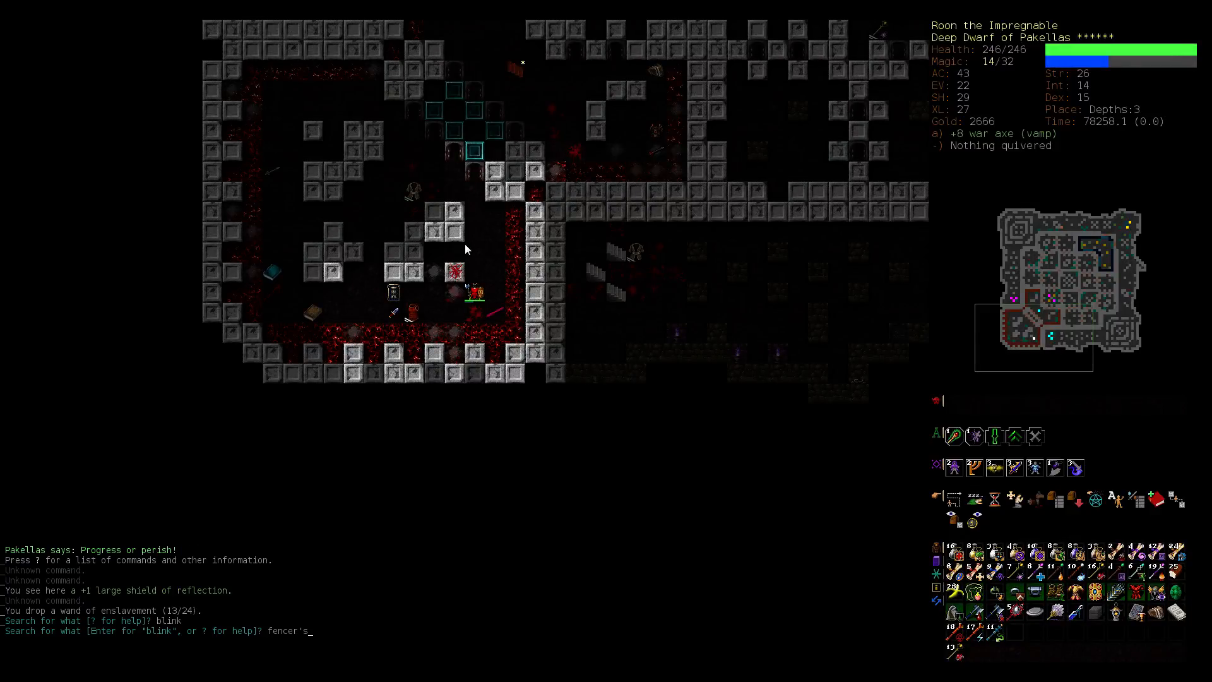
key(Return)
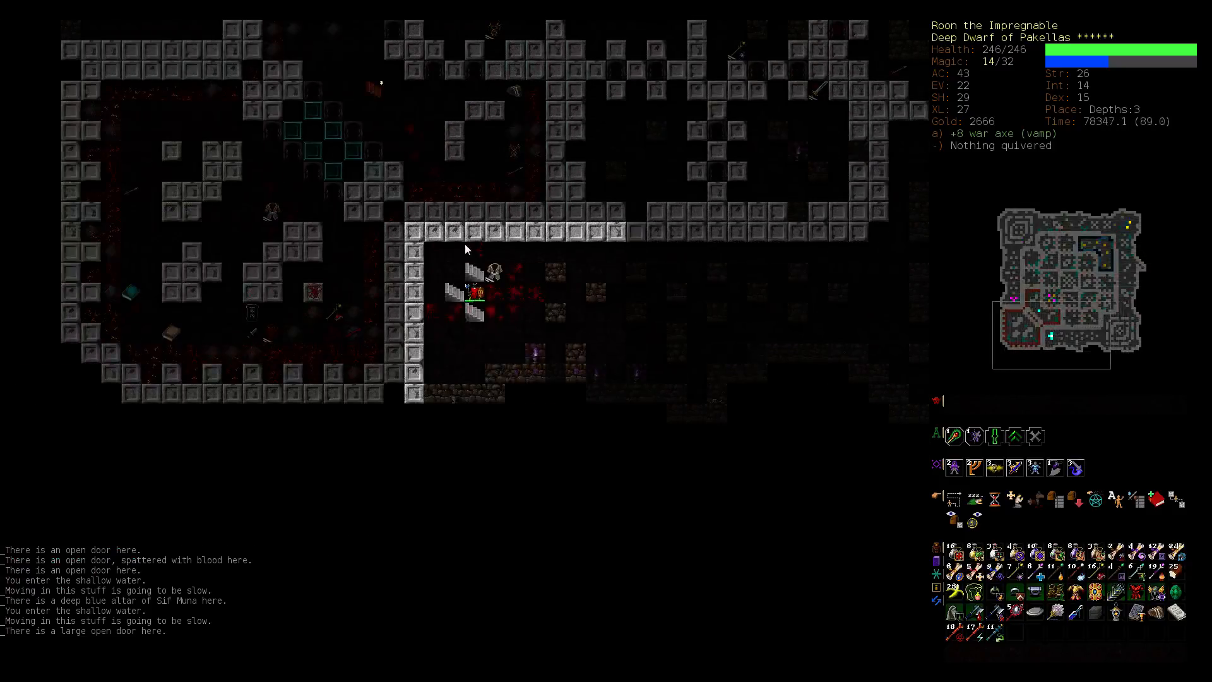
key(<)
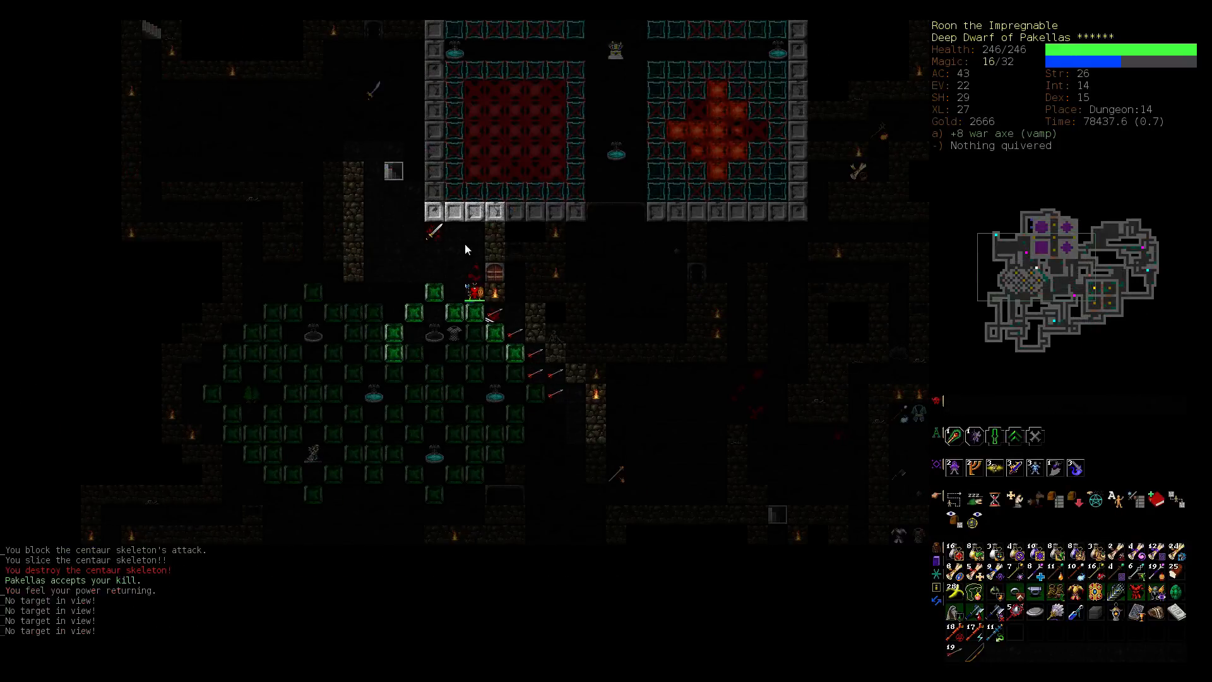
Step: Resume the fencer's gloves search and travel into the armour shop on Dungeon level 12
key(ctrl+f)
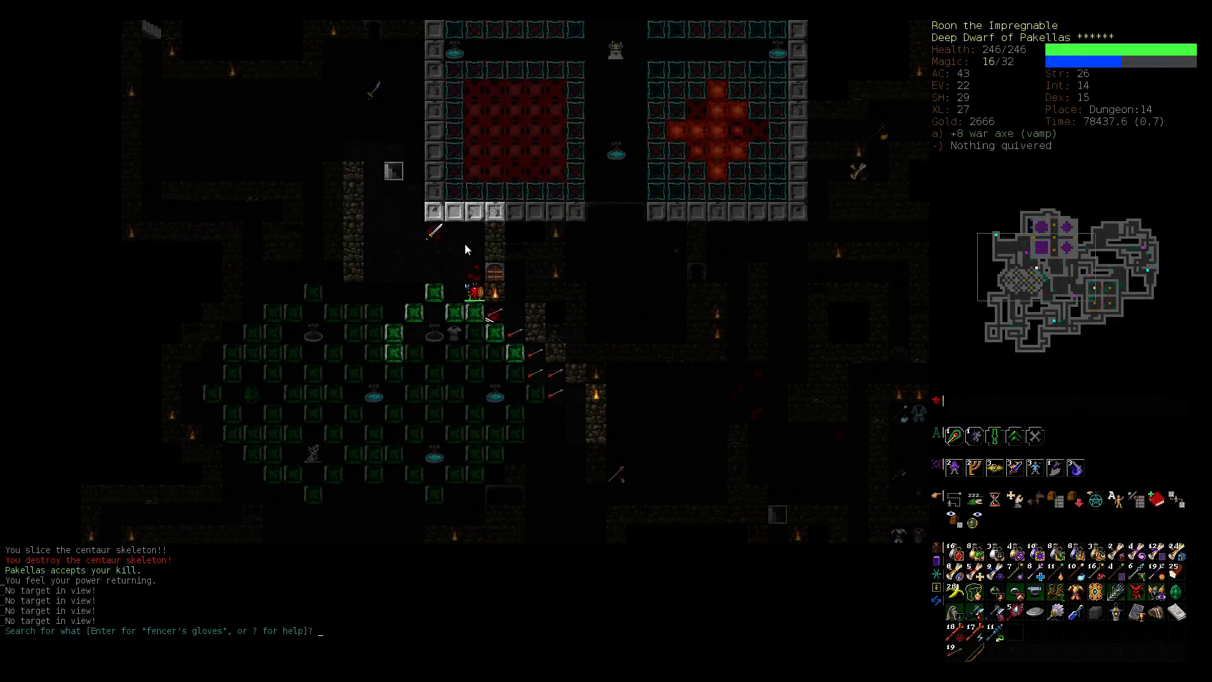
key(Return)
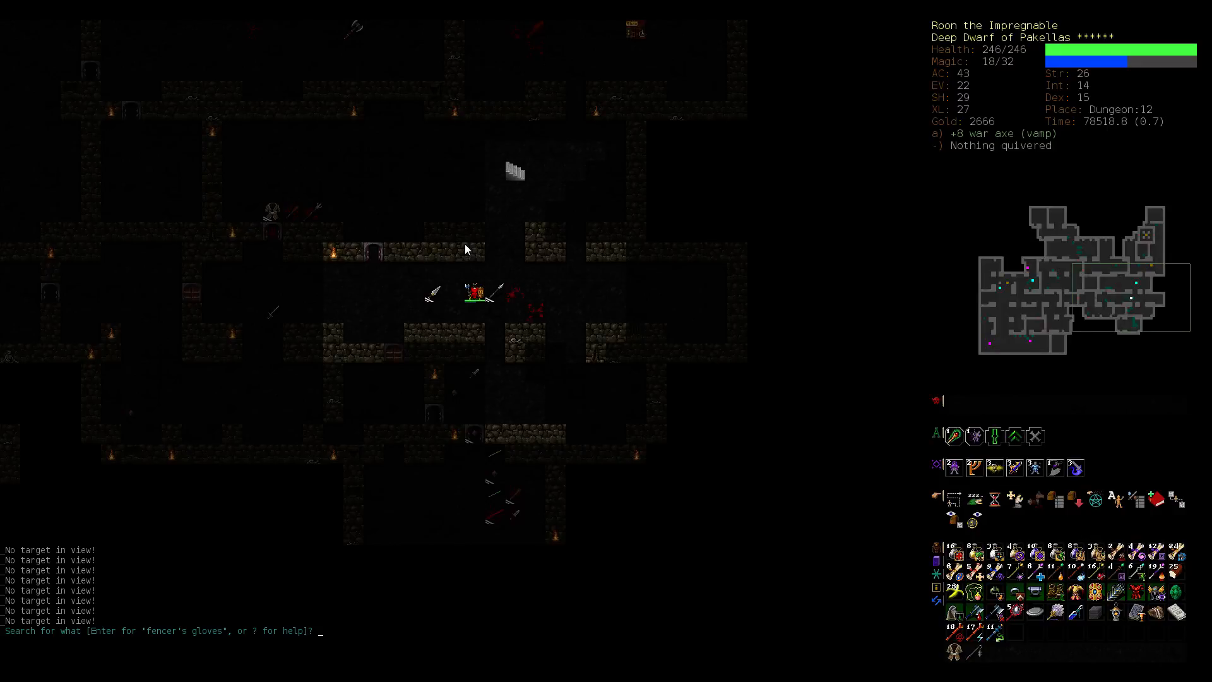
text(fencer's glov)
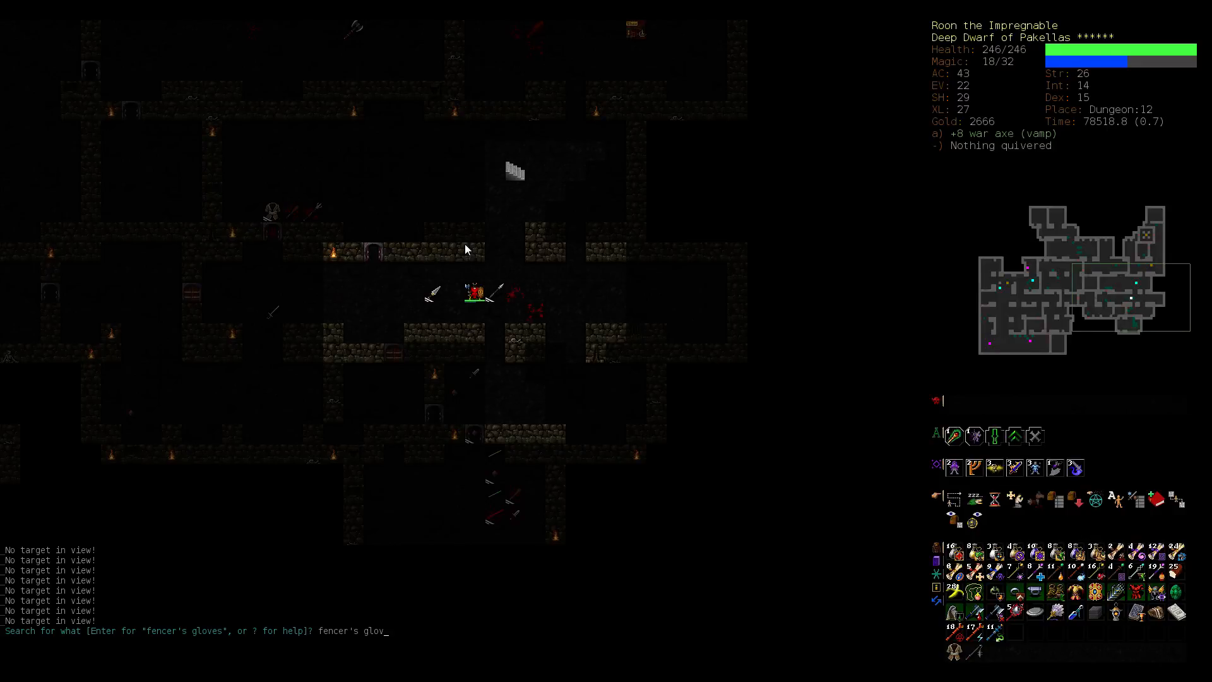
key(Return)
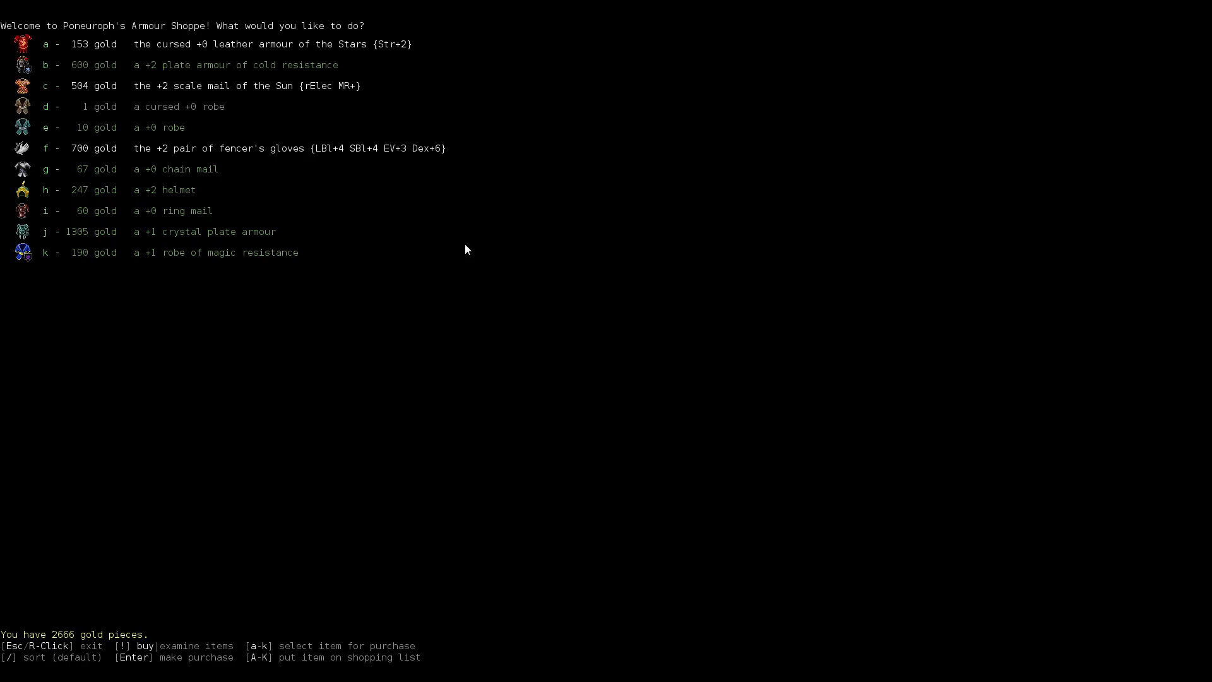
Step: Buy the +2 fencer's gloves for 700 gold from Poneuroph's Armour Shoppe
key(F)
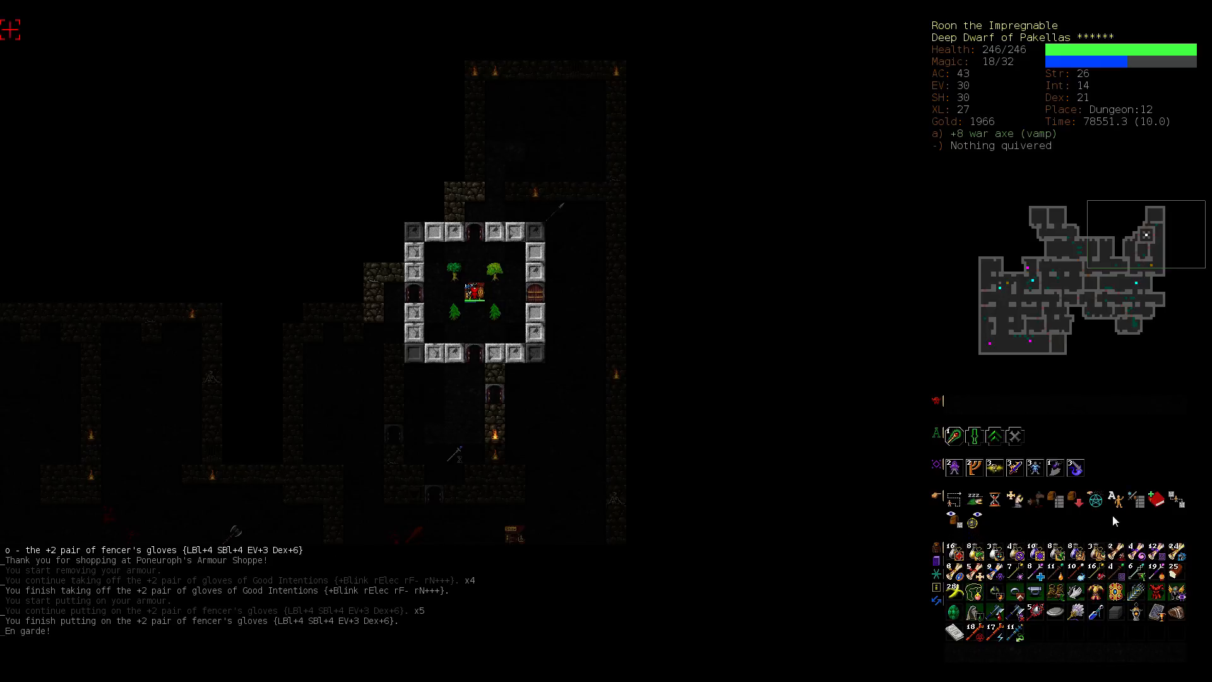
mouse_move(1138, 592)
text(depths)
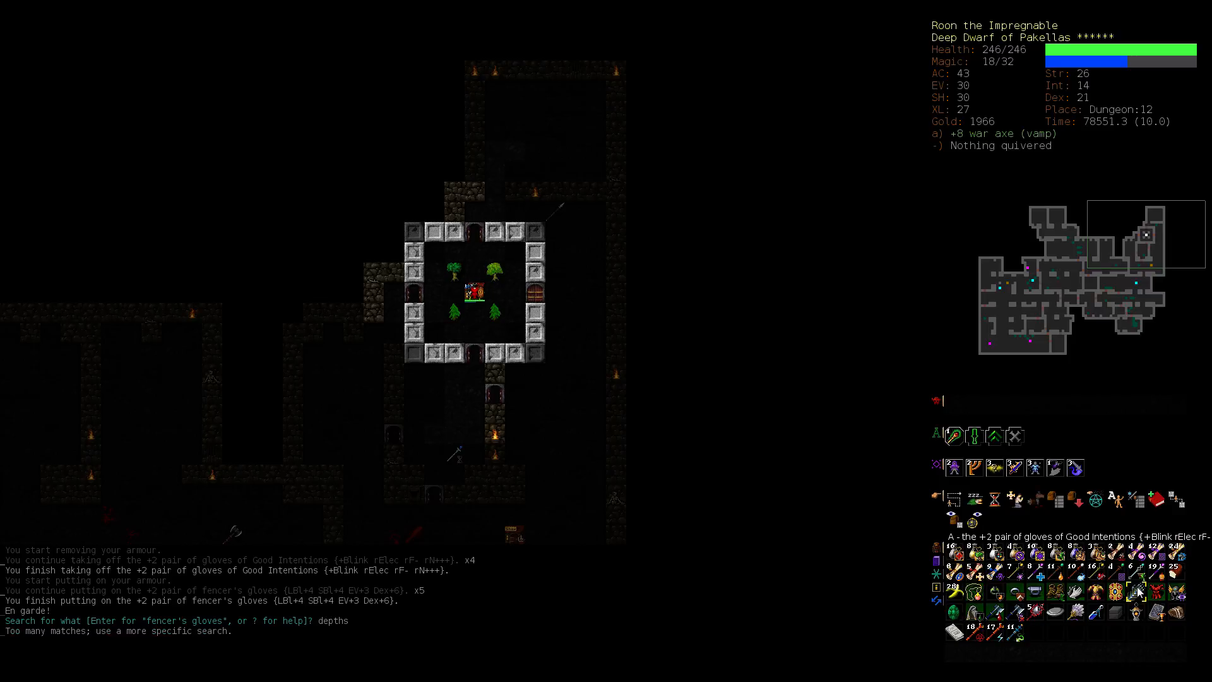
Step: Travel down the Dungeon branch to level 15, reaching the Depths staircase
key(Return)
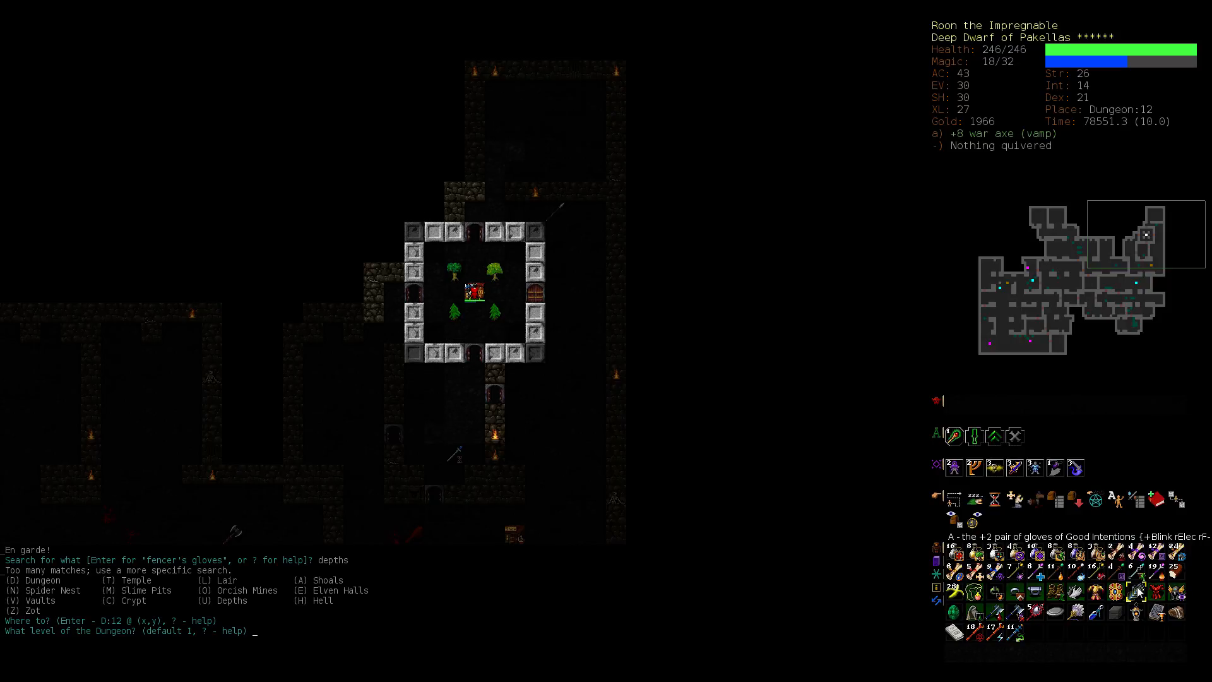
text(15)
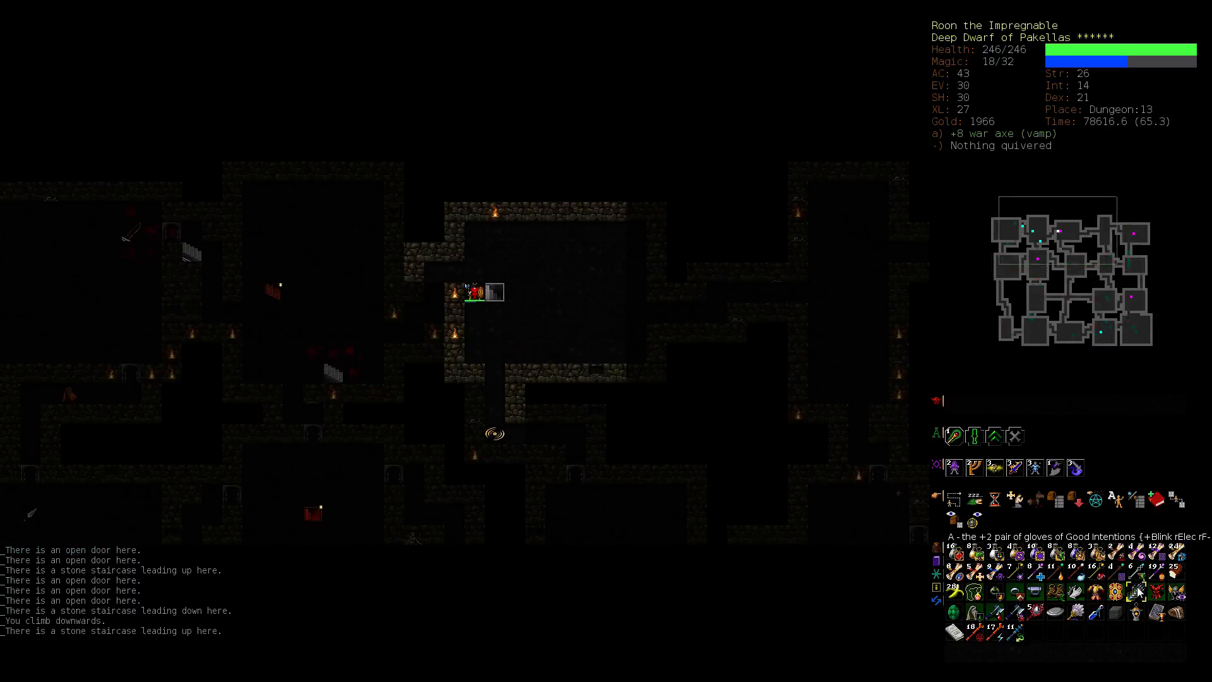
key(>)
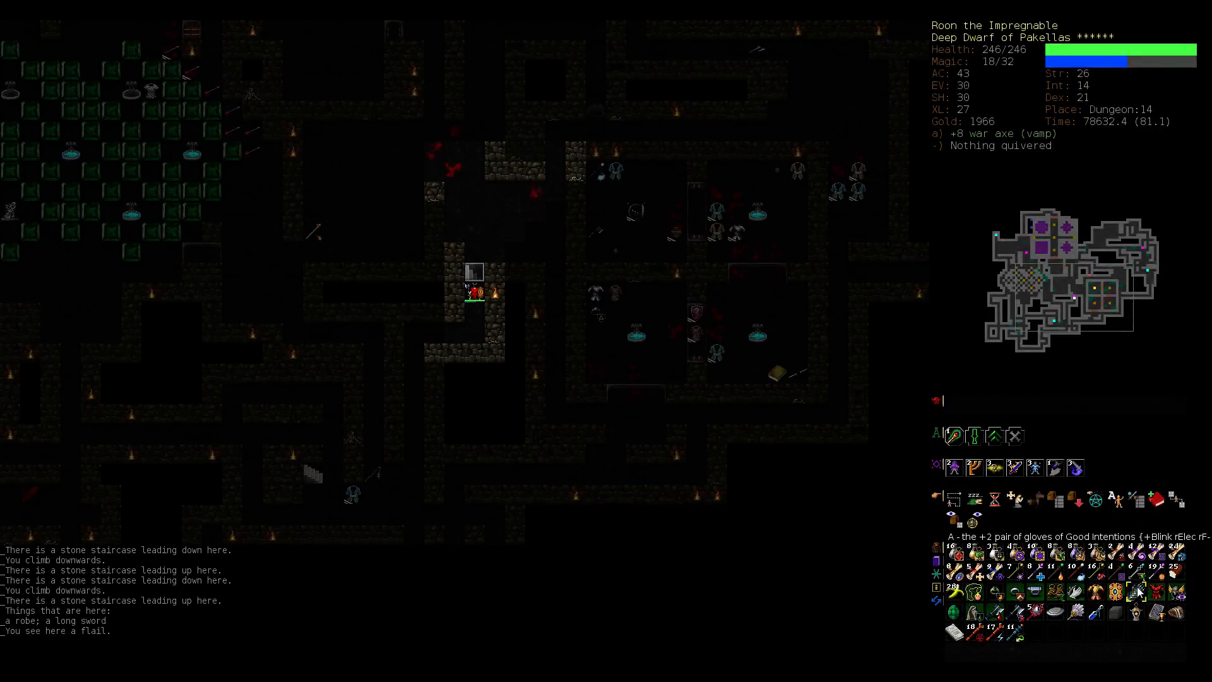
key(>)
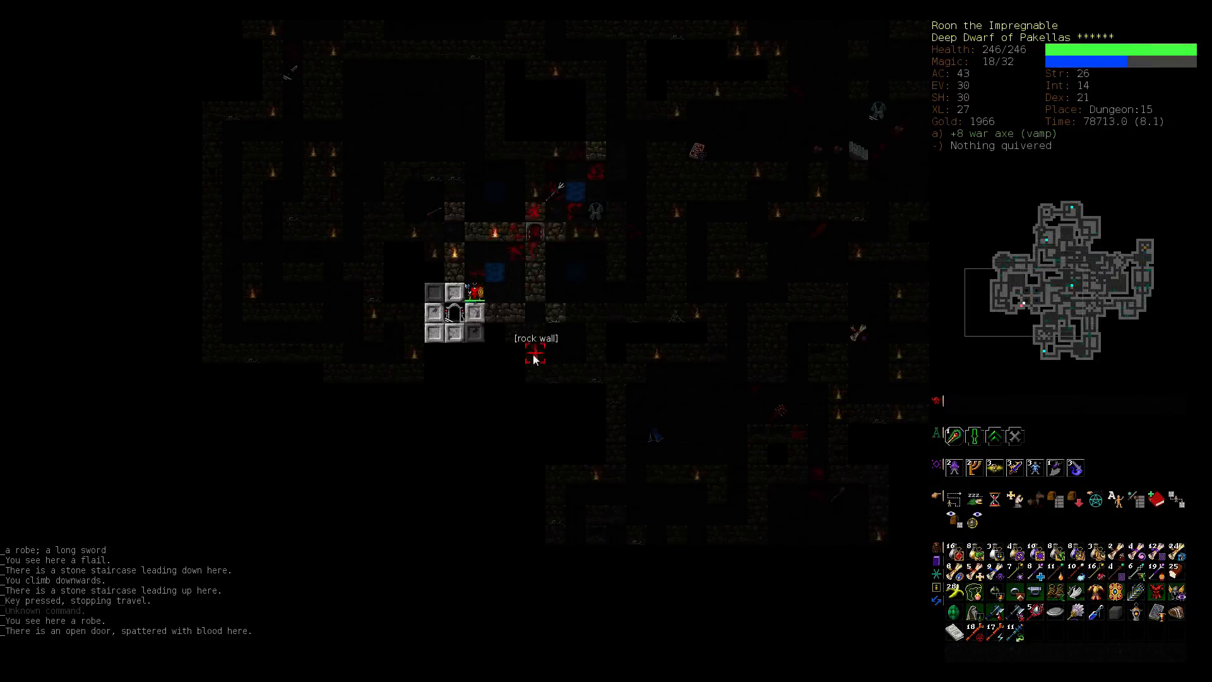
mouse_move(452, 314)
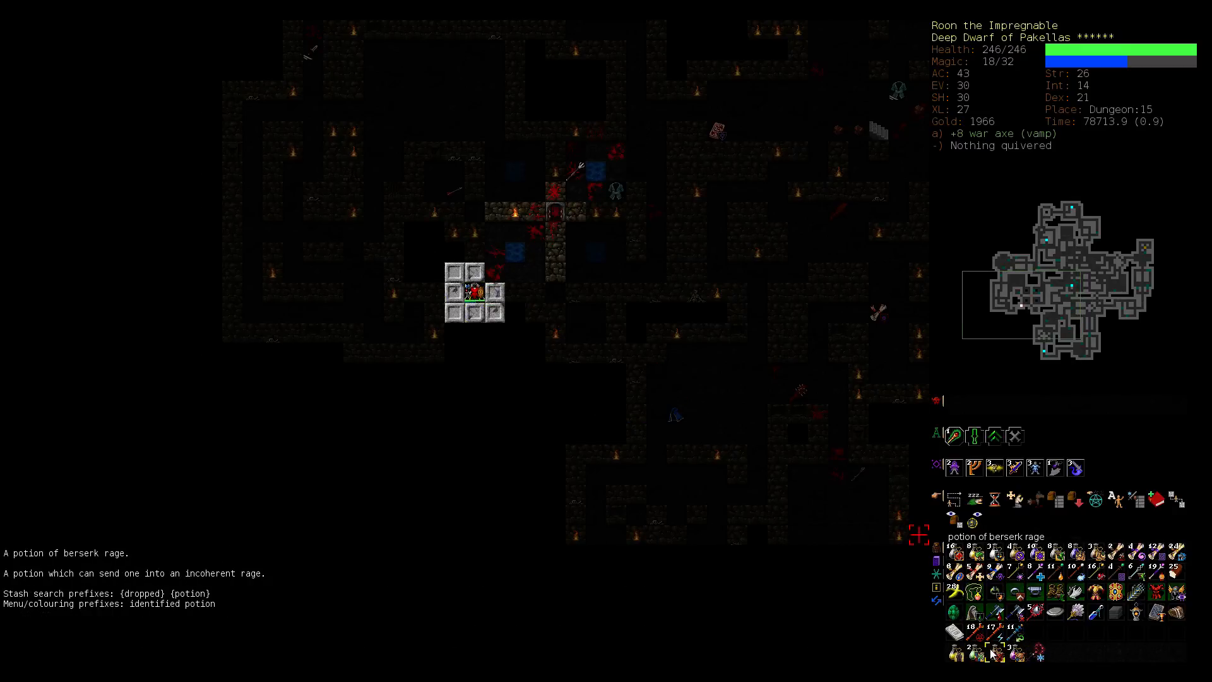
mouse_move(1123, 609)
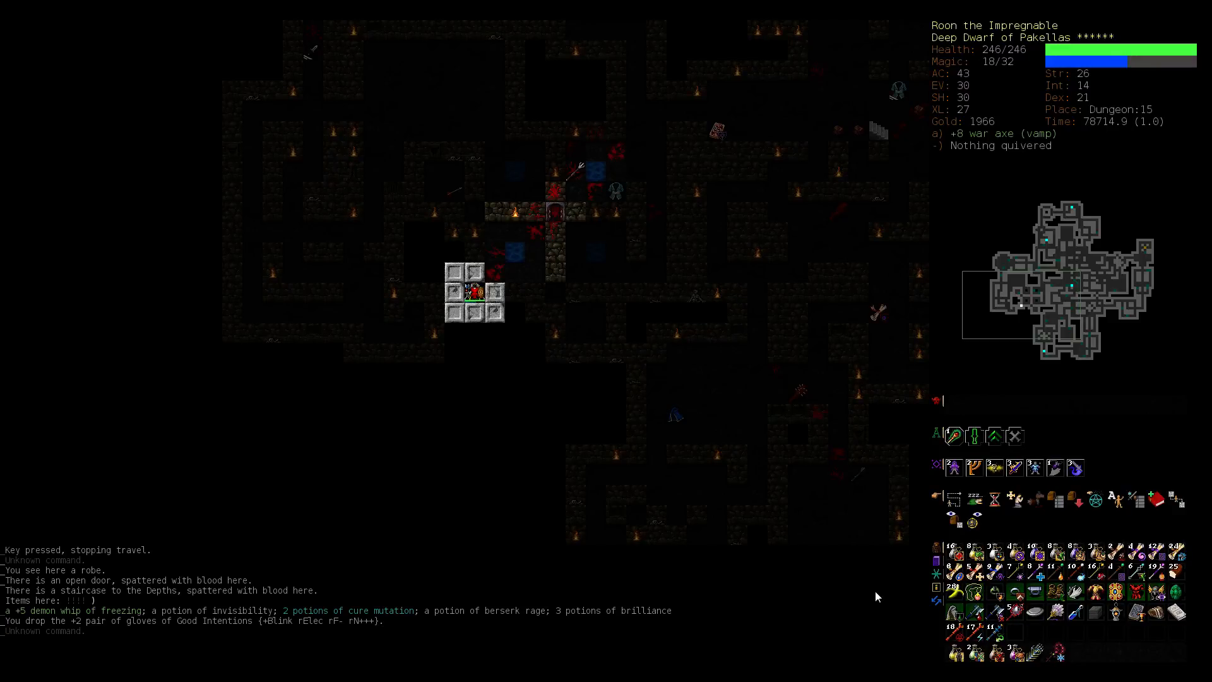
Step: Search for 'battle' to list all 37 known battleaxes
text(battle)
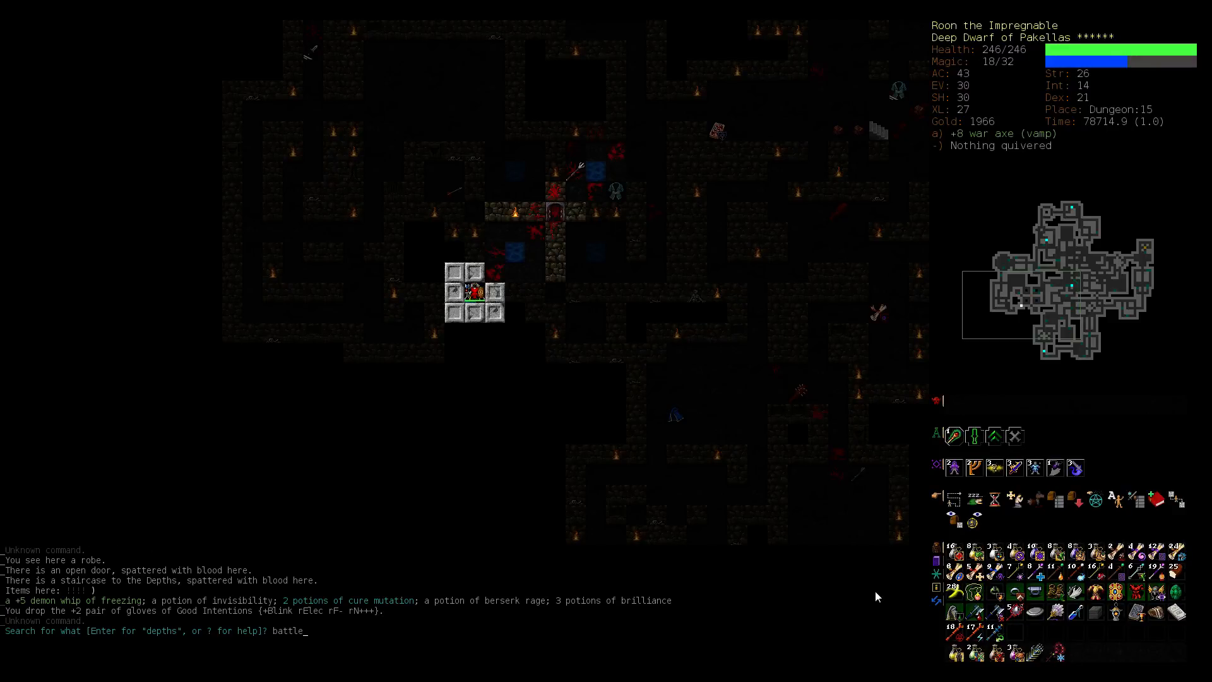
key(Return)
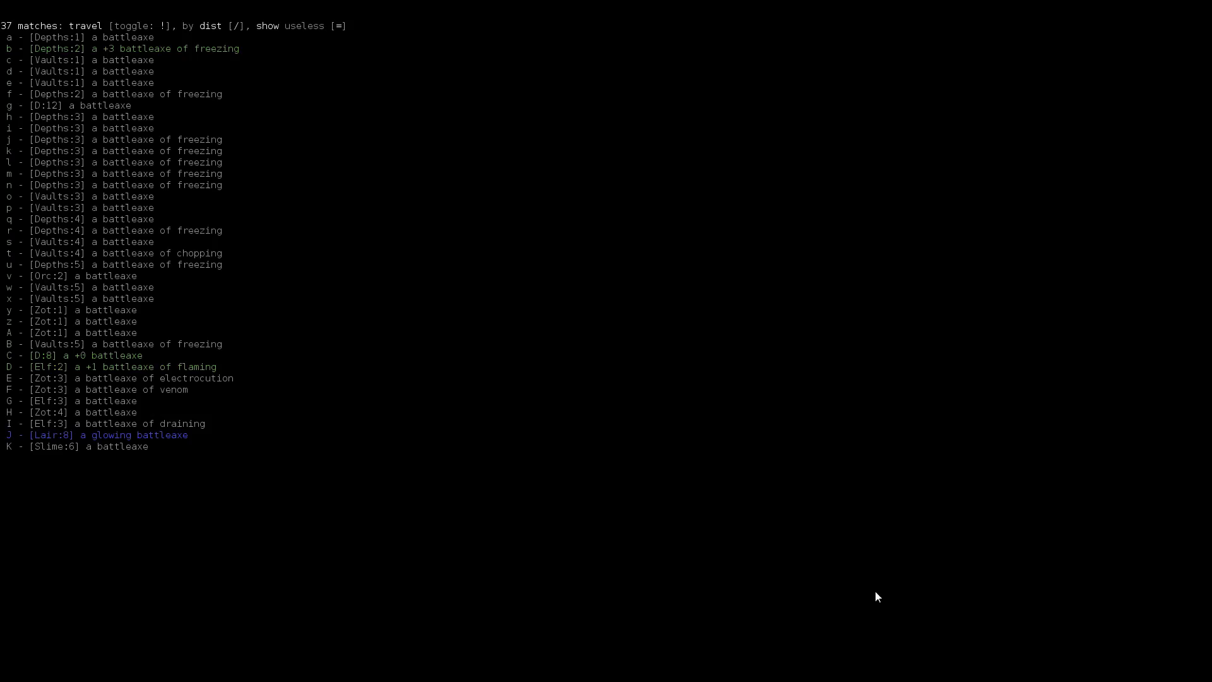
mouse_move(451, 224)
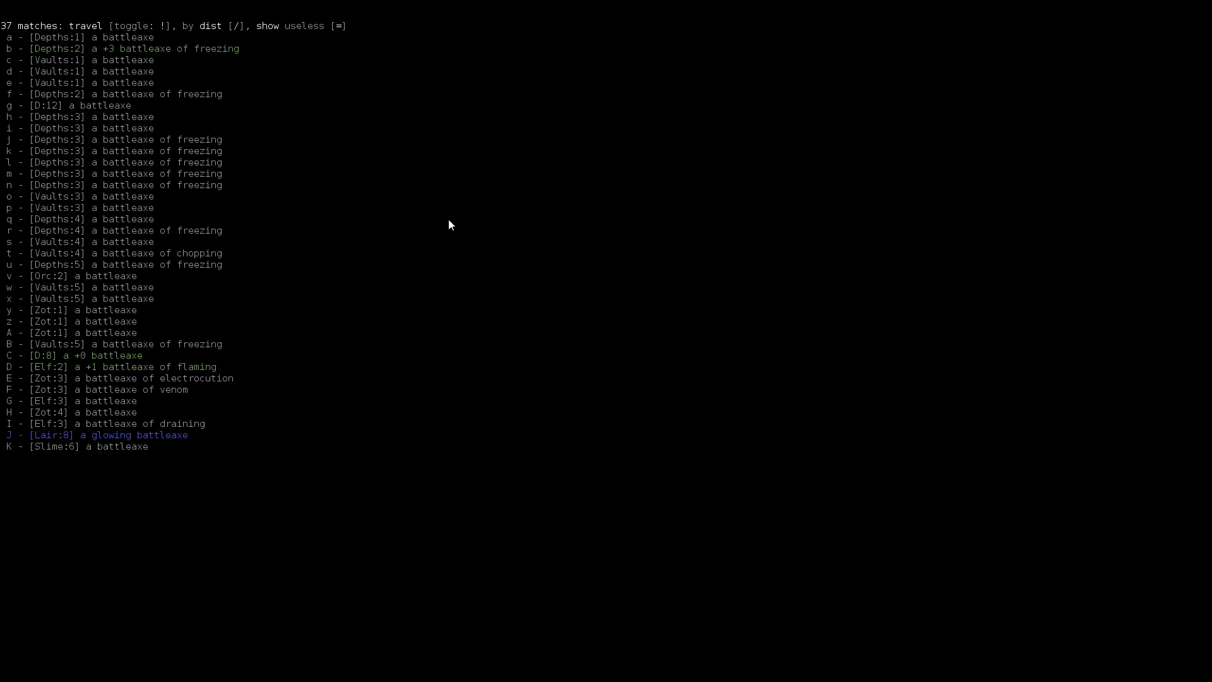
mouse_move(452, 225)
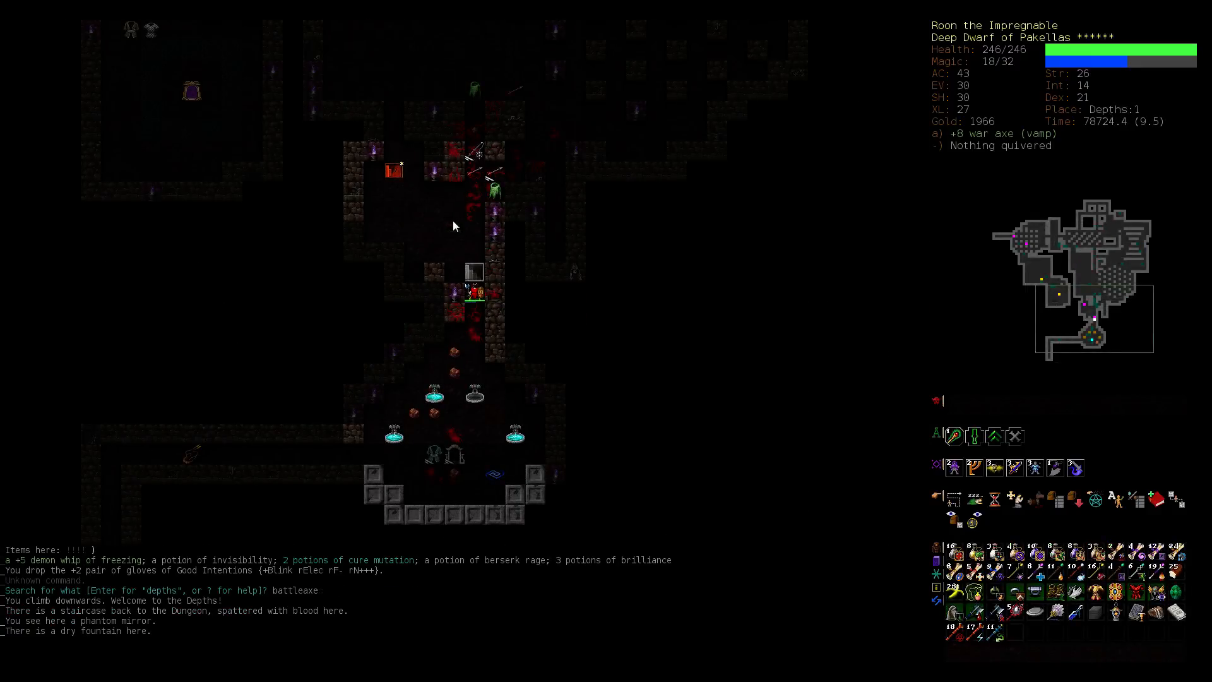
Step: Travel on to Depths:2 and pick up the battleaxe of freezing
key(>)
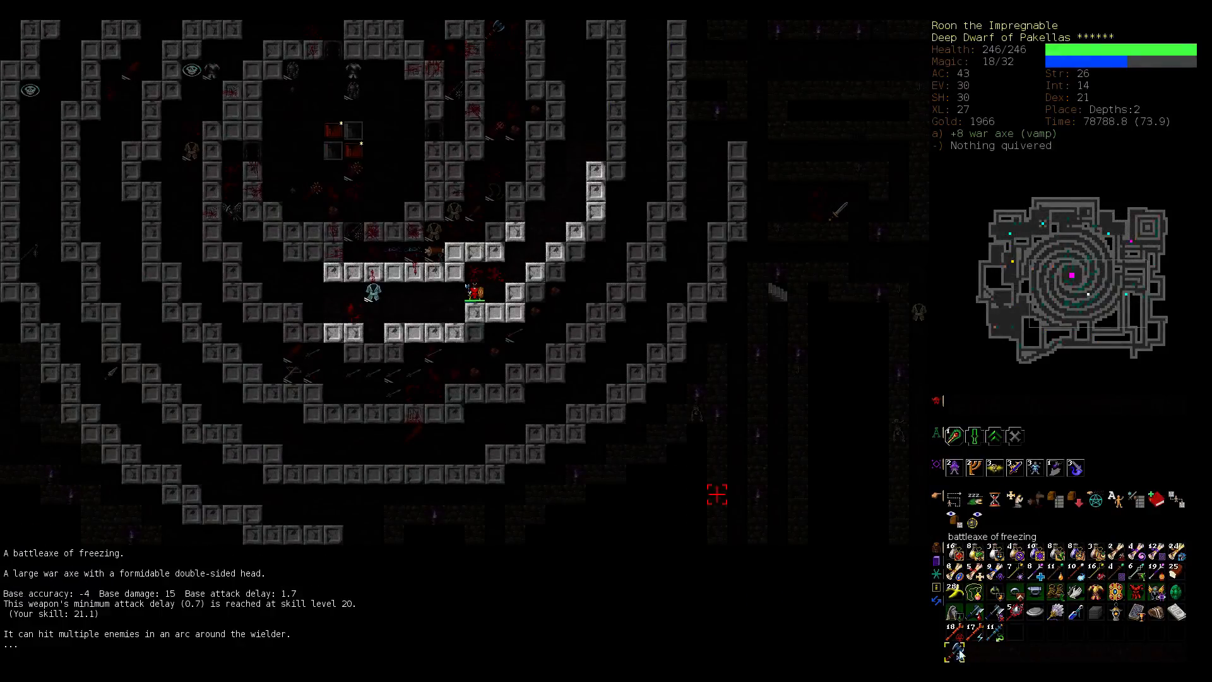
key(>)
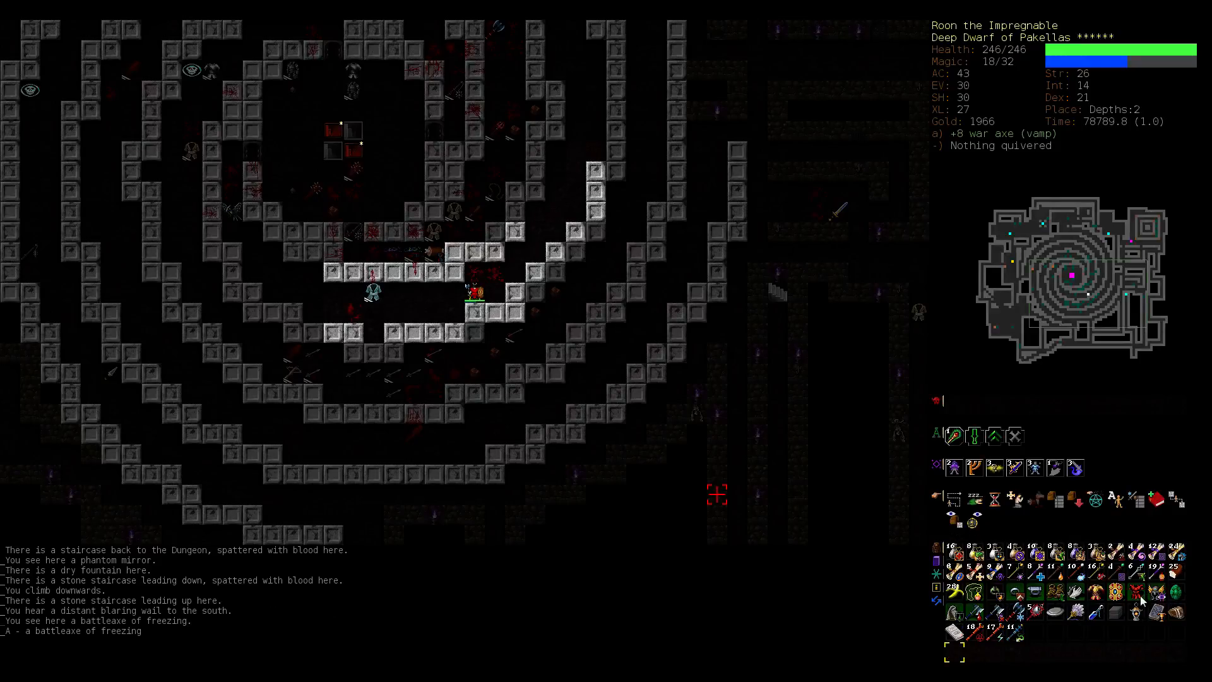
mouse_move(793, 510)
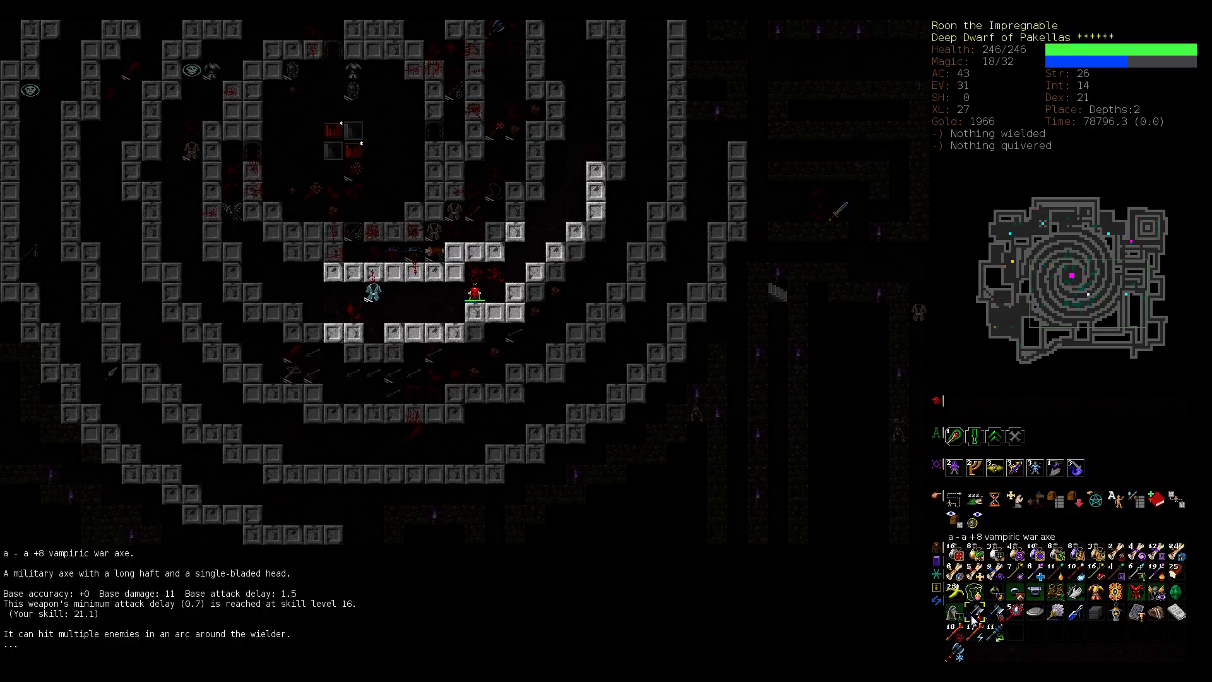
mouse_move(951, 612)
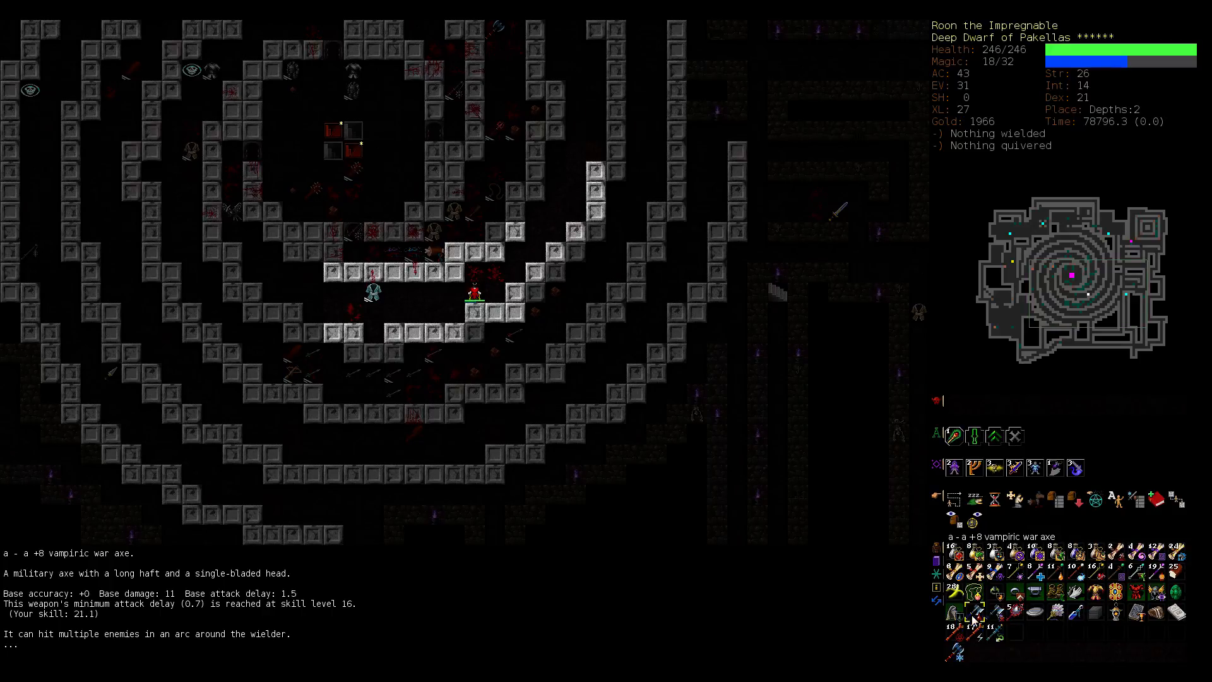
mouse_move(952, 611)
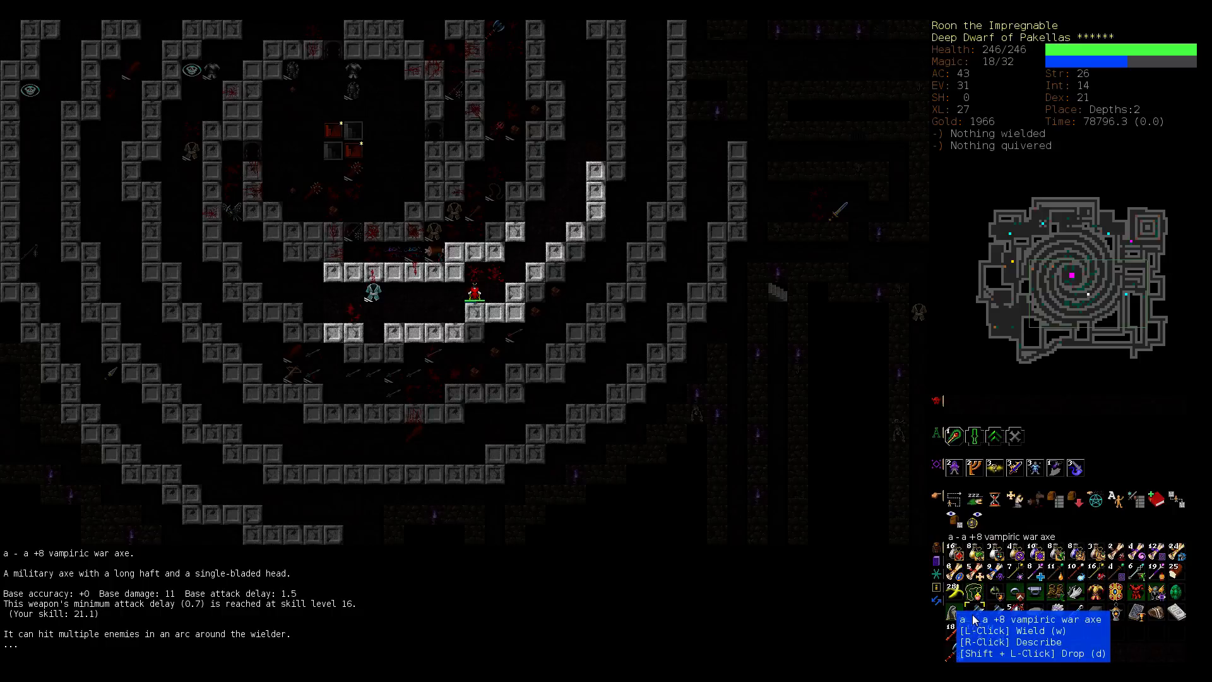
click(953, 612)
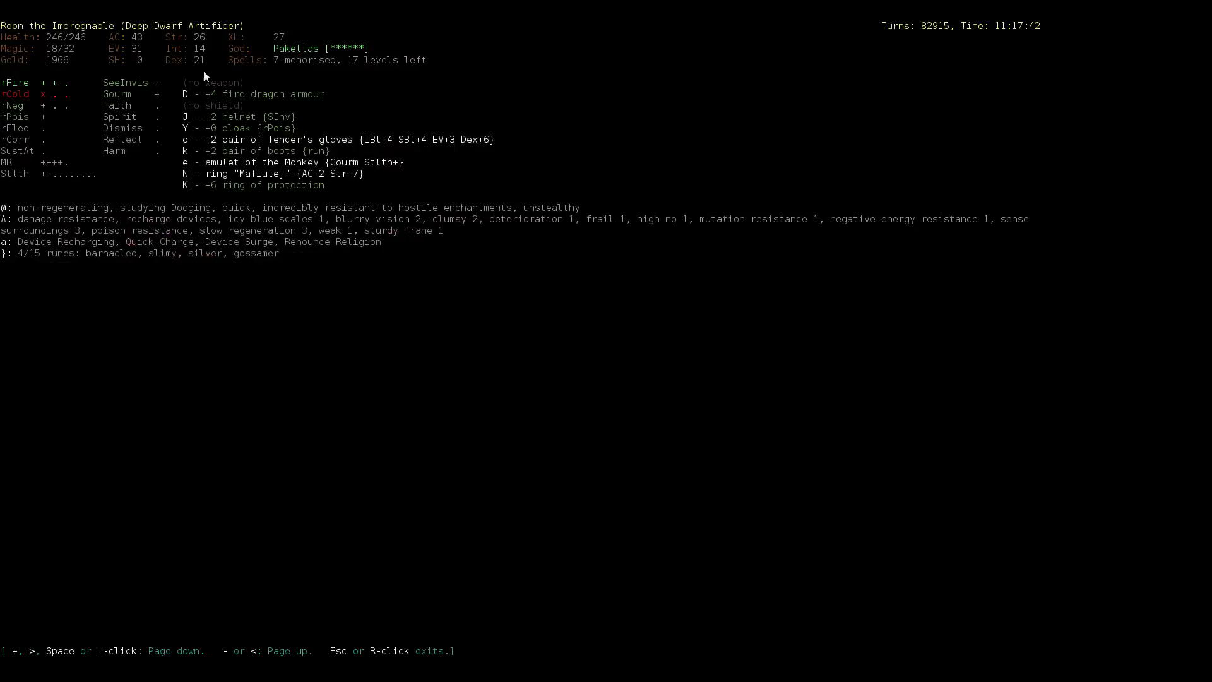
mouse_move(43, 102)
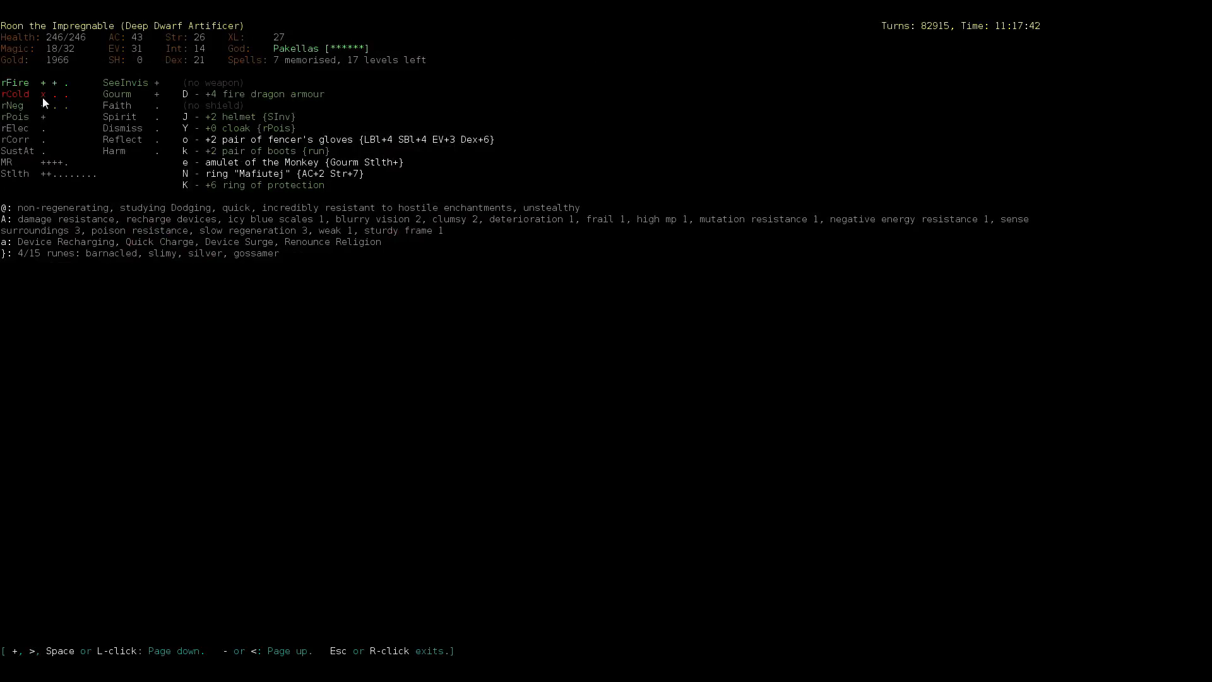
mouse_move(110, 133)
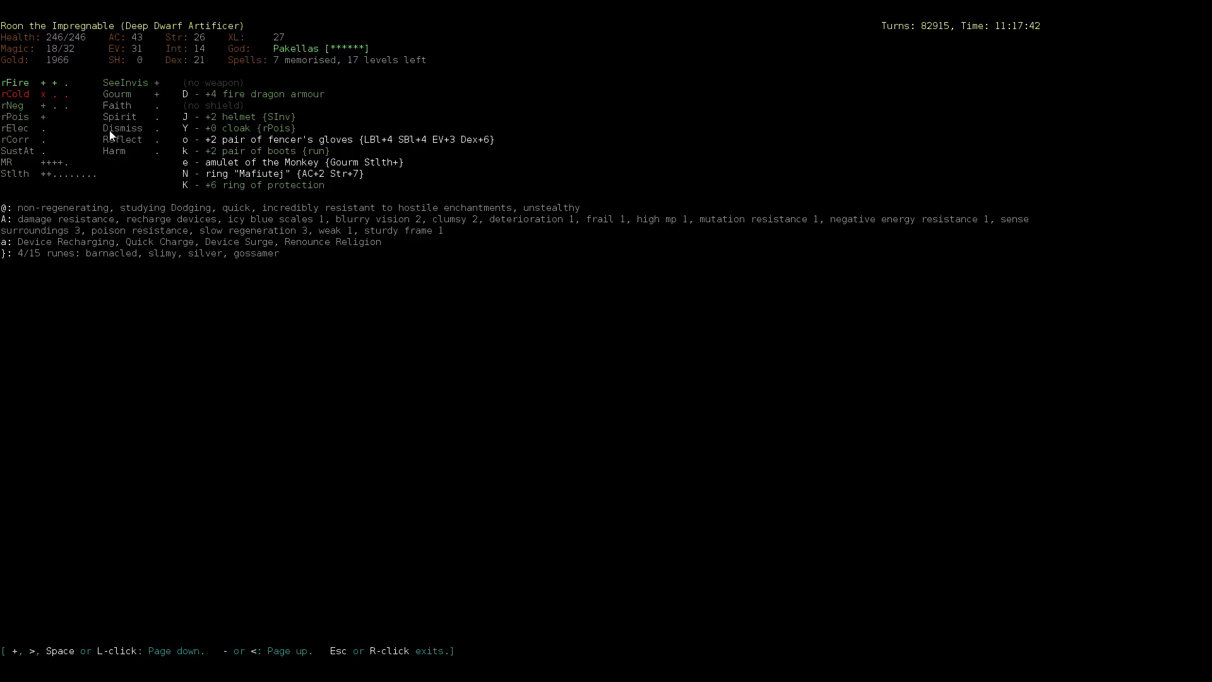
mouse_move(54, 147)
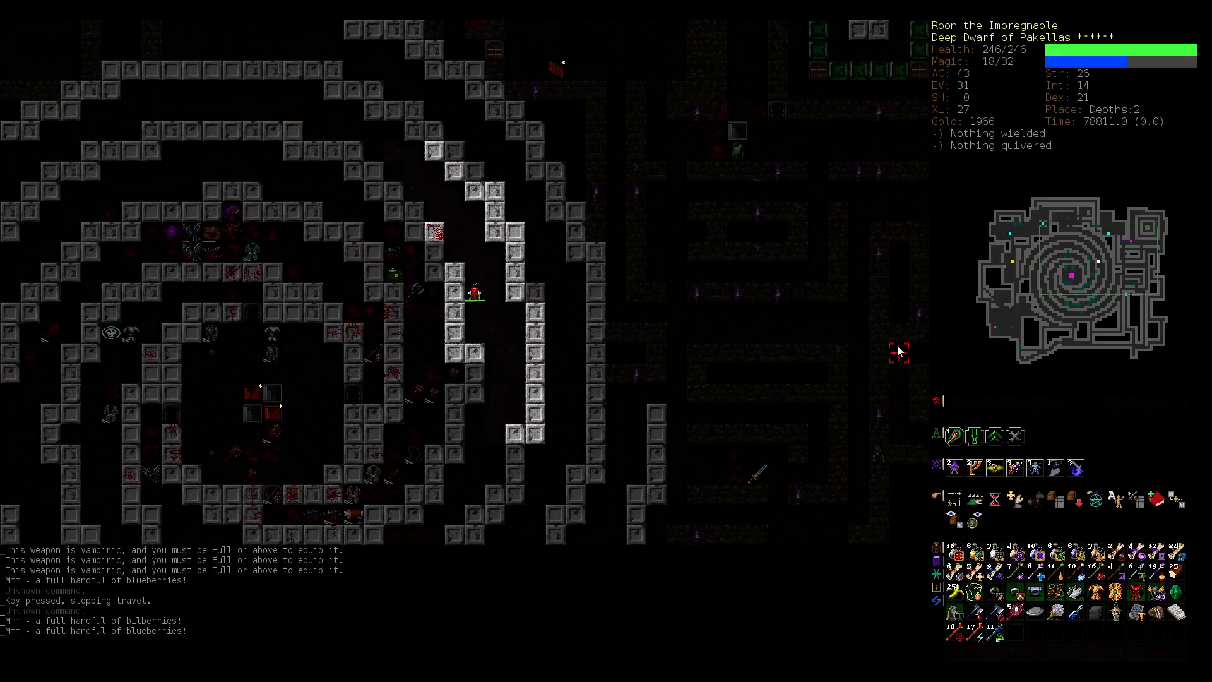
mouse_move(798, 250)
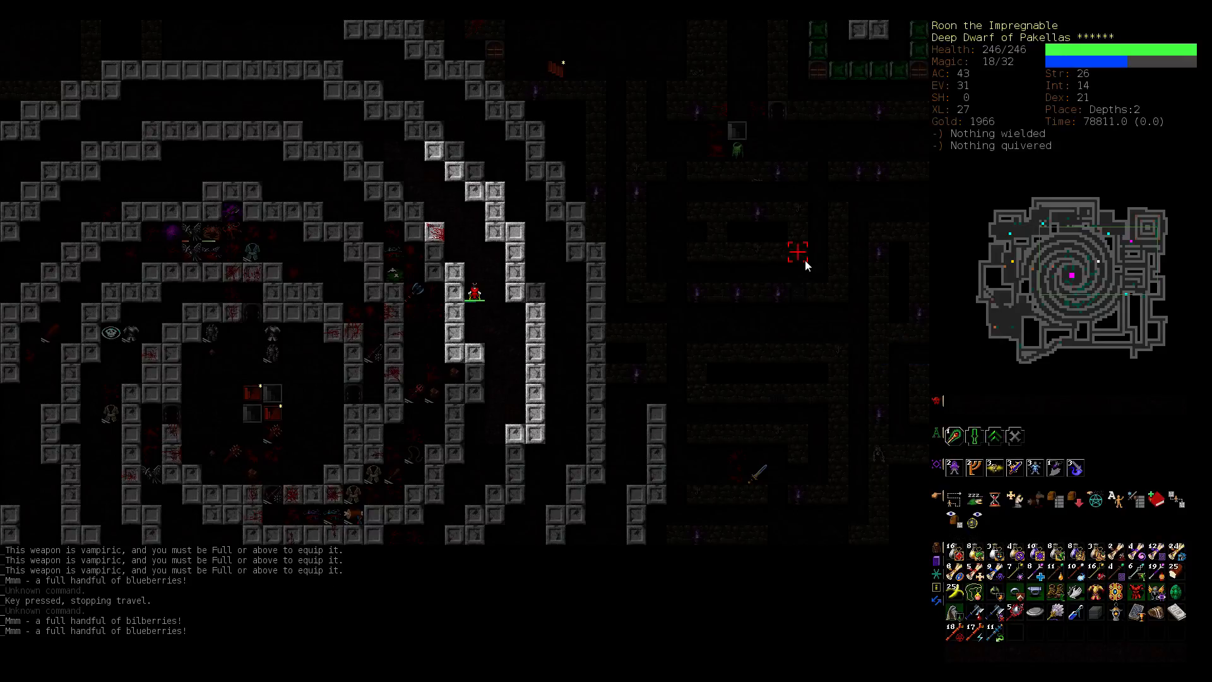
mouse_move(626, 498)
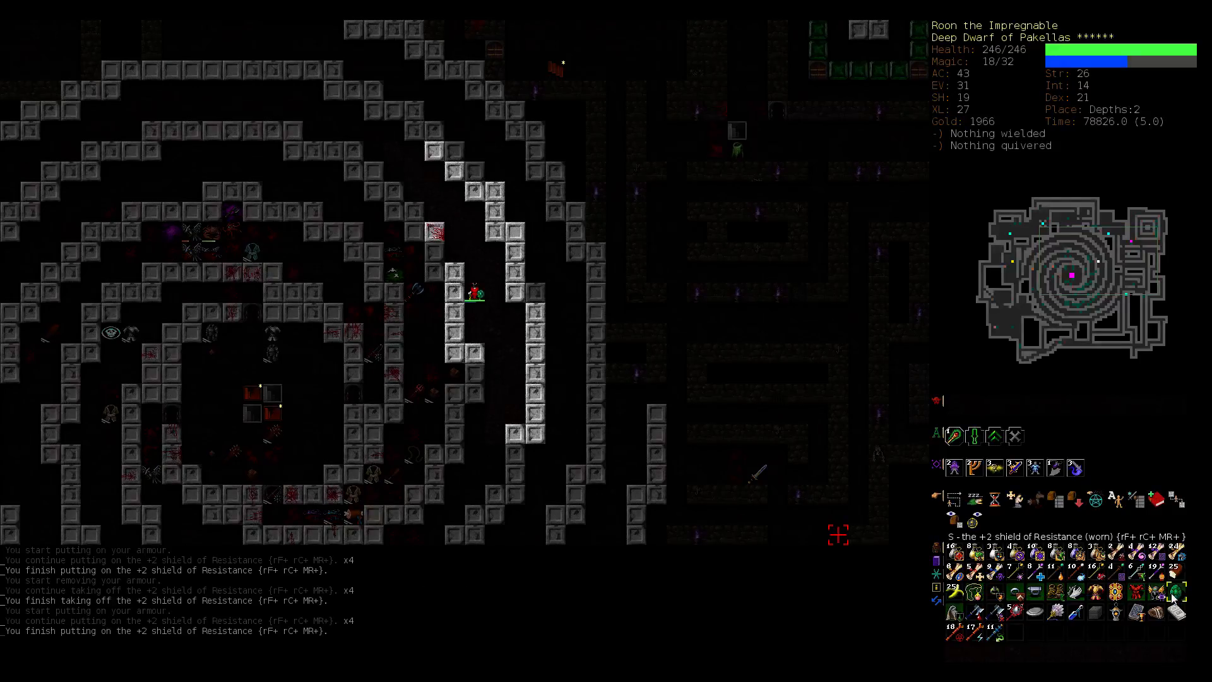
mouse_move(292, 372)
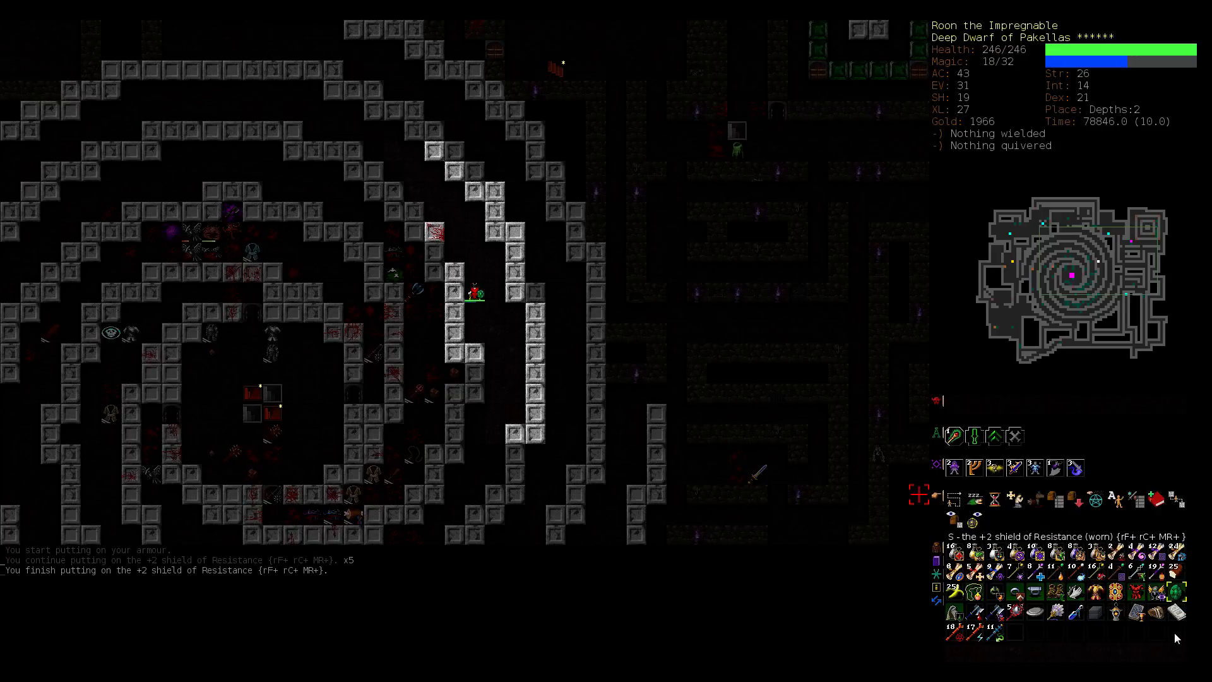
mouse_move(557, 268)
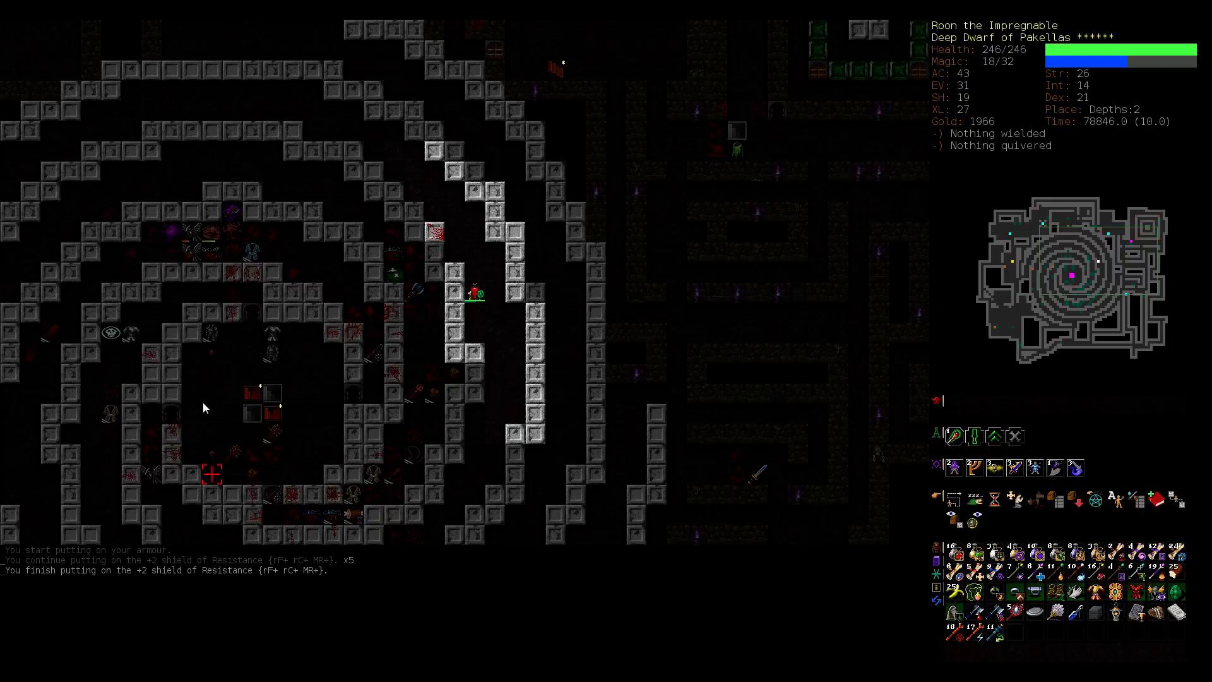
mouse_move(259, 385)
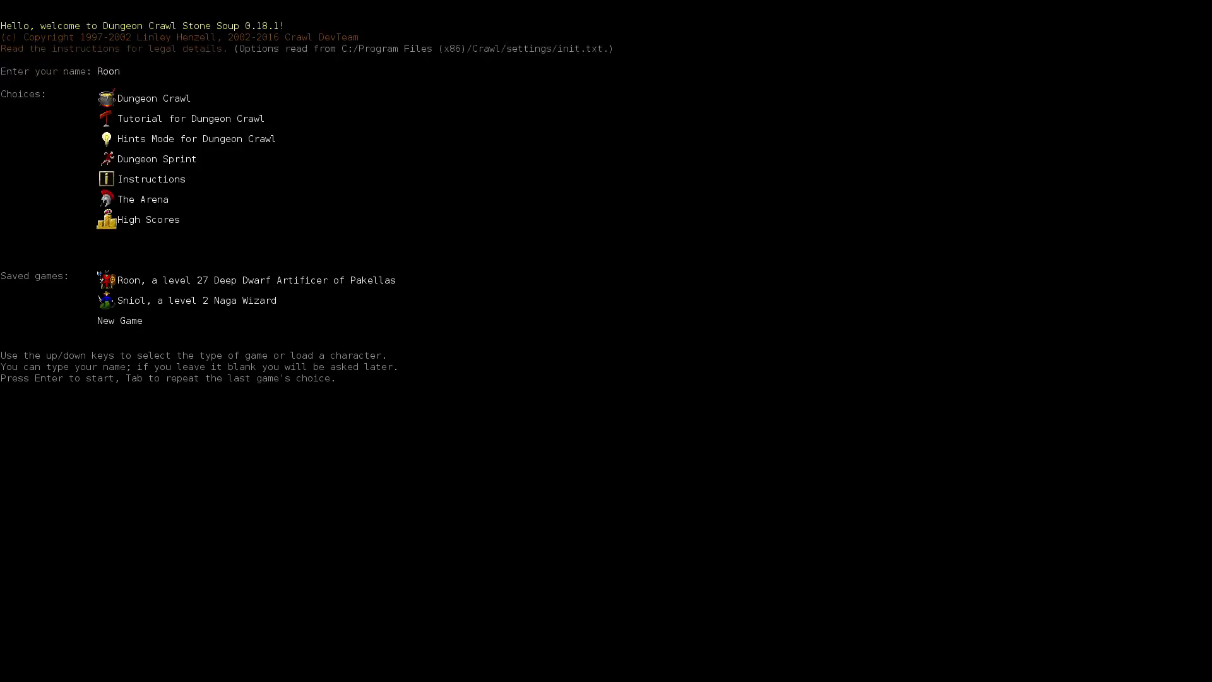
mouse_move(206, 332)
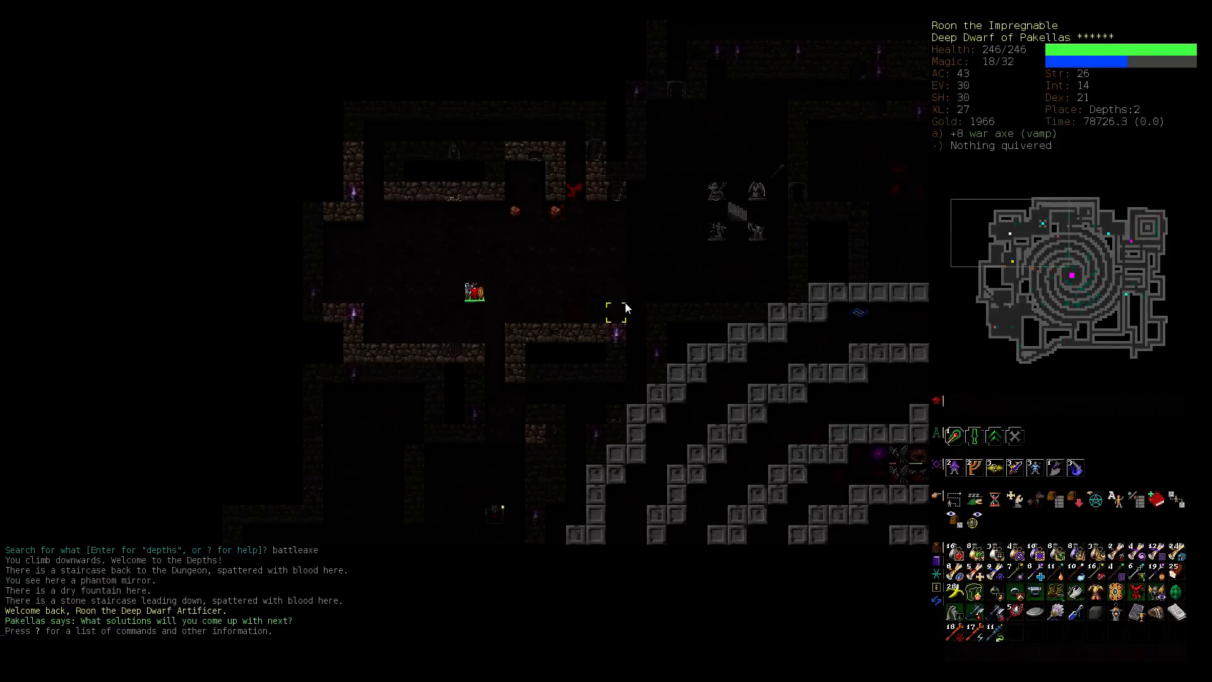
mouse_move(858, 533)
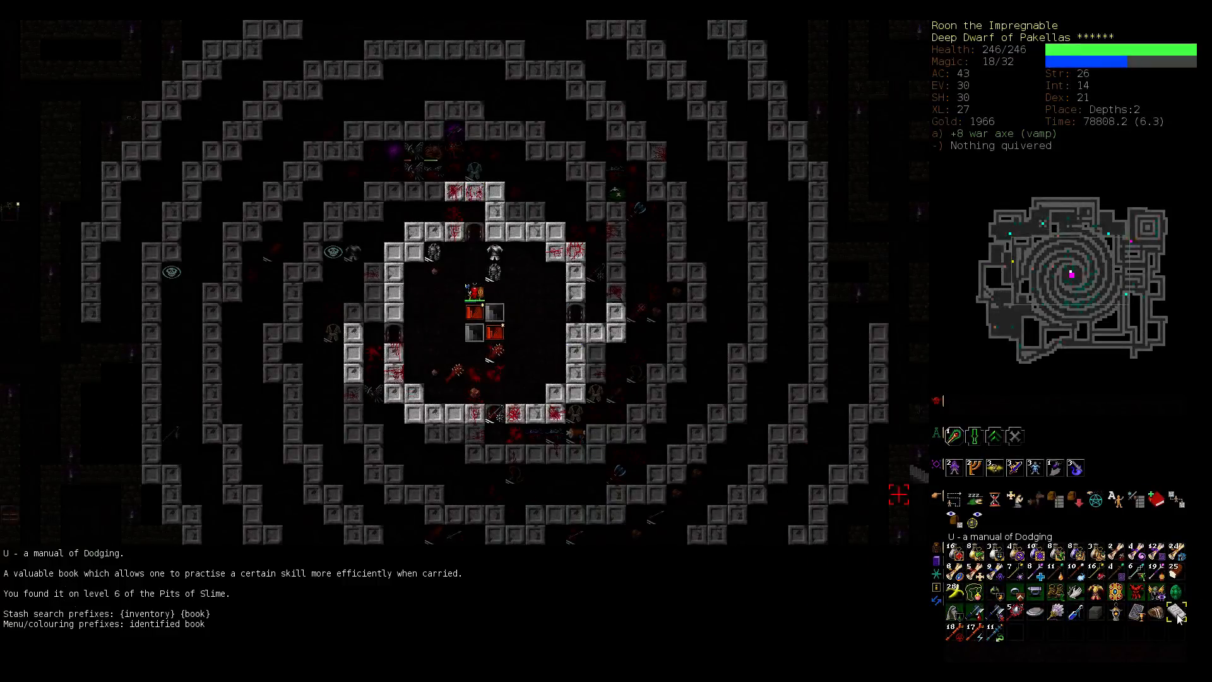
Step: Review the skills screen, then wear the +2 shield of Resistance in place of Tutei
key(m)
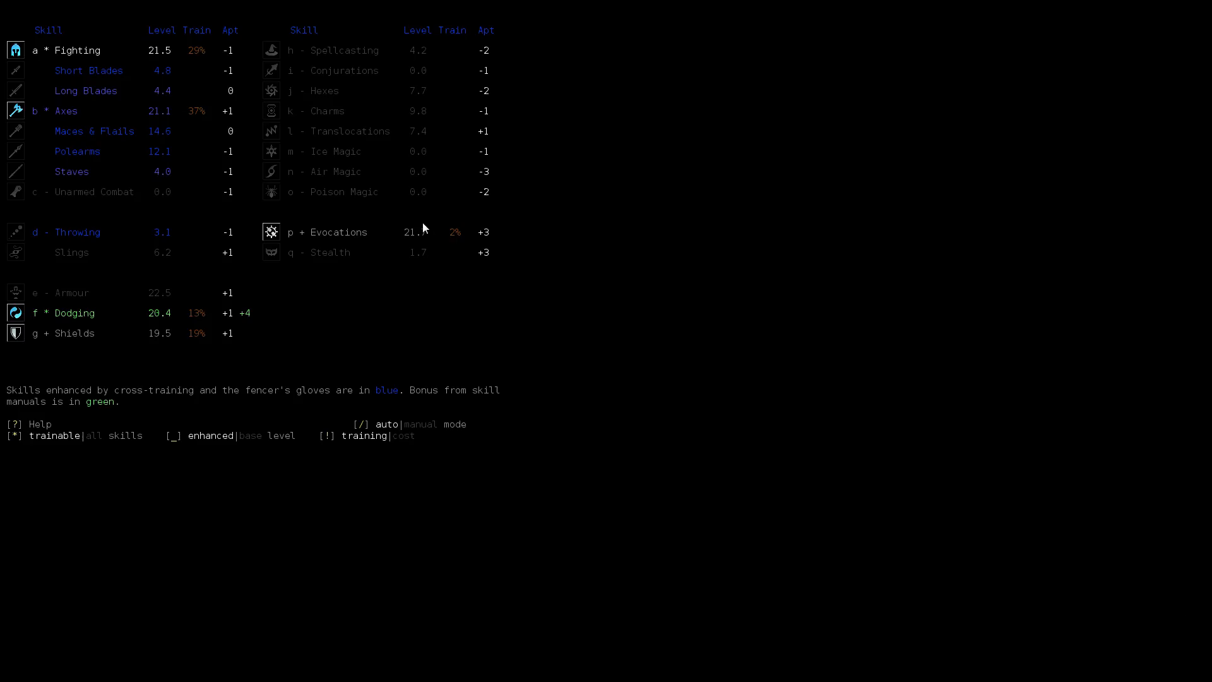
mouse_move(118, 312)
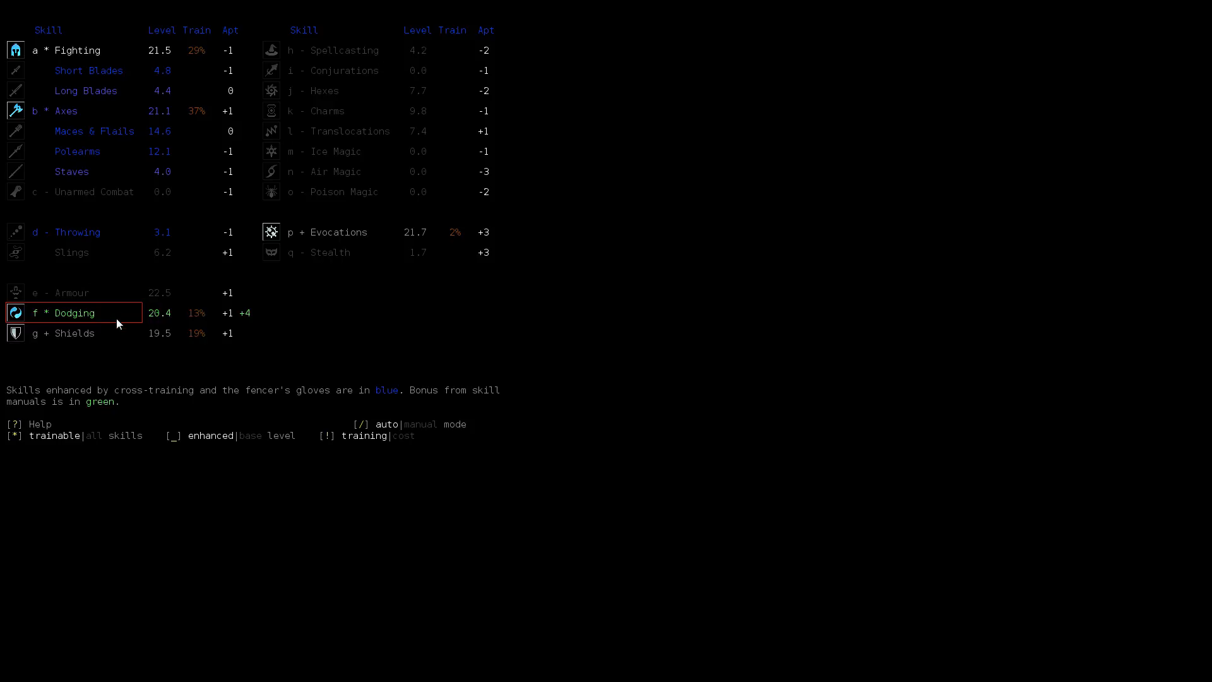
mouse_move(282, 278)
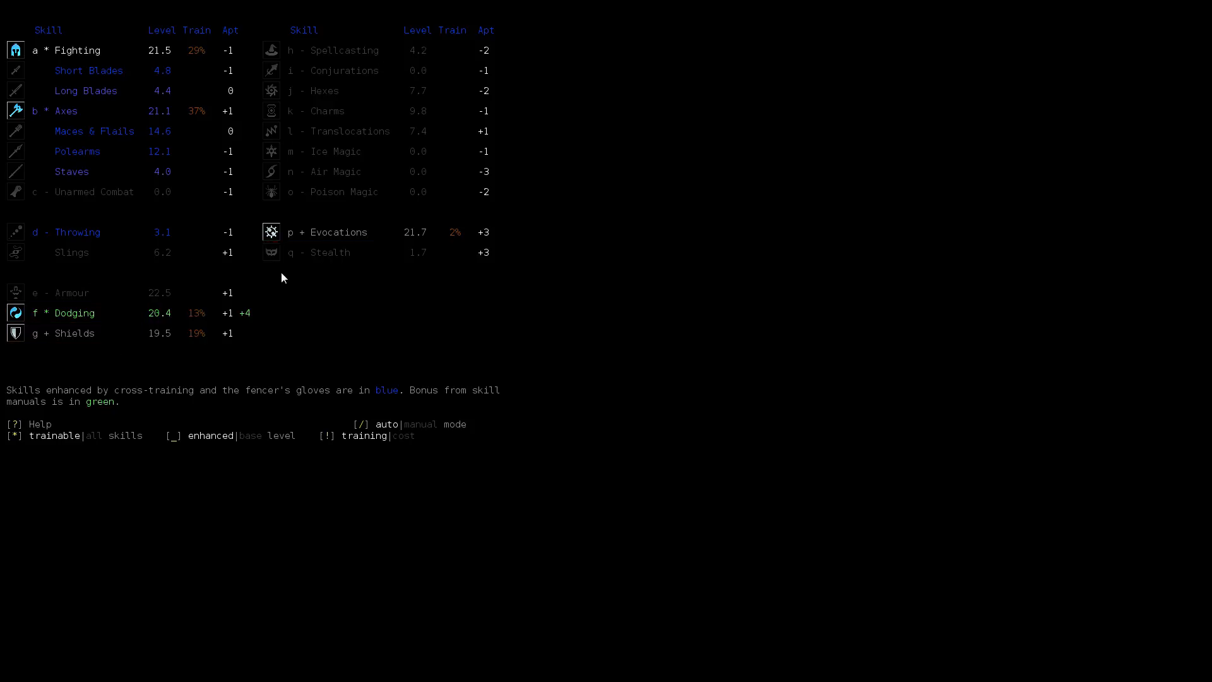
key(Escape)
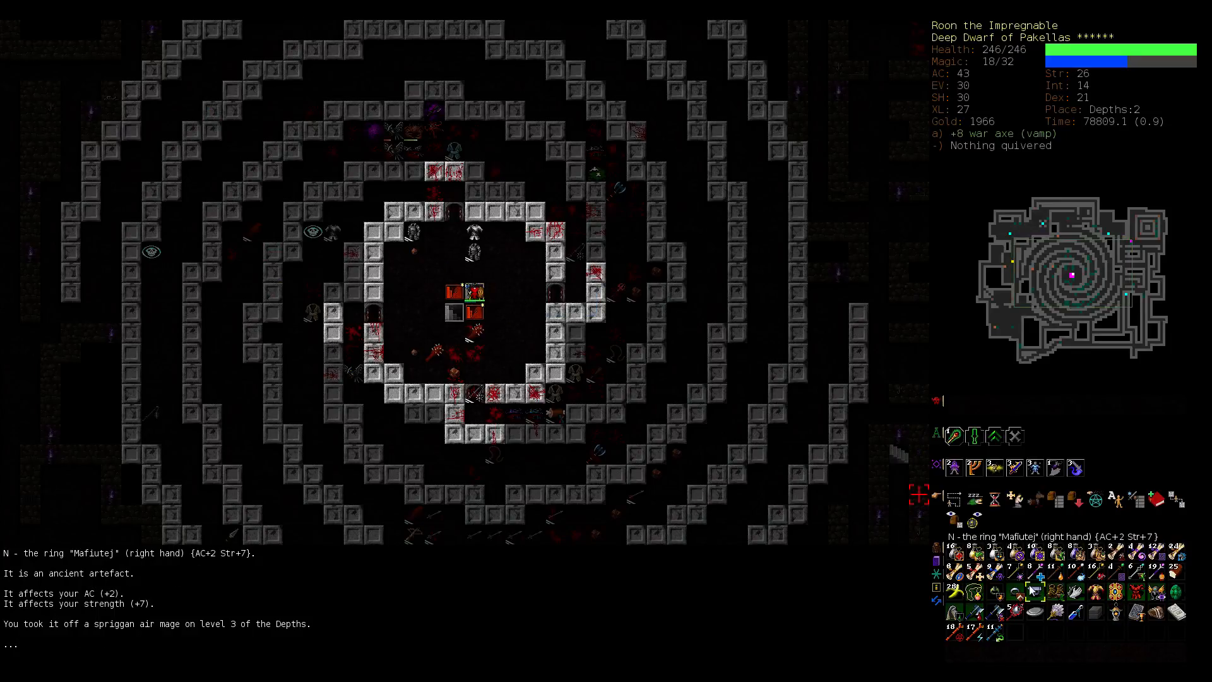
mouse_move(997, 587)
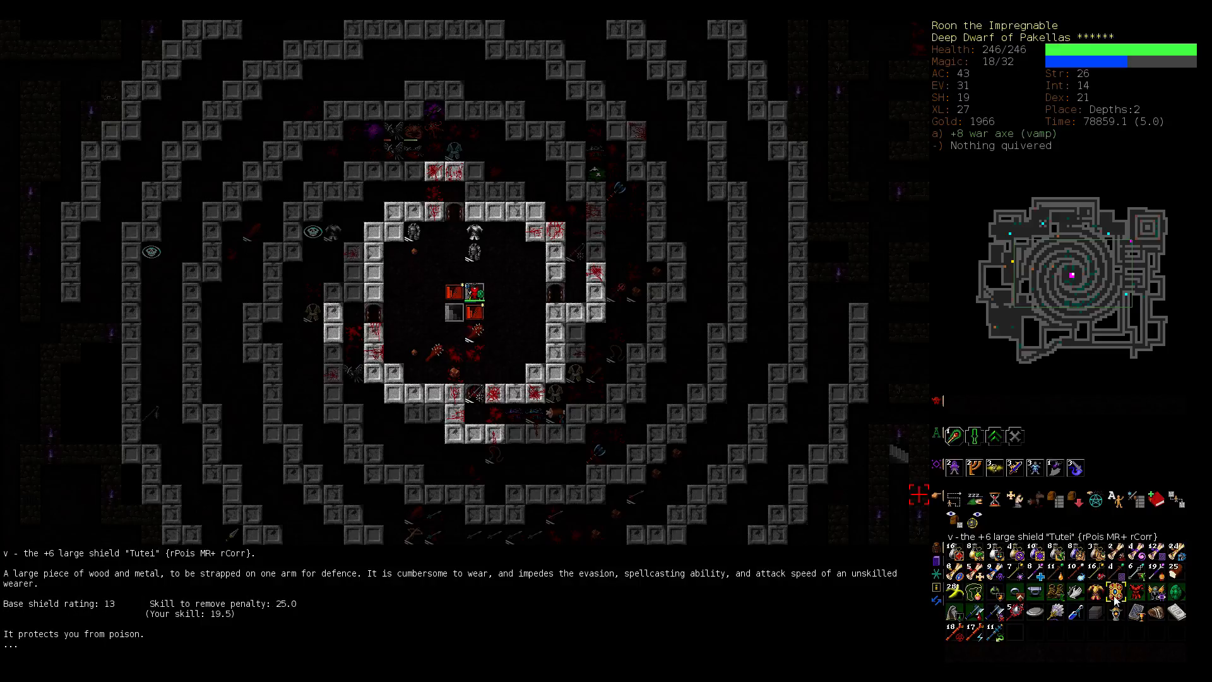
key(w)
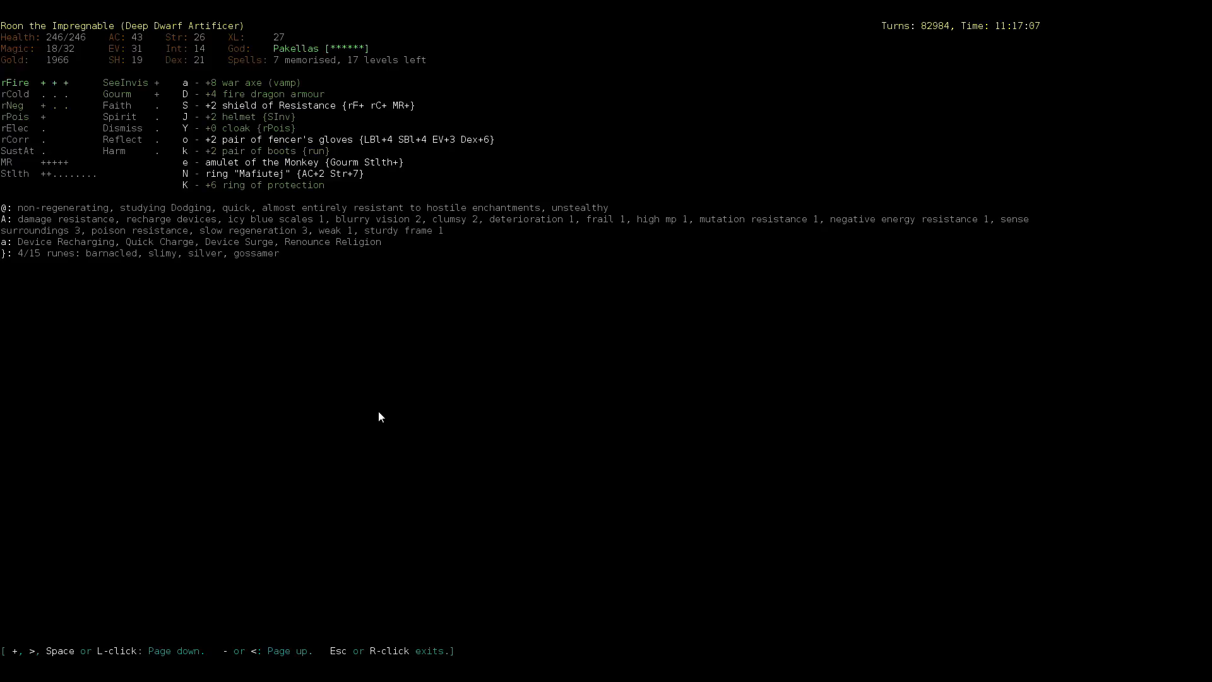
Step: Leave the character overview and descend the staircase to Depths:3
key(Escape)
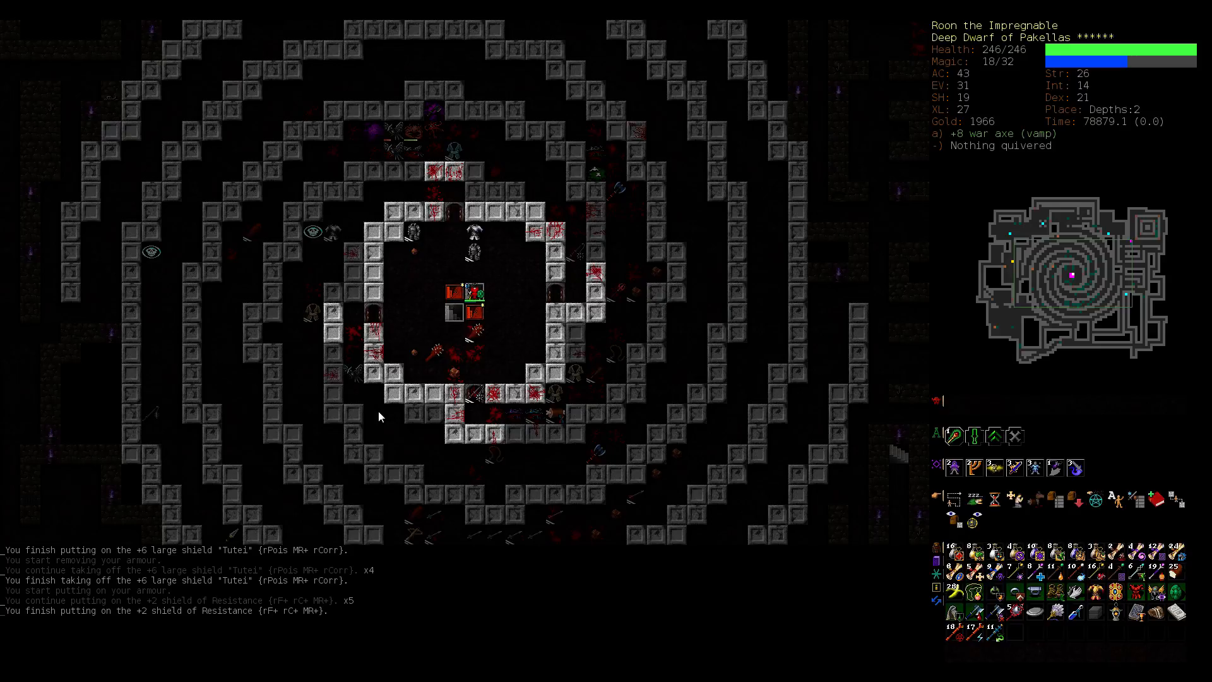
key(>)
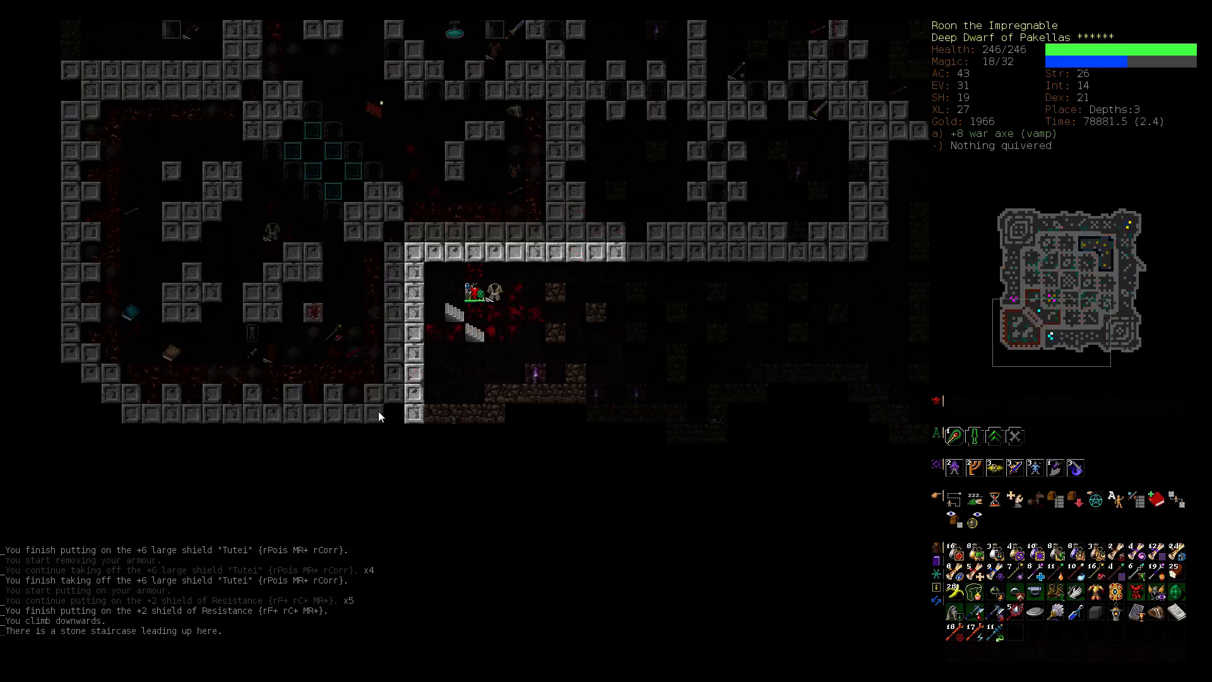
mouse_move(425, 160)
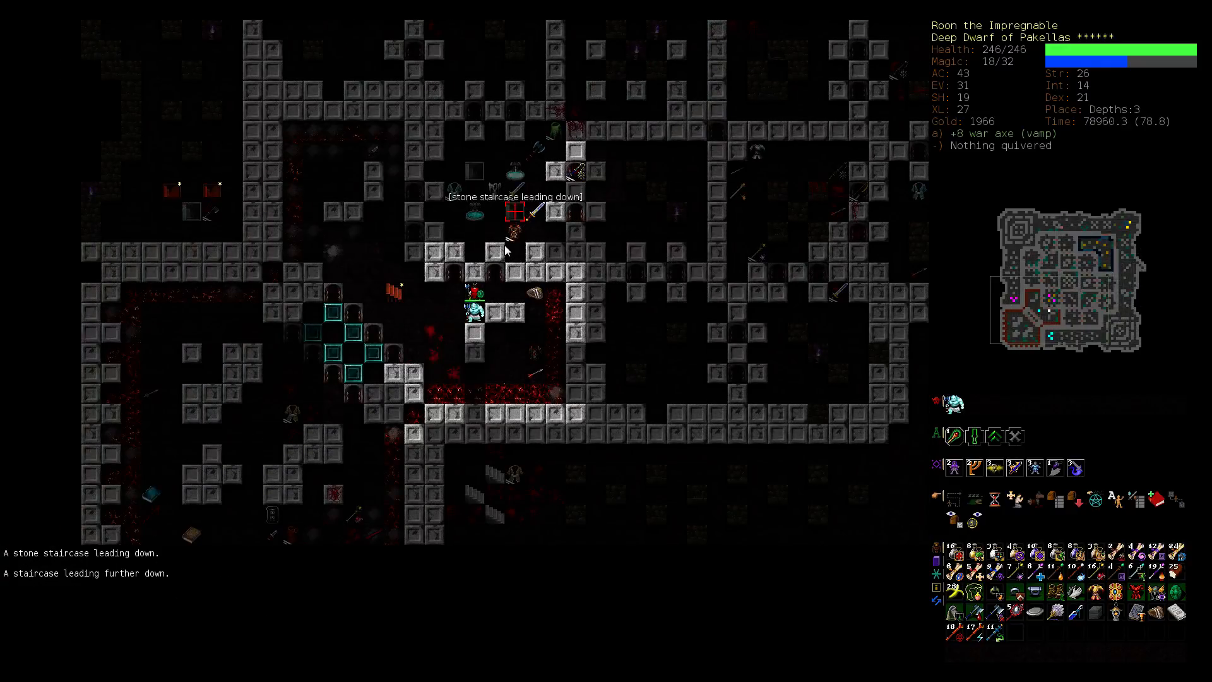
Step: Bring up the interlevel travel prompt before eating chunks until Full
key(G)
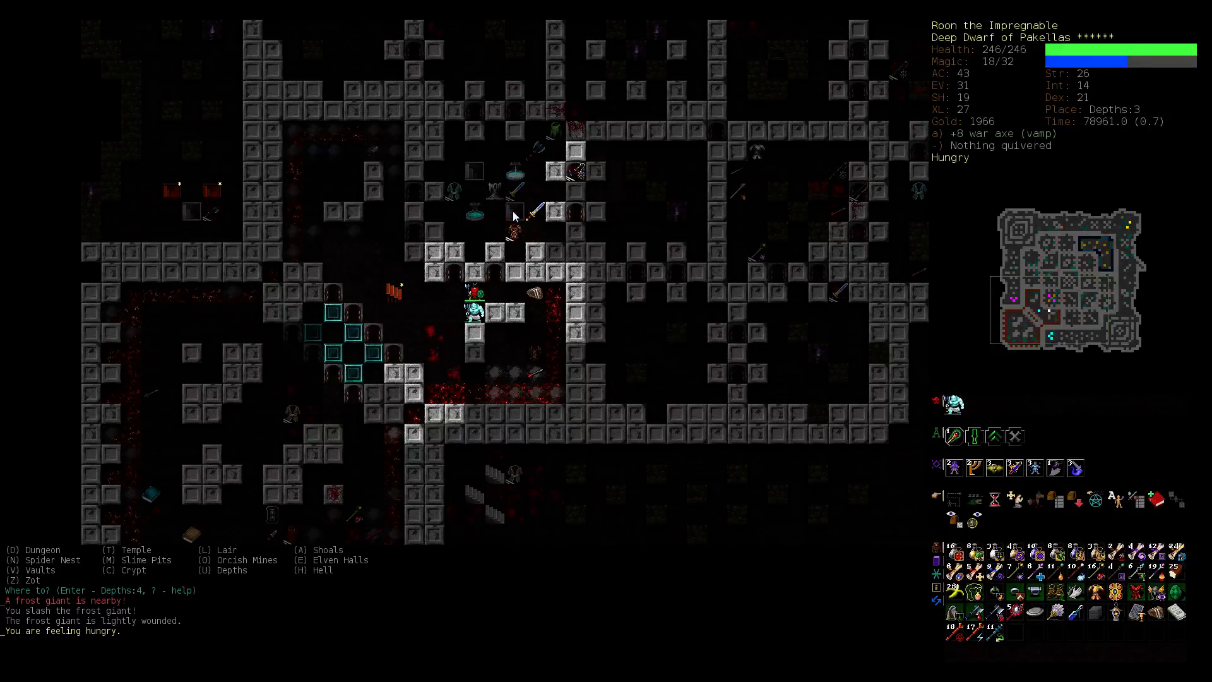
mouse_move(376, 404)
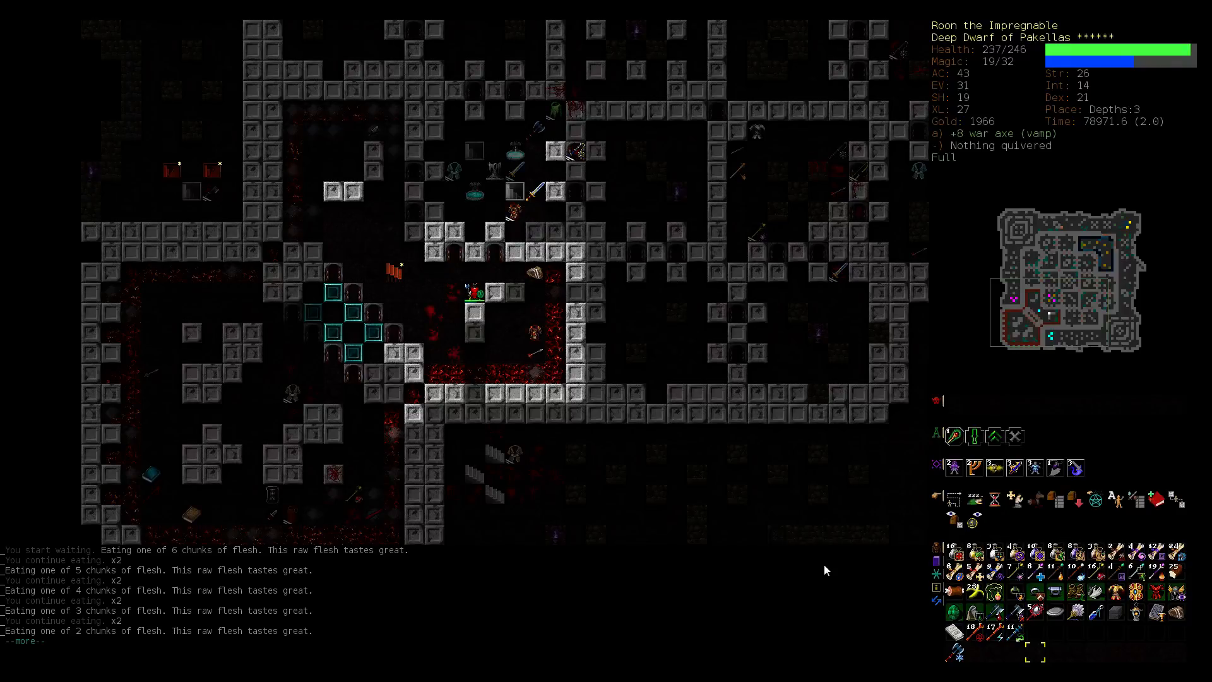
mouse_move(762, 402)
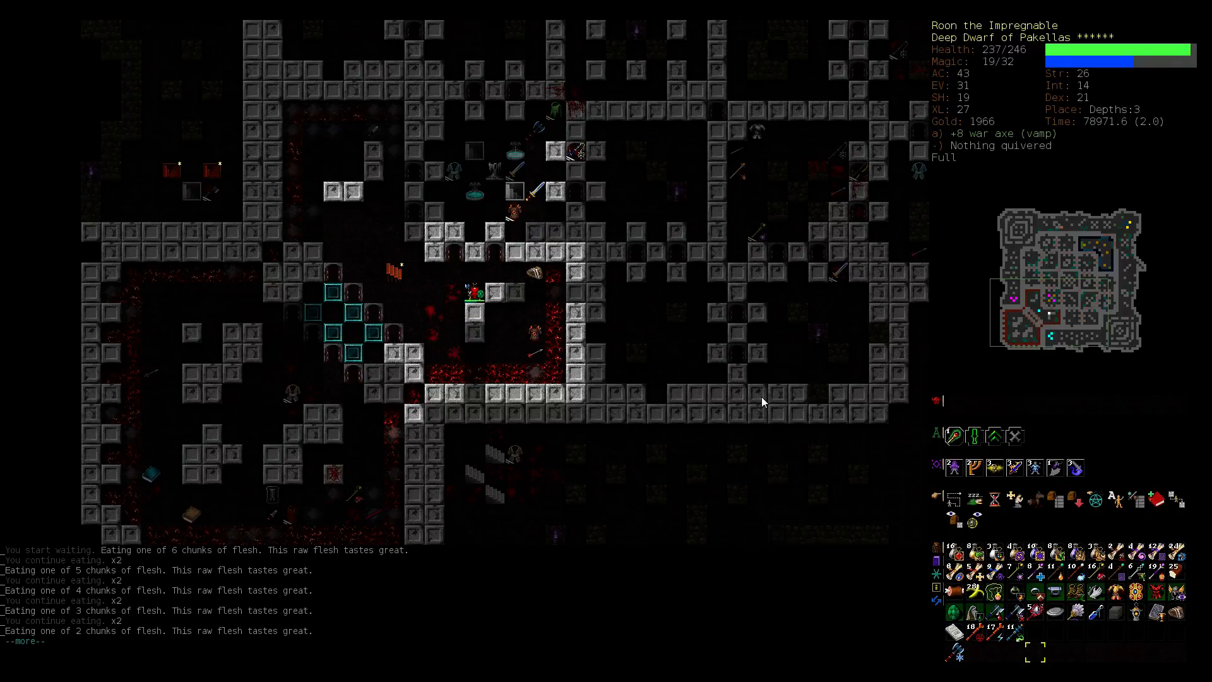
mouse_move(1117, 653)
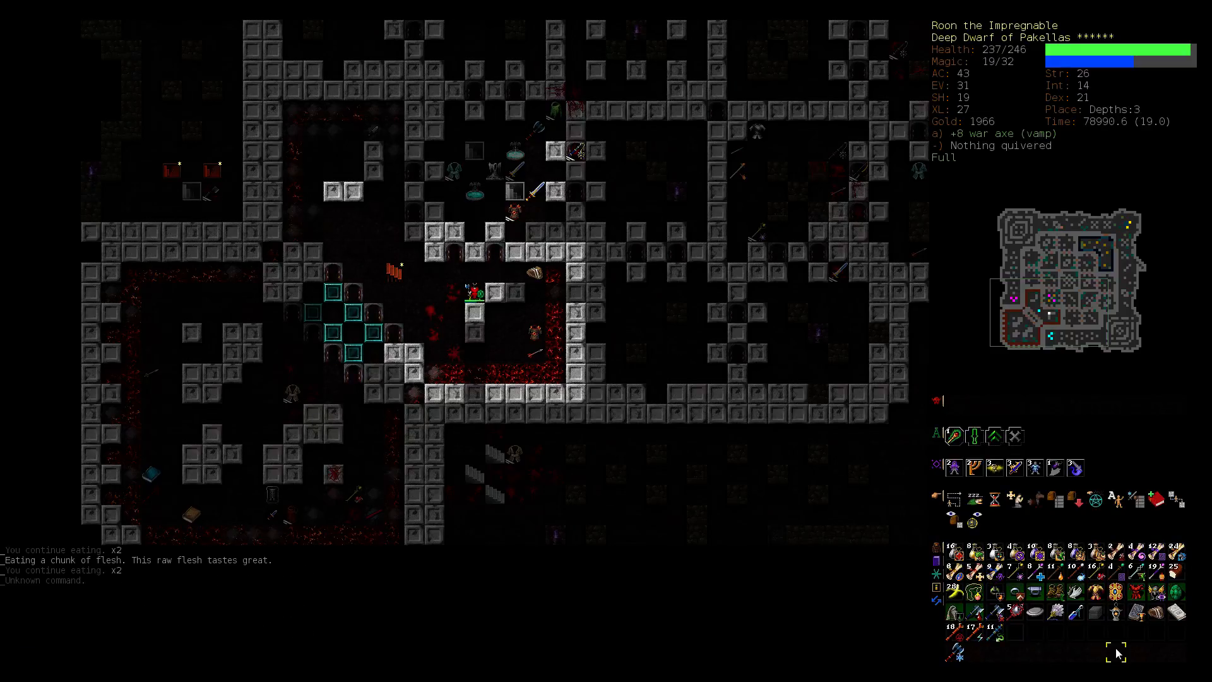
mouse_move(508, 192)
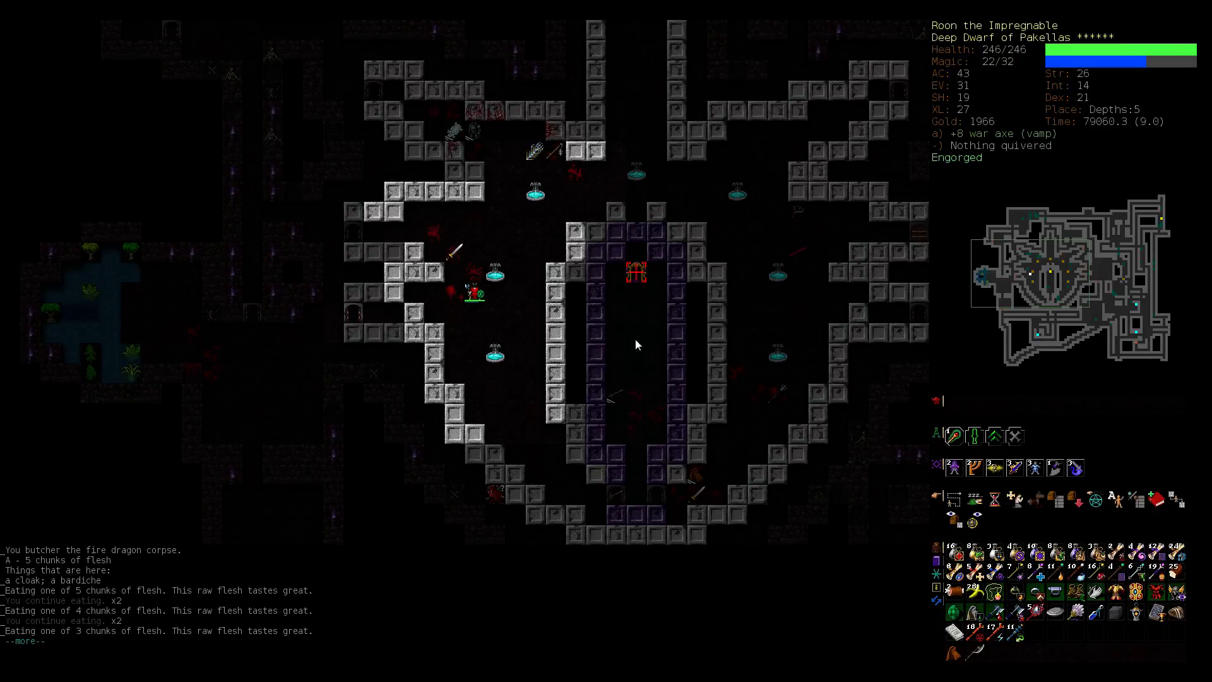
mouse_move(625, 289)
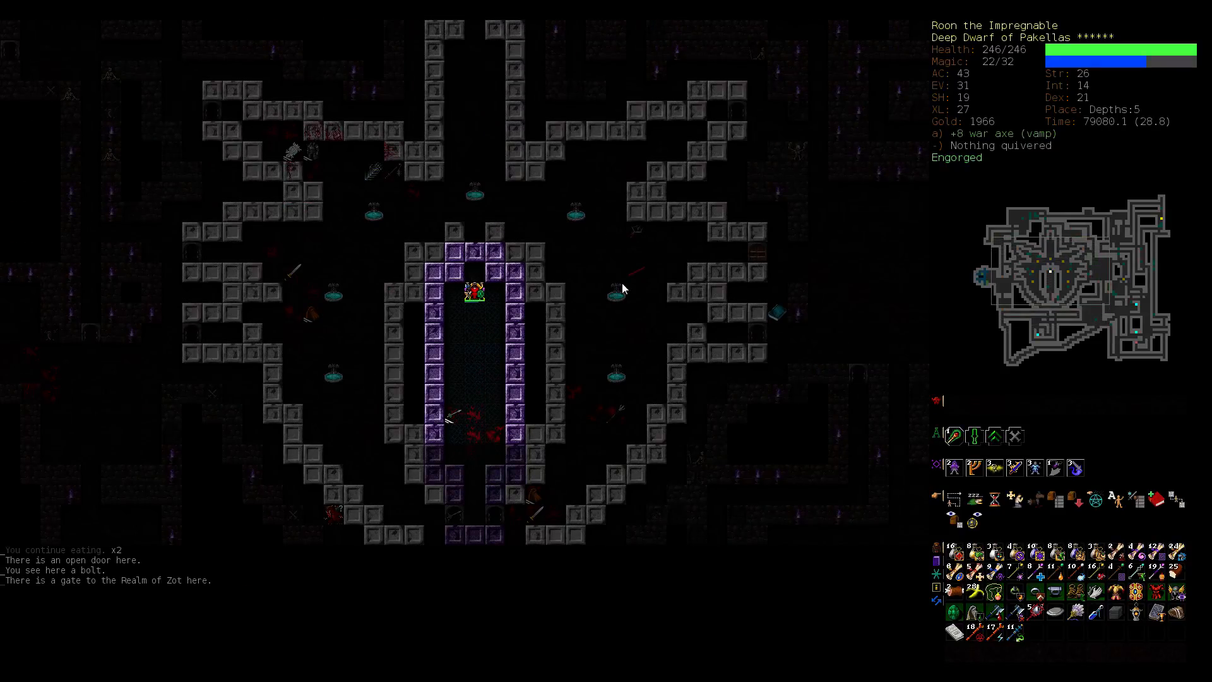
Step: Enter the gate into Zot:1 and teleport away with the wand of teleportation
key(>)
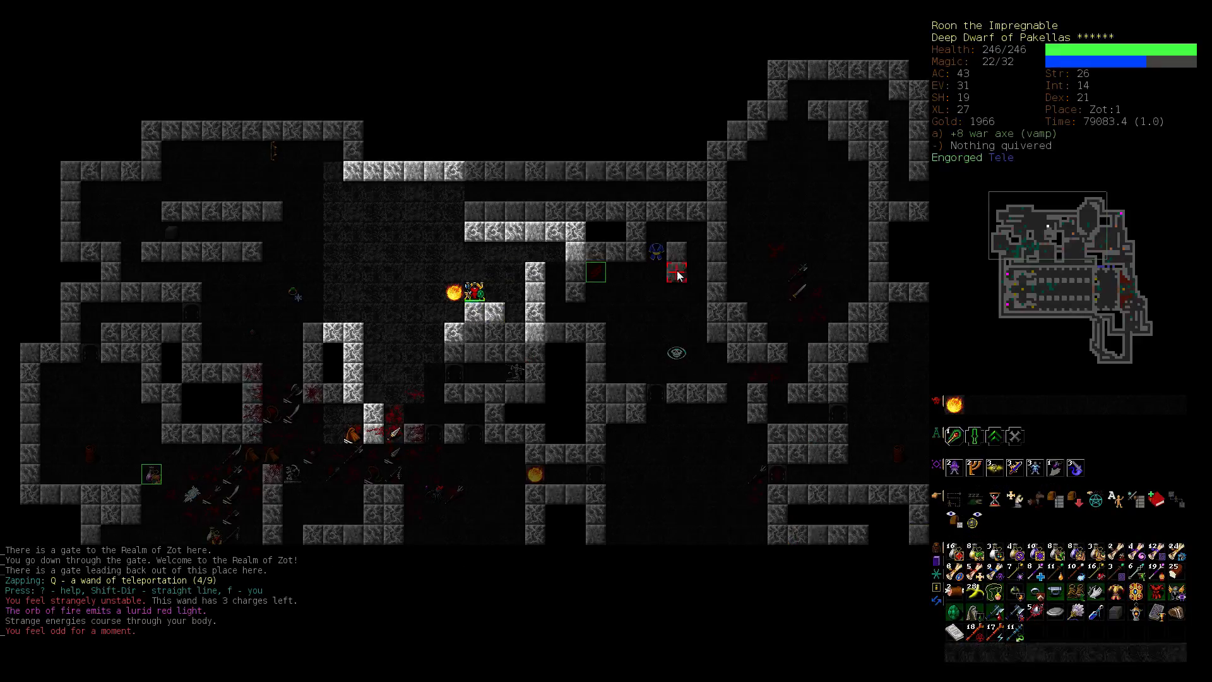
mouse_move(559, 236)
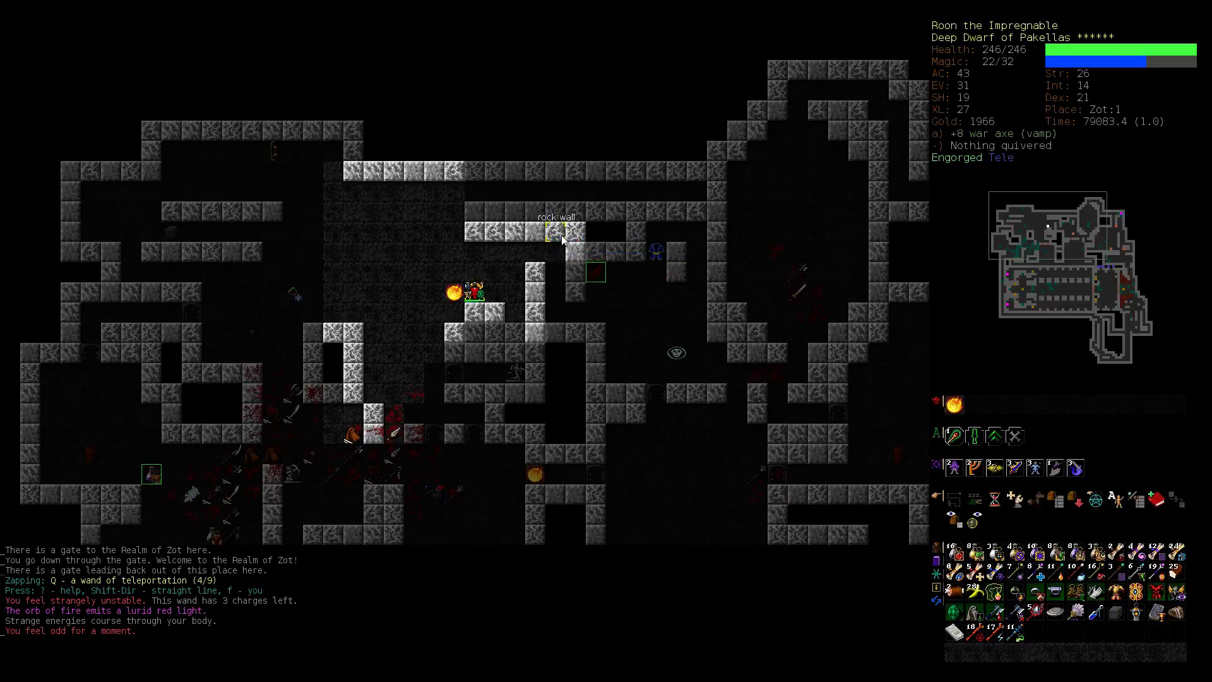
mouse_move(510, 260)
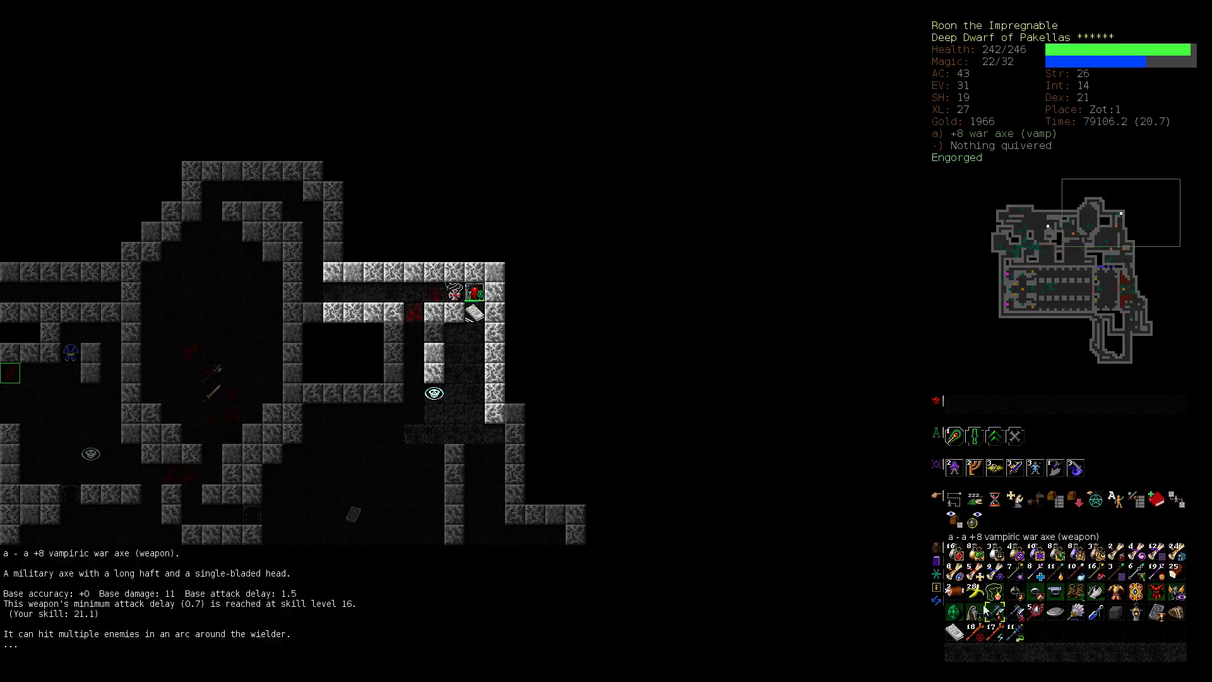
Step: Use Quick Charge to recharge teleportation to 9, hasting to 8 and disintegration to 18 charges
click(1035, 613)
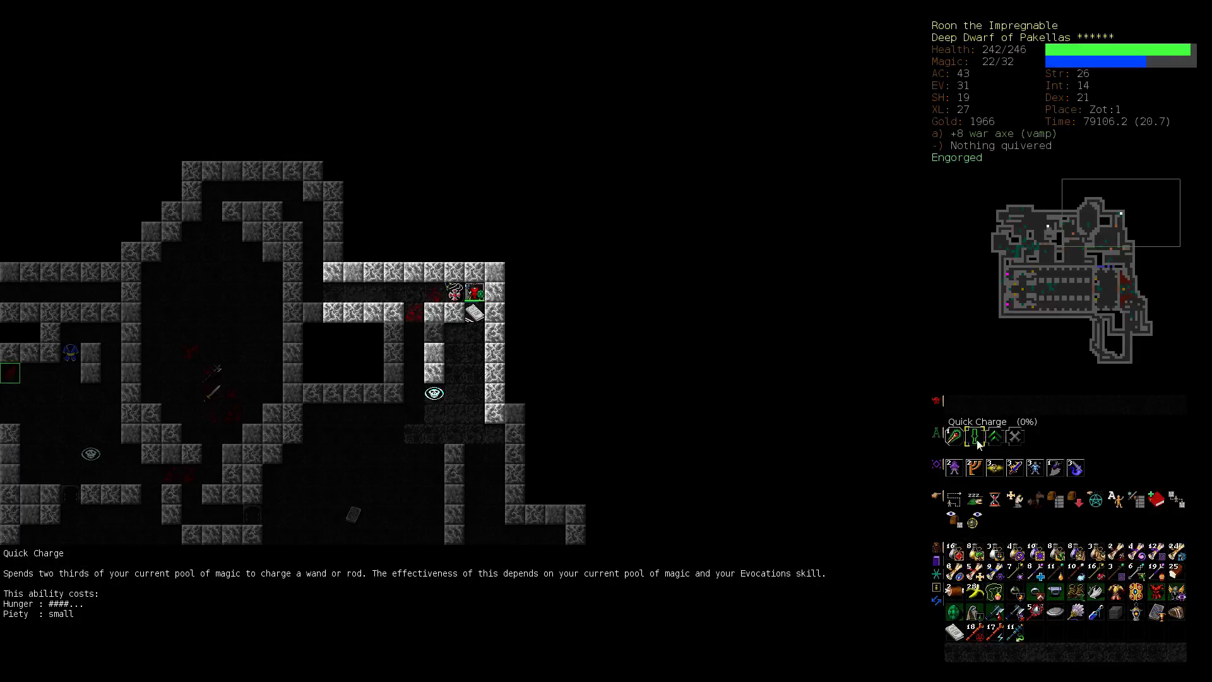
click(963, 435)
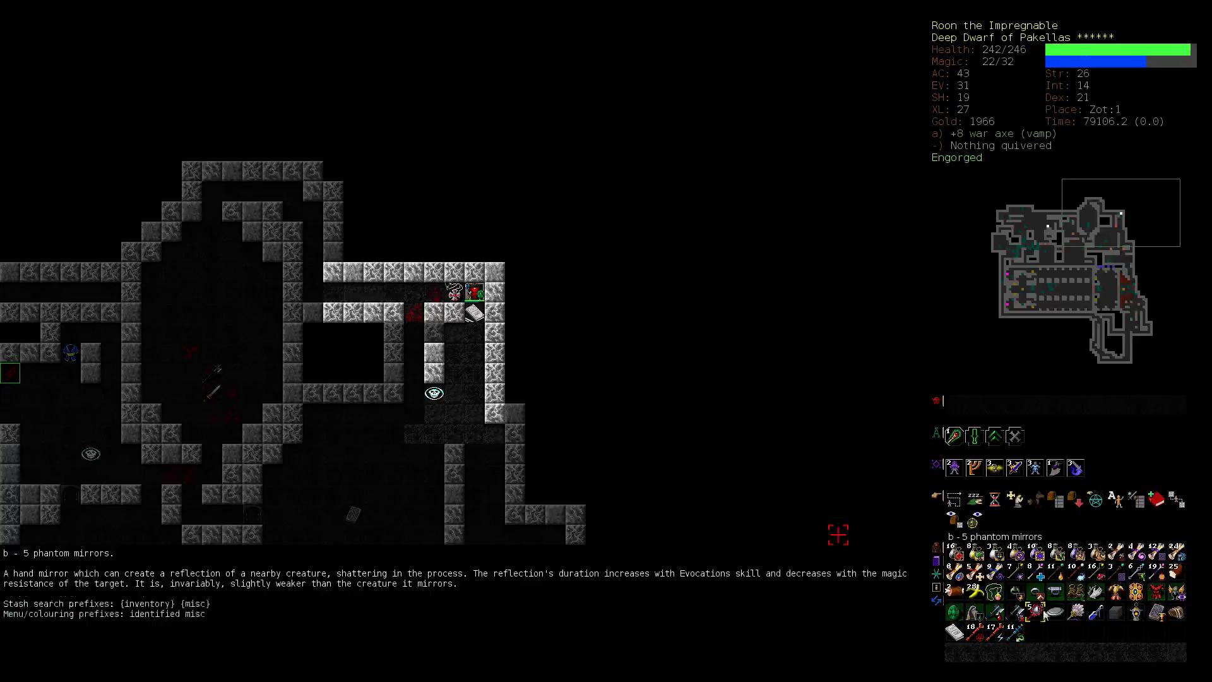
mouse_move(1034, 576)
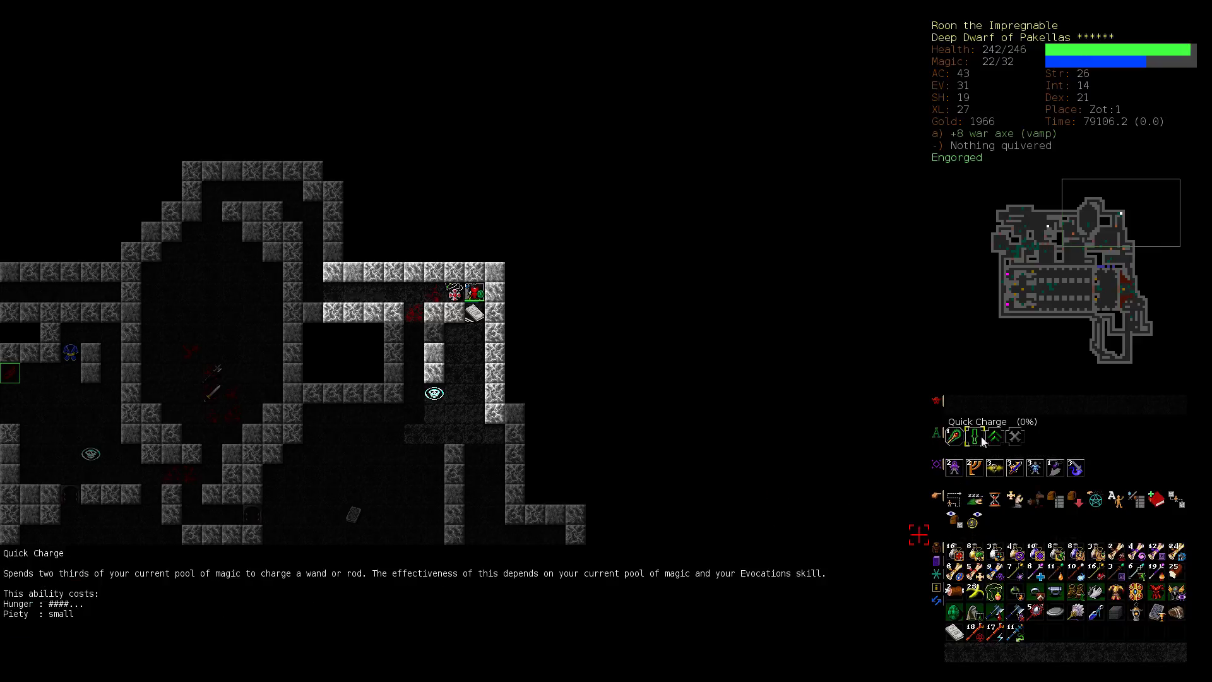
click(958, 436)
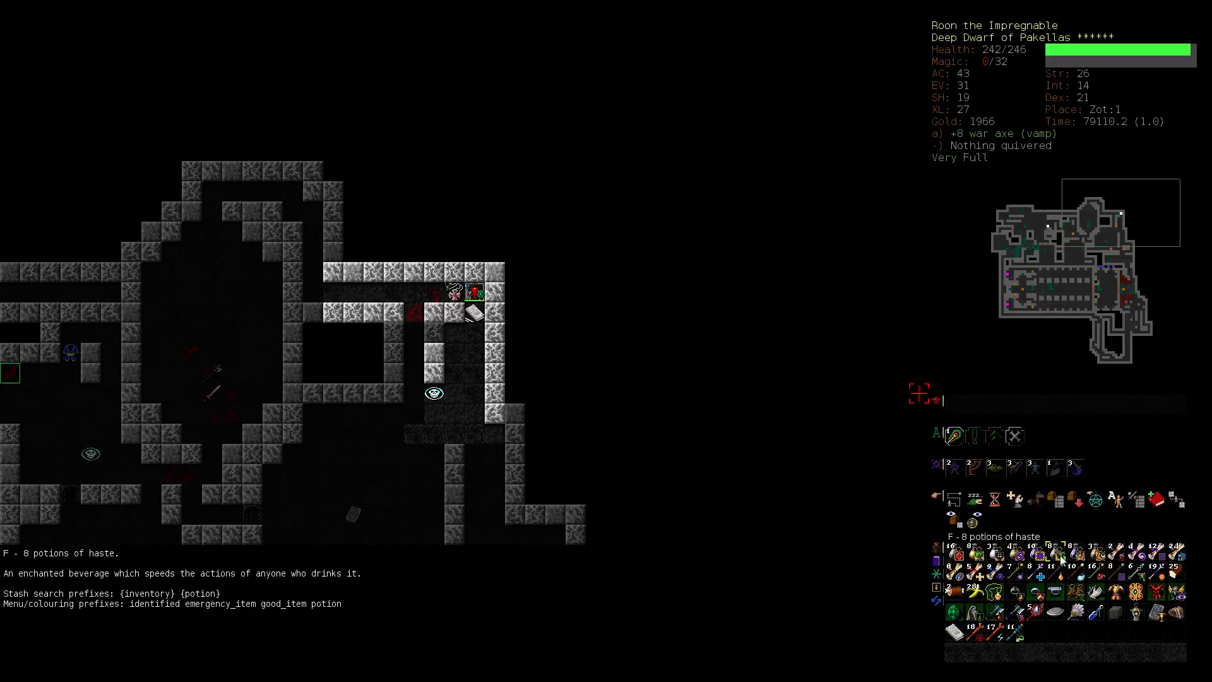
mouse_move(1039, 500)
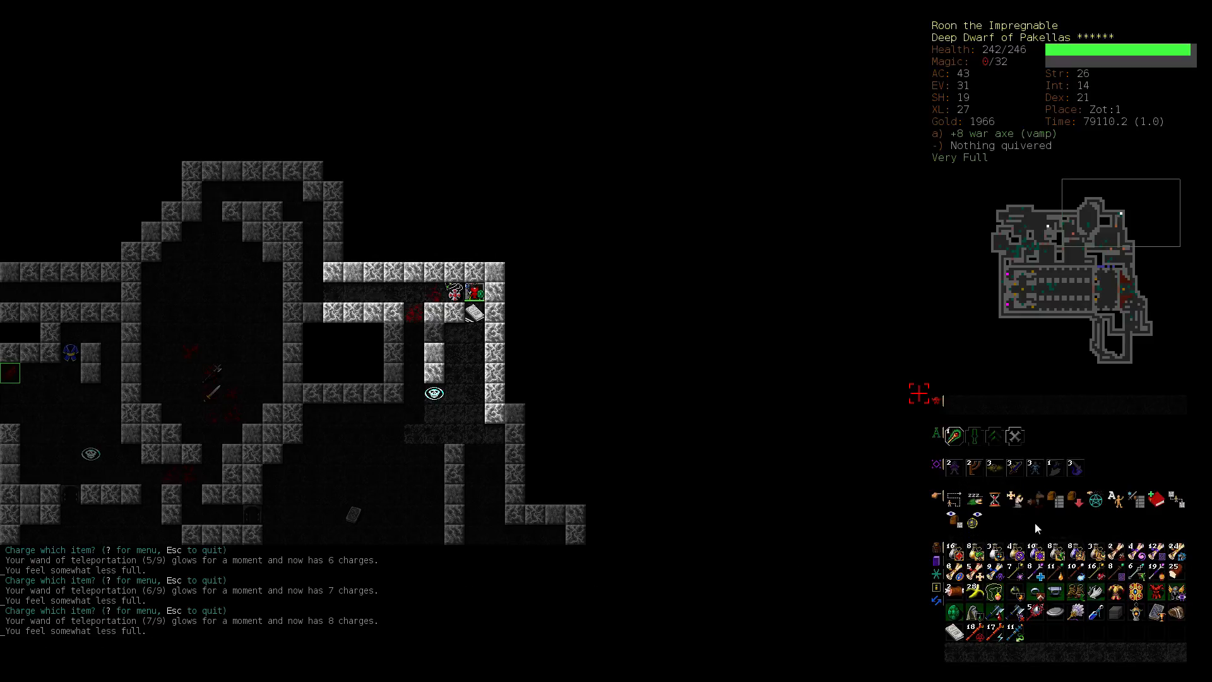
mouse_move(1108, 528)
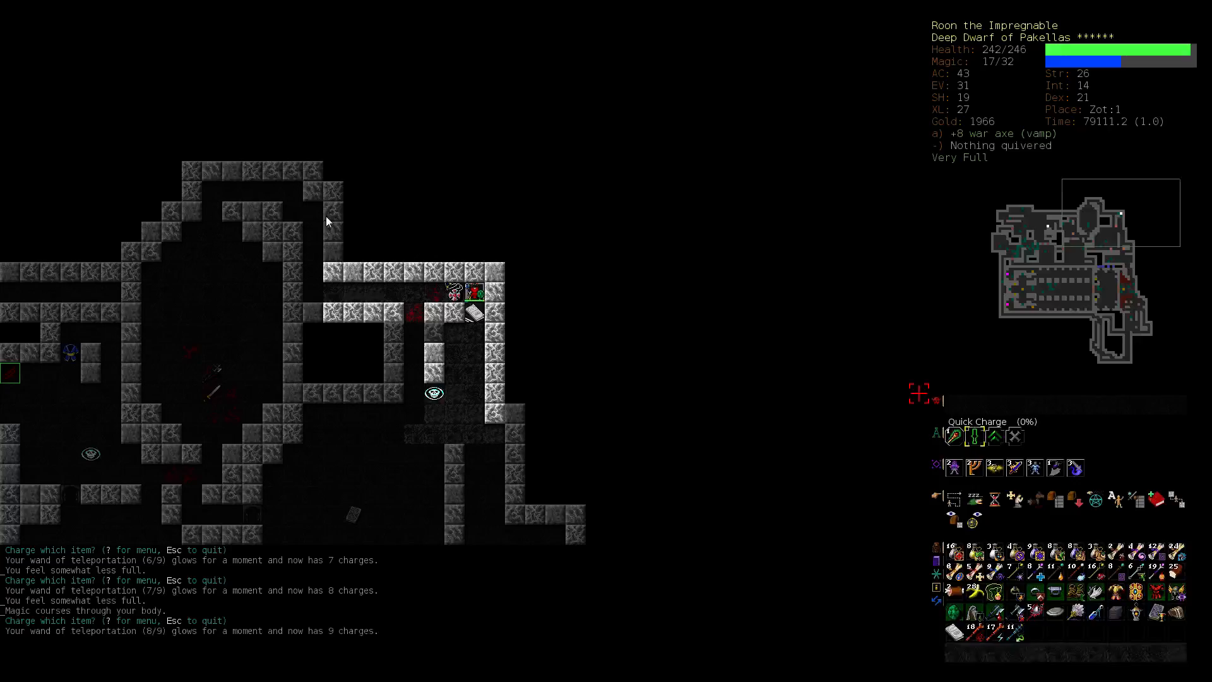
key(Return)
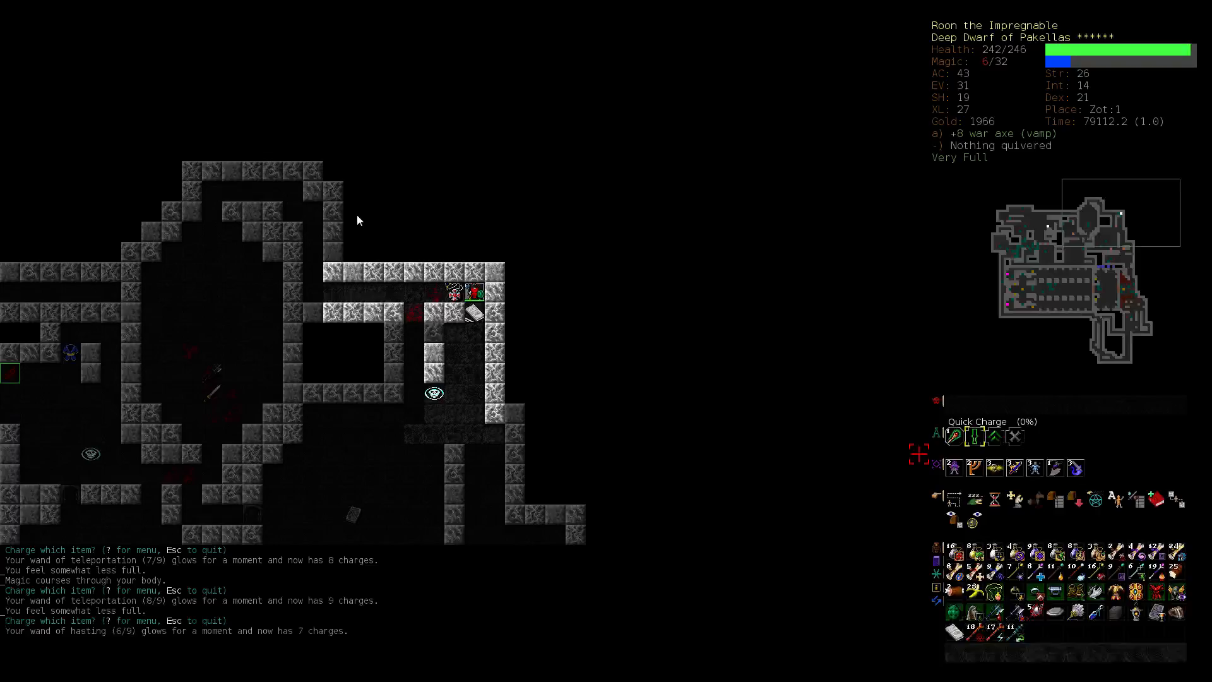
mouse_move(977, 467)
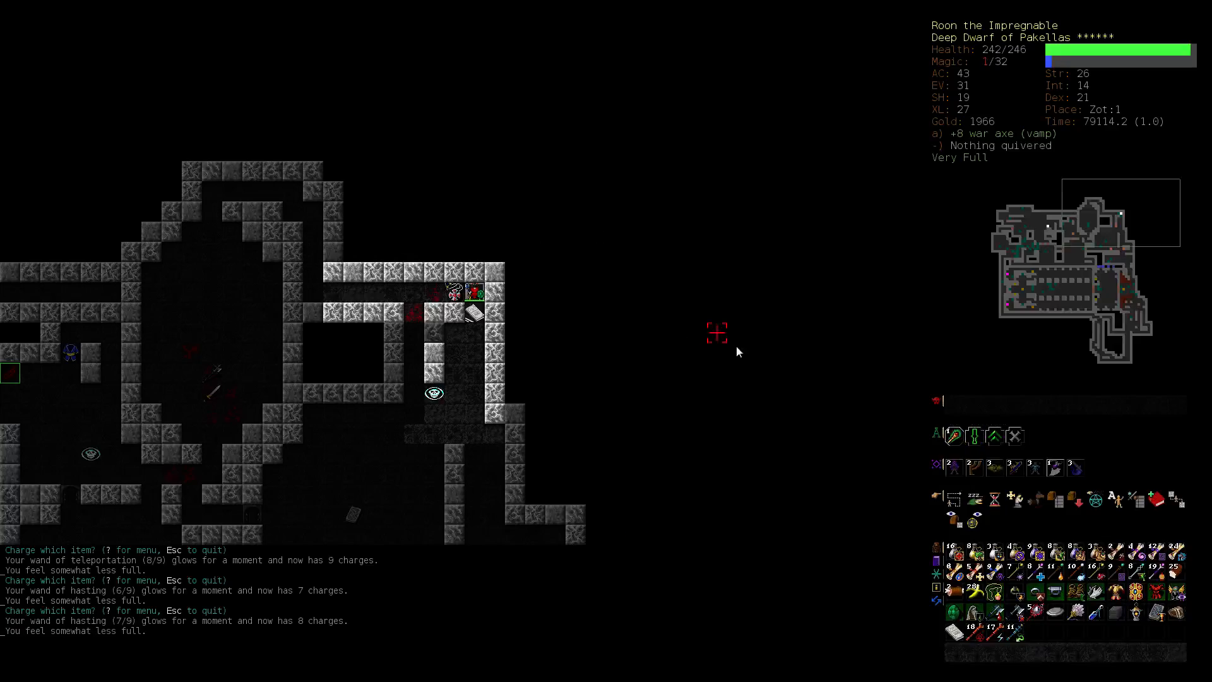
mouse_move(949, 436)
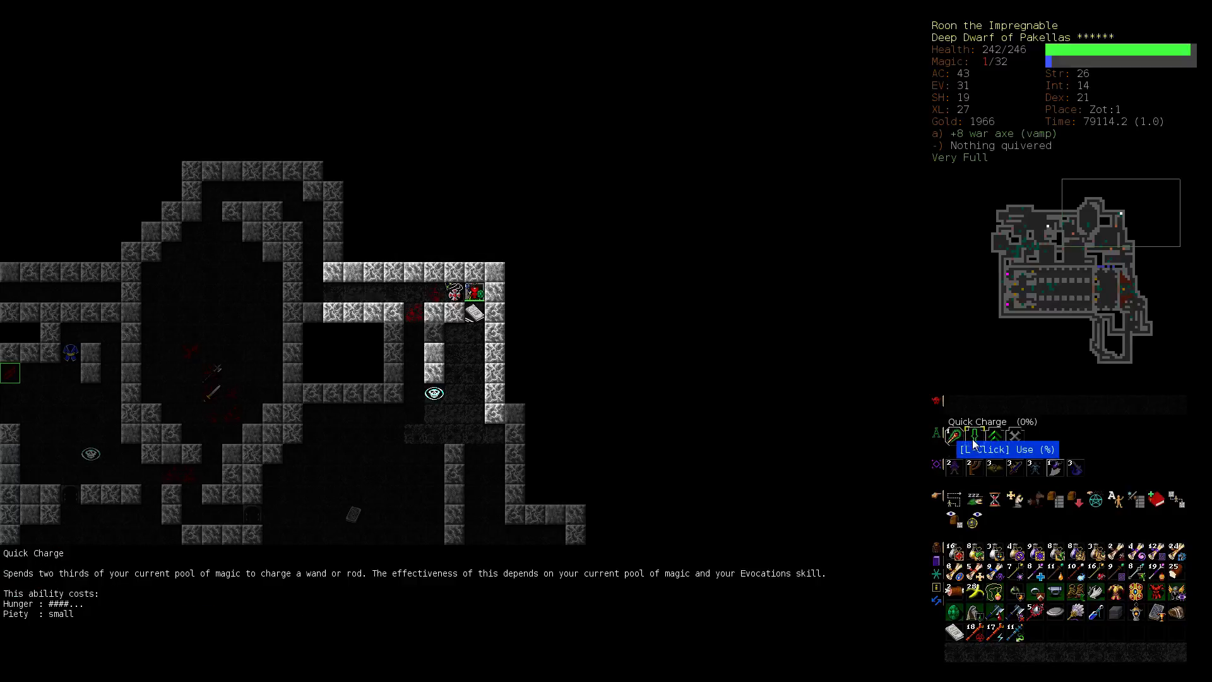
click(951, 436)
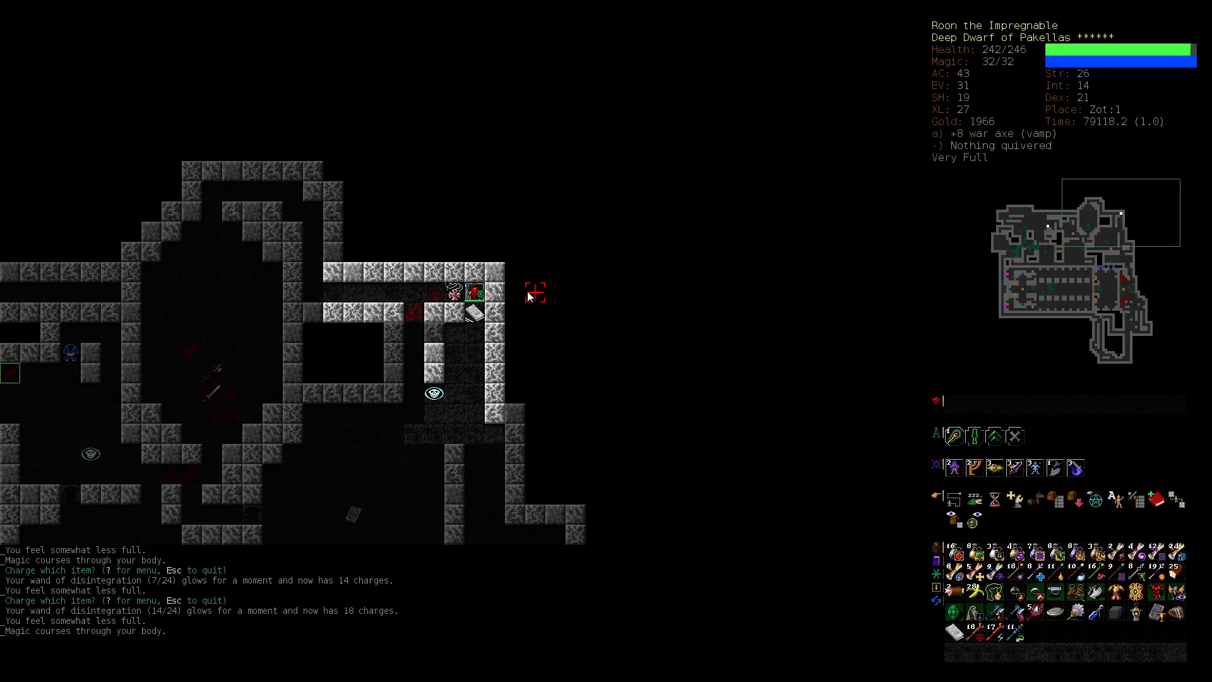
mouse_move(452, 295)
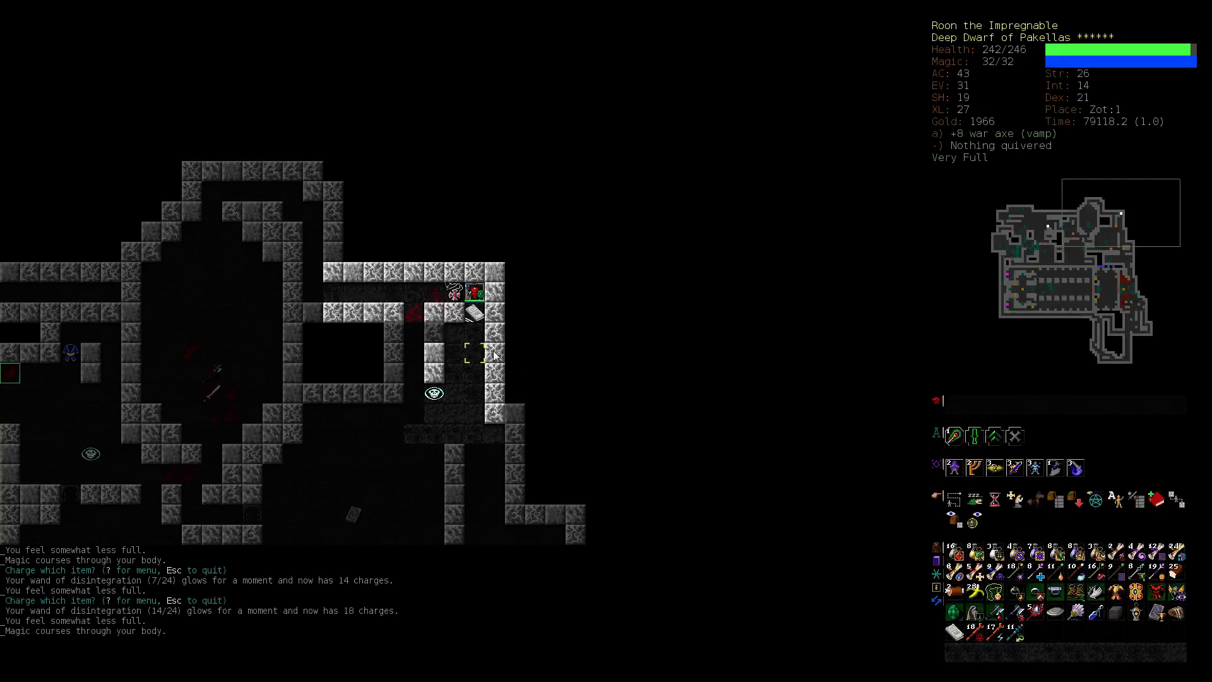
mouse_move(532, 391)
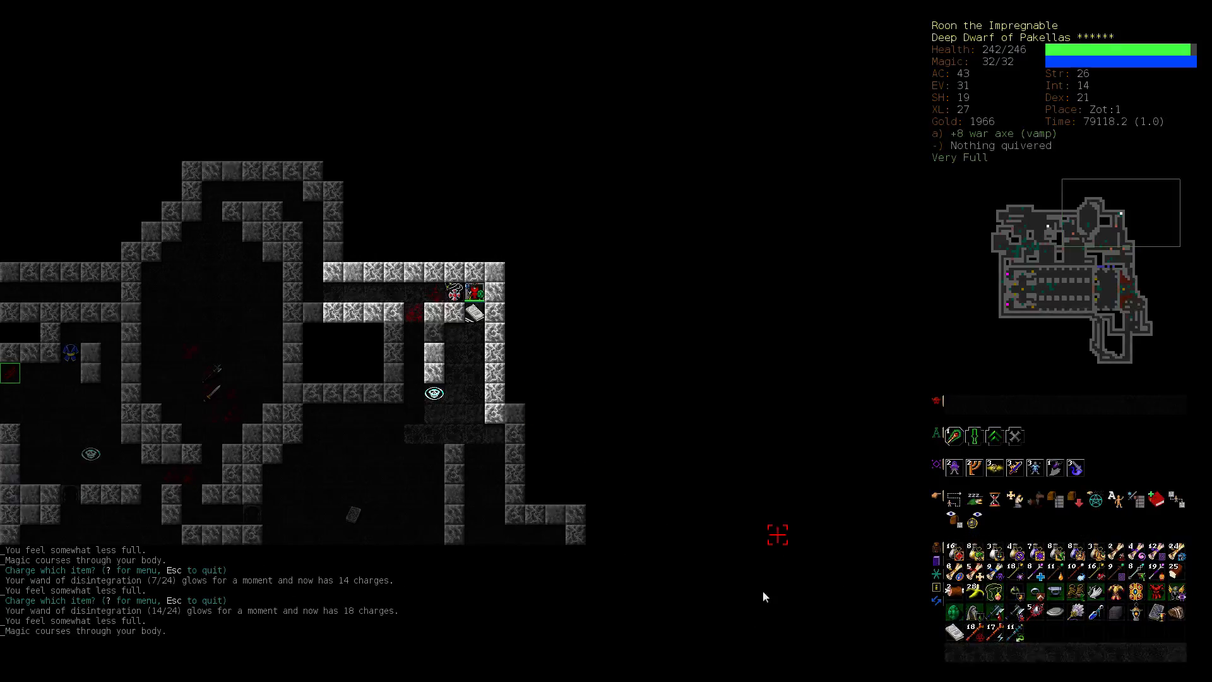
mouse_move(616, 494)
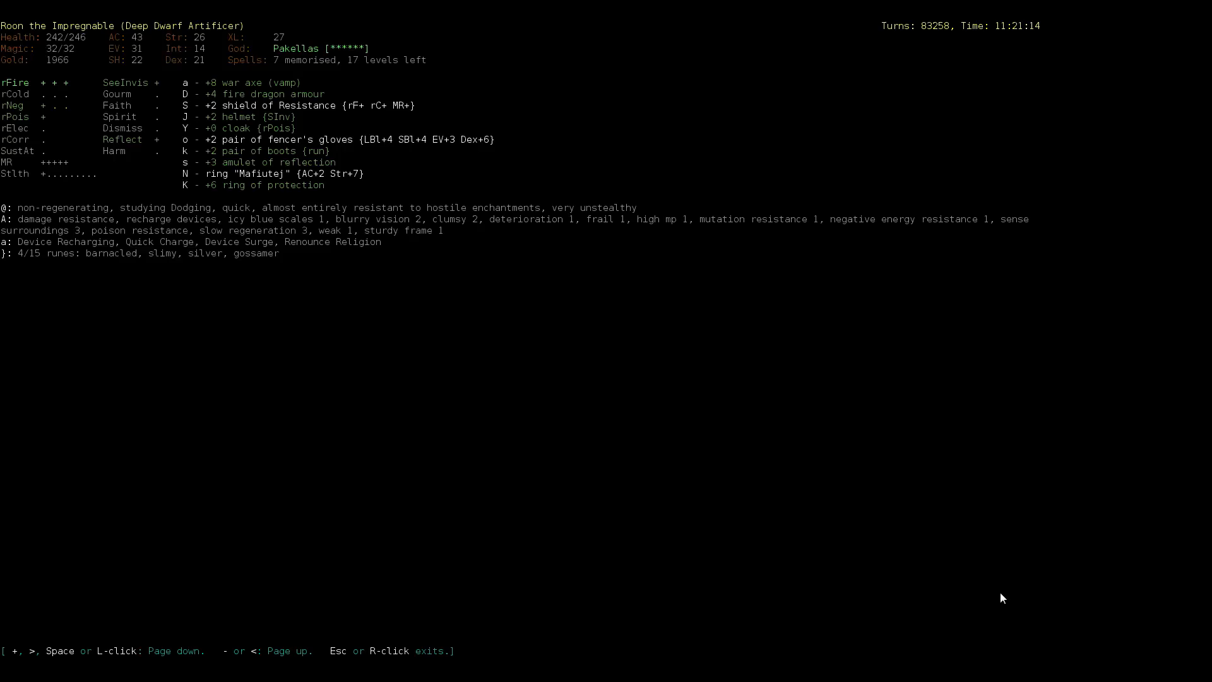
Step: Descend the staircase to Zot:4 and read a scroll of teleportation there
key(Escape)
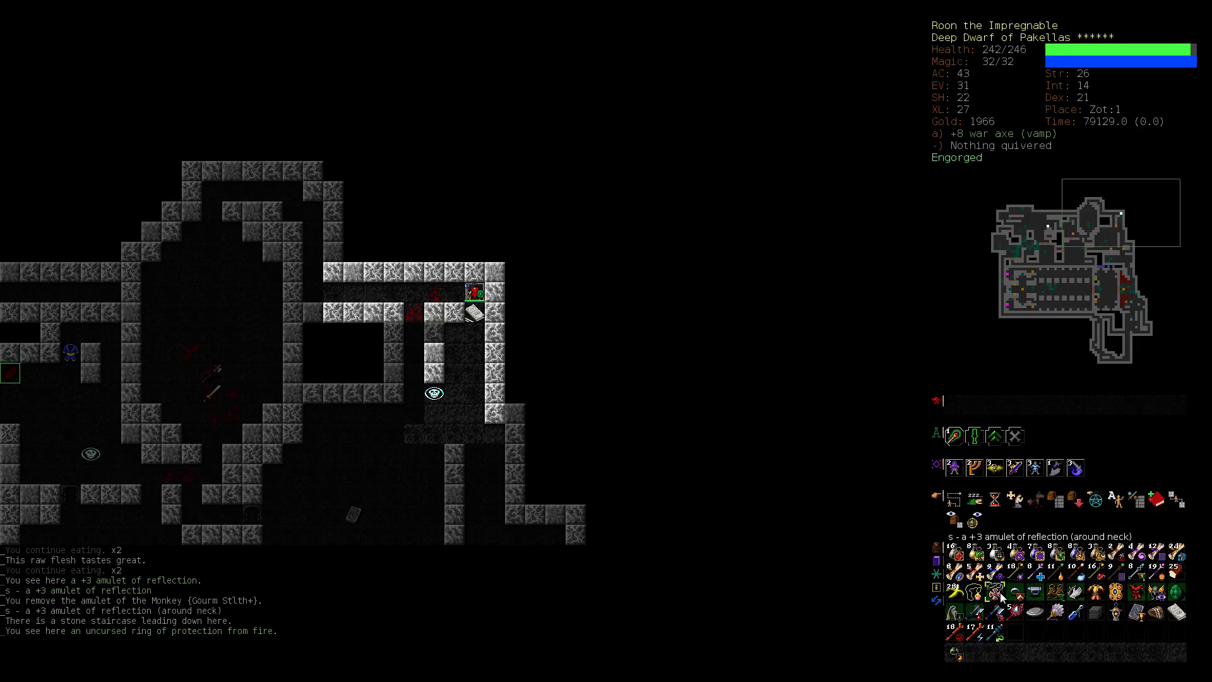
key(>)
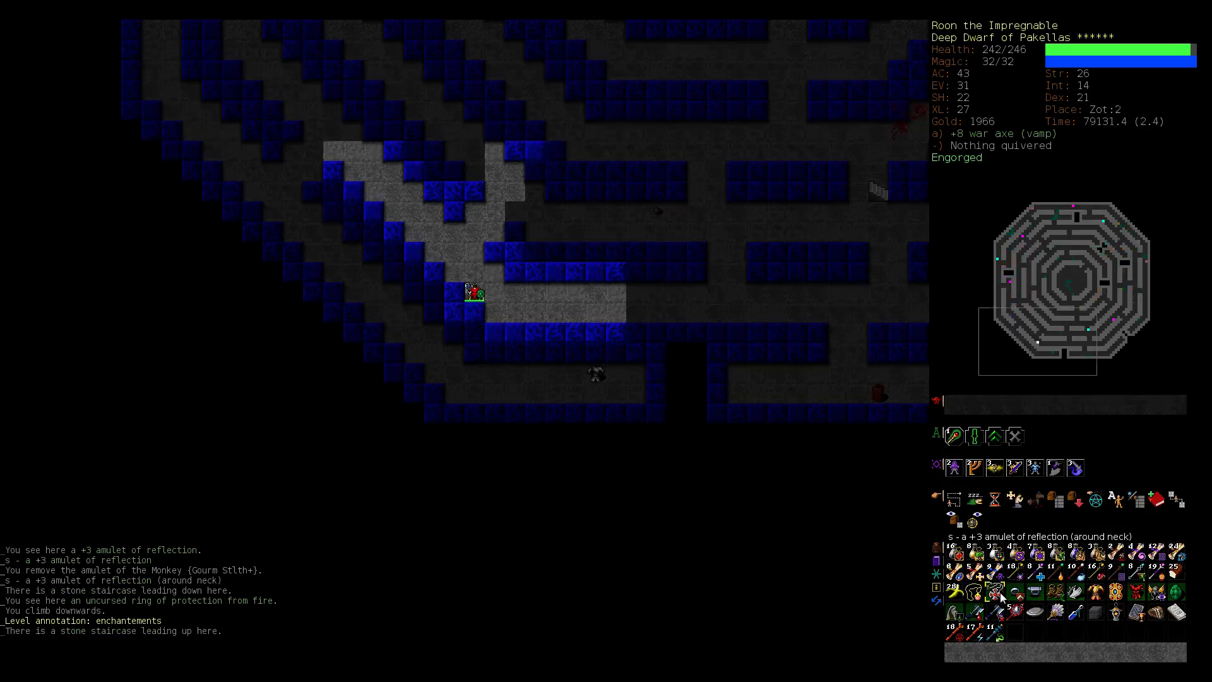
key(G)
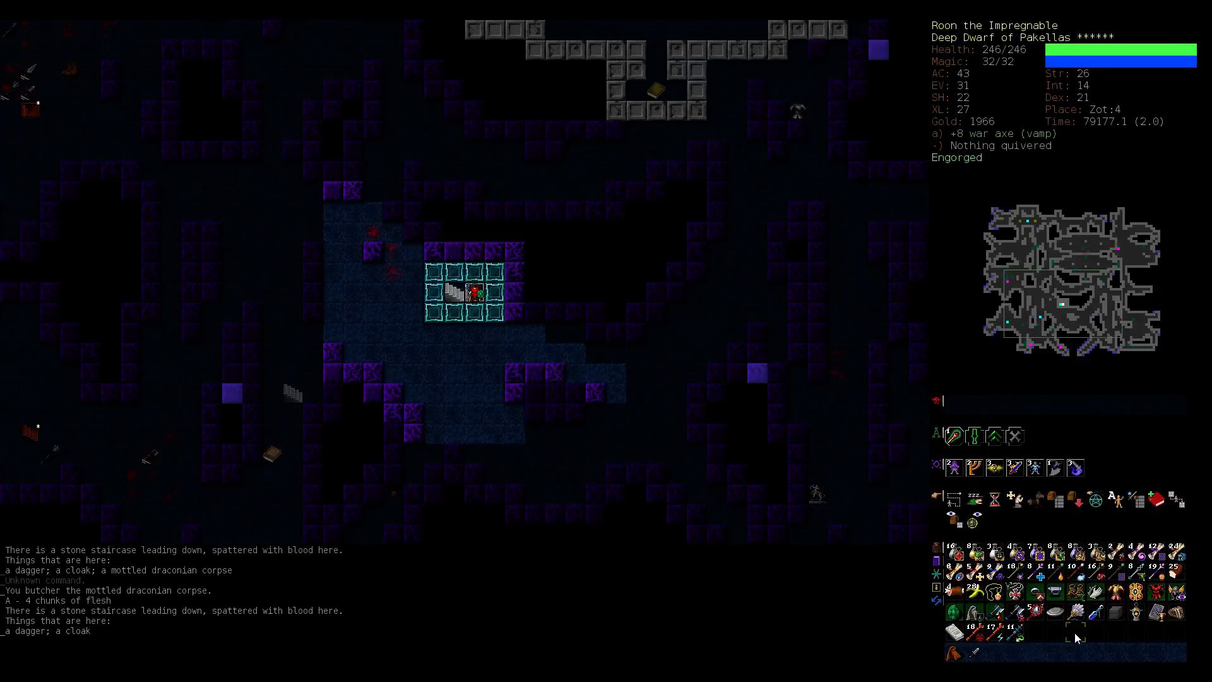
click(1075, 623)
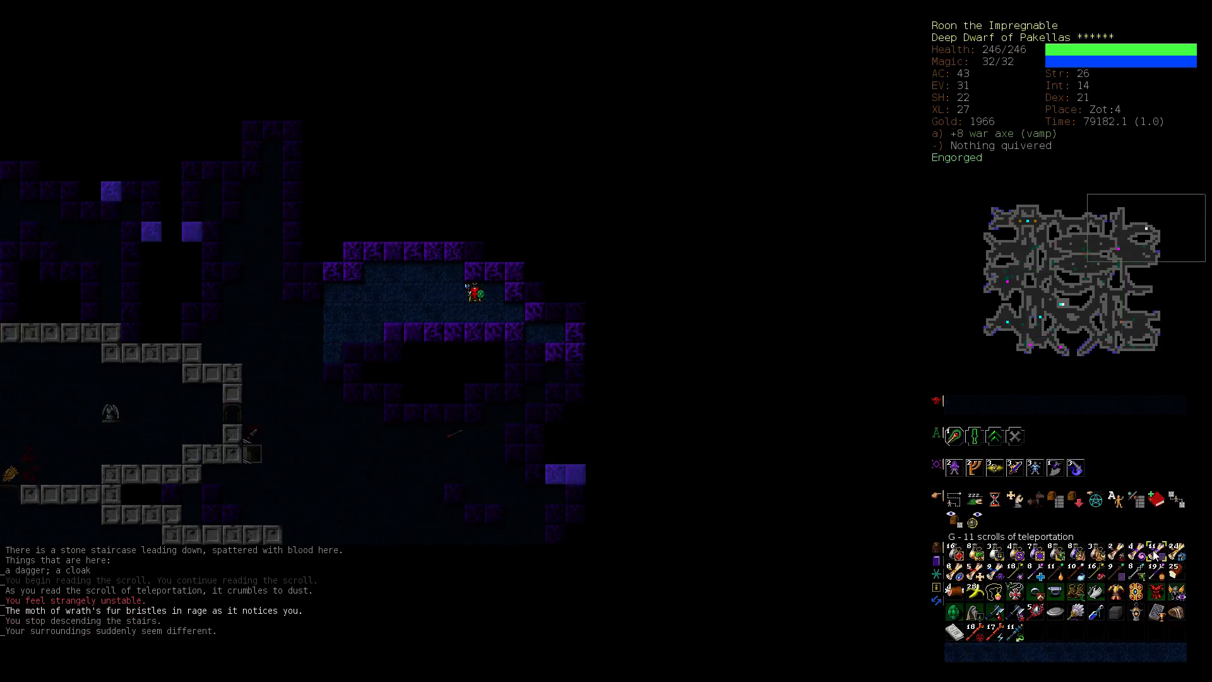
Step: Read a second scroll of teleportation to move elsewhere on Zot:4
key(r)
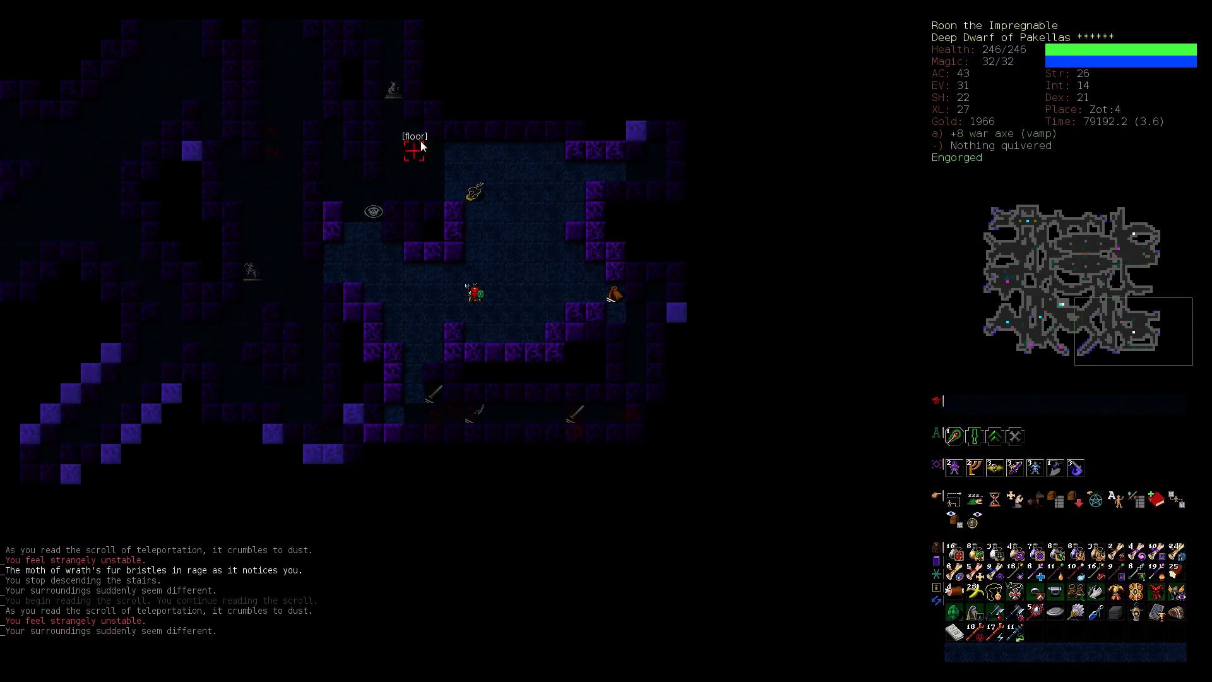
mouse_move(413, 152)
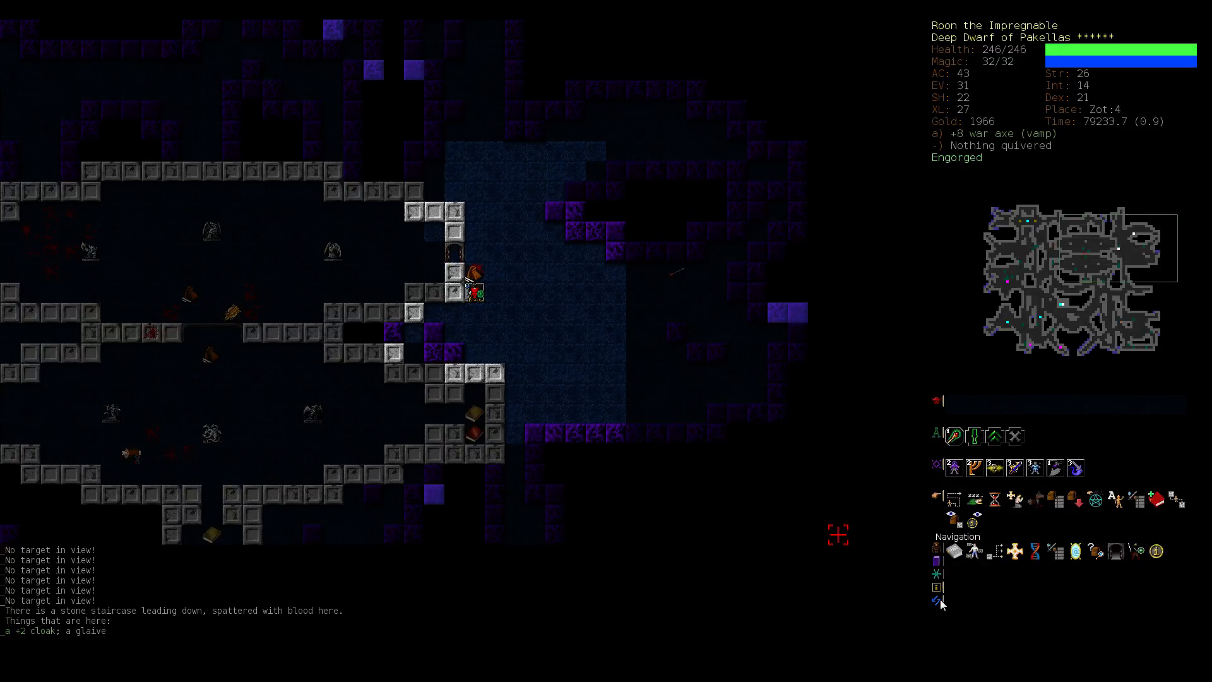
mouse_move(935, 551)
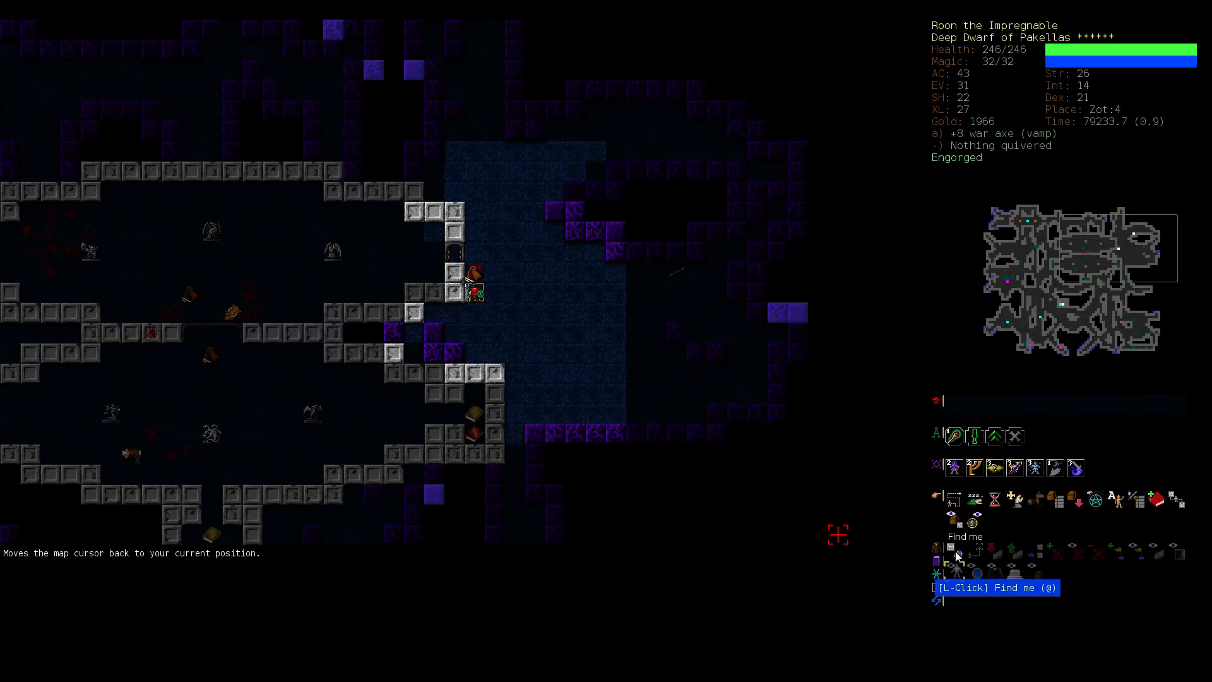
Step: Reach the blood-spattered down staircase on Zot:4 where a +2 cloak and glaive lie
click(955, 548)
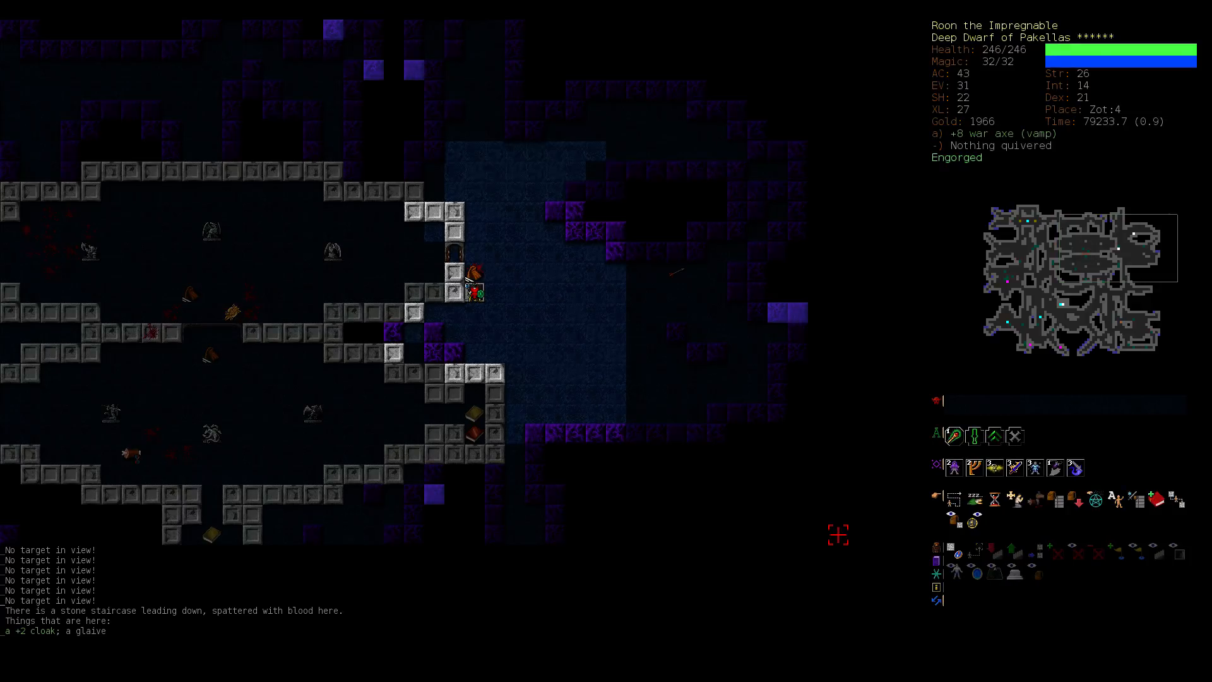
mouse_move(945, 546)
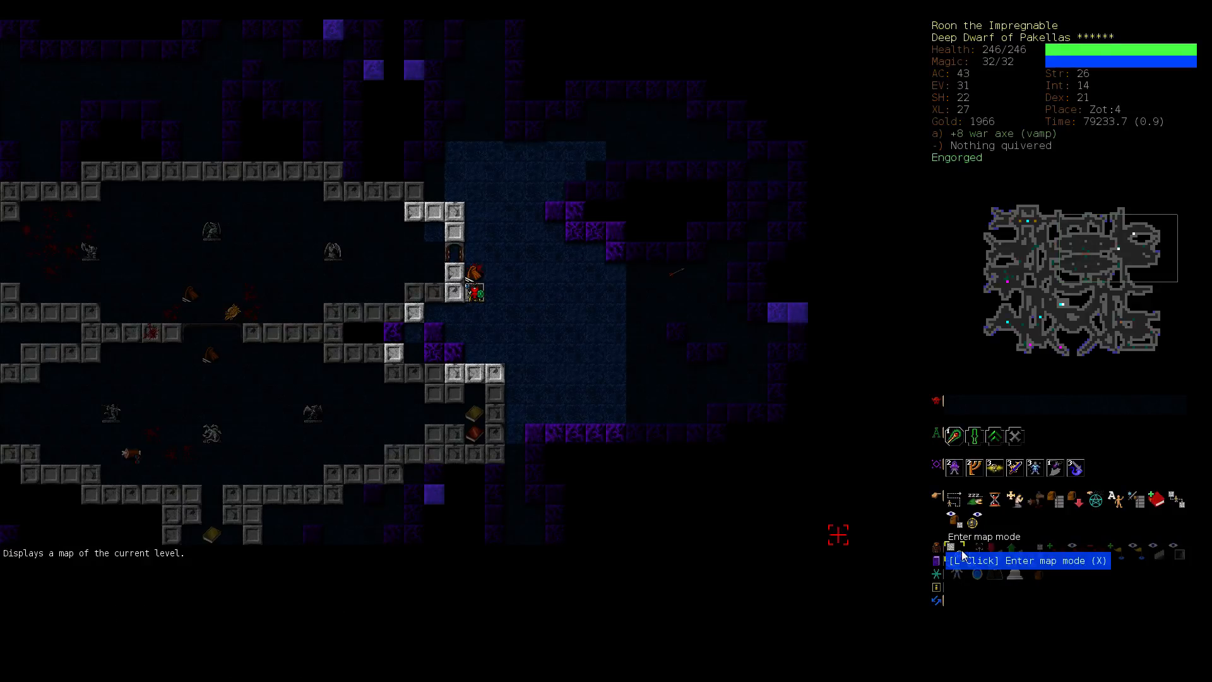
mouse_move(968, 549)
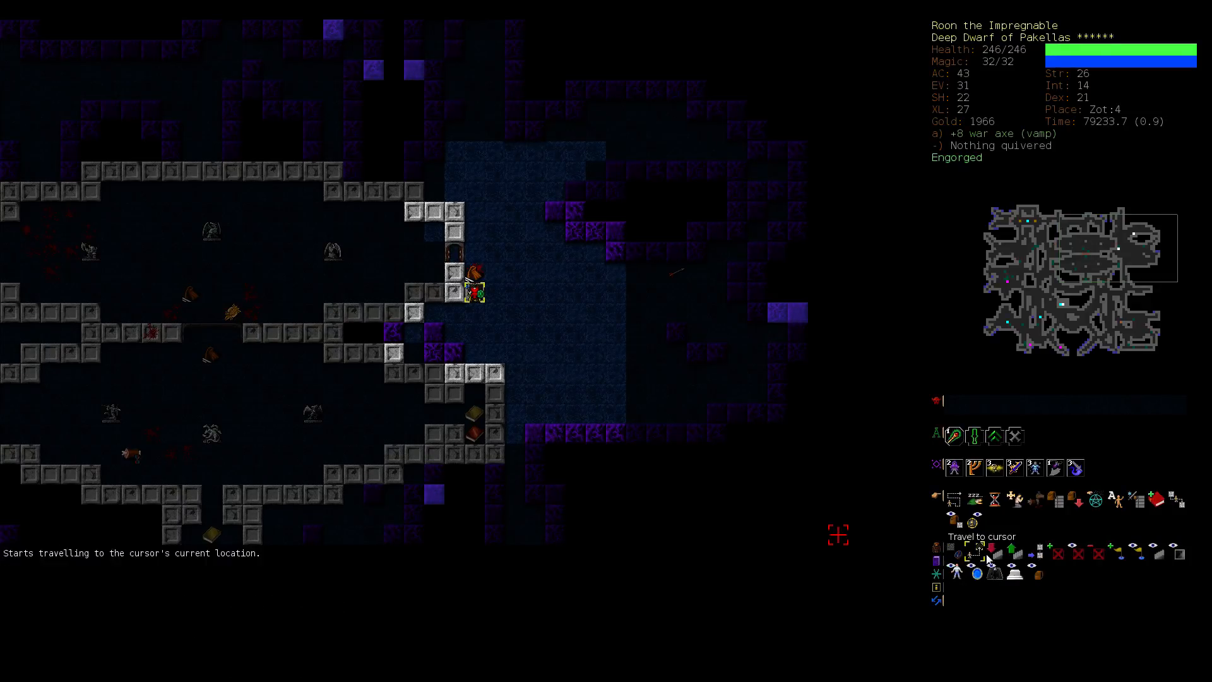
mouse_move(994, 551)
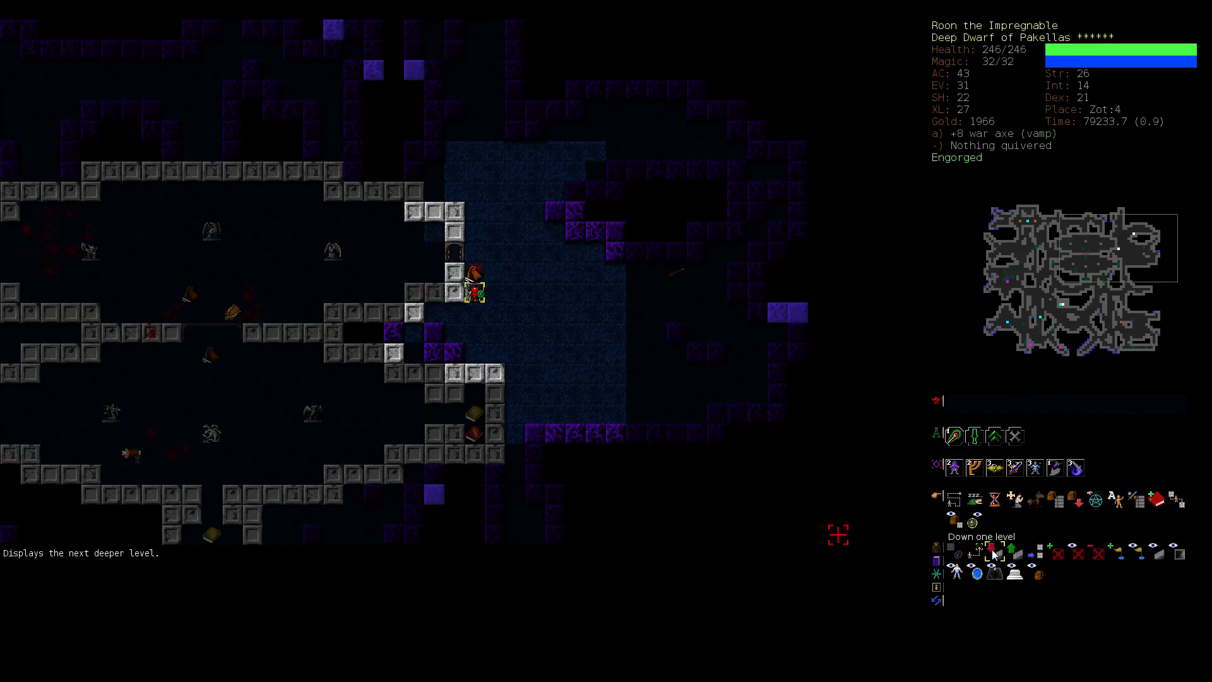
mouse_move(741, 498)
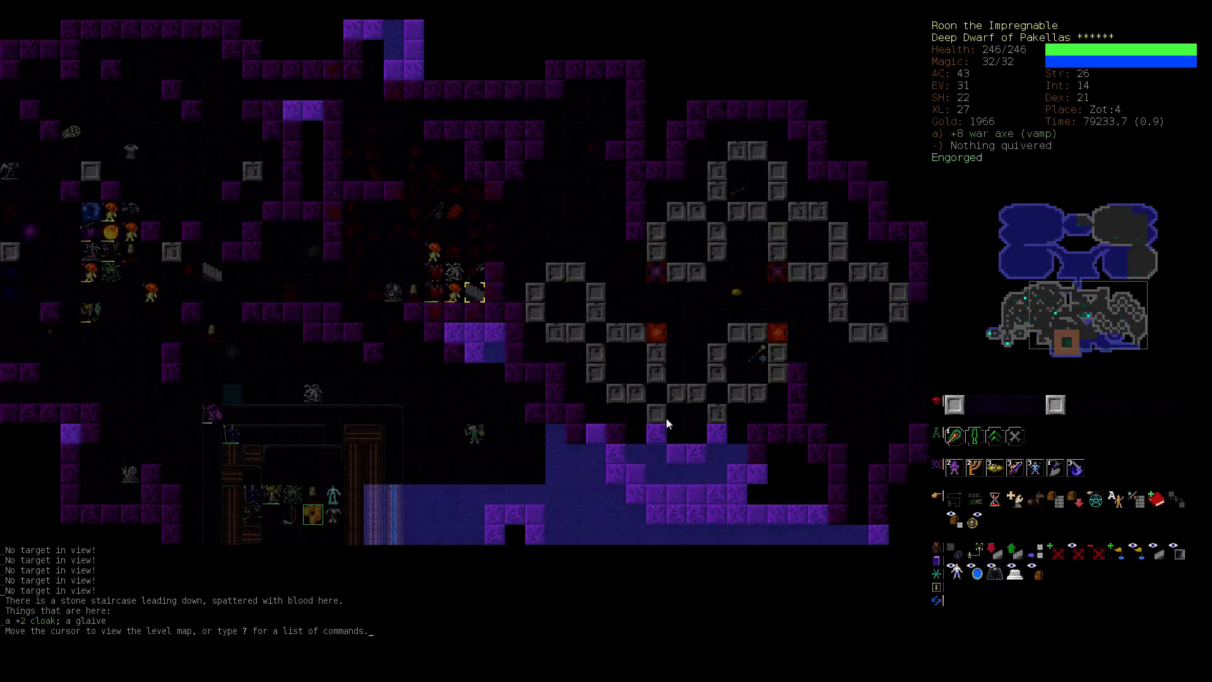
mouse_move(674, 429)
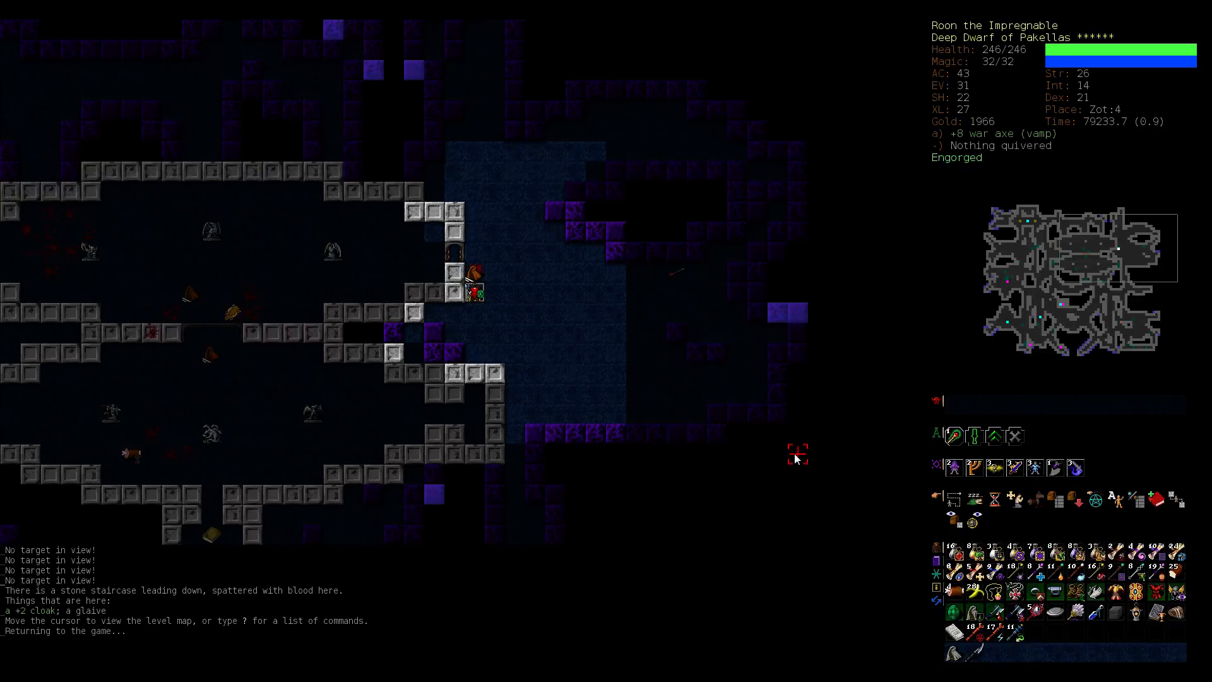
Step: Descend the staircase to Zot:5, arriving on a blood-spattered up staircase
key(>)
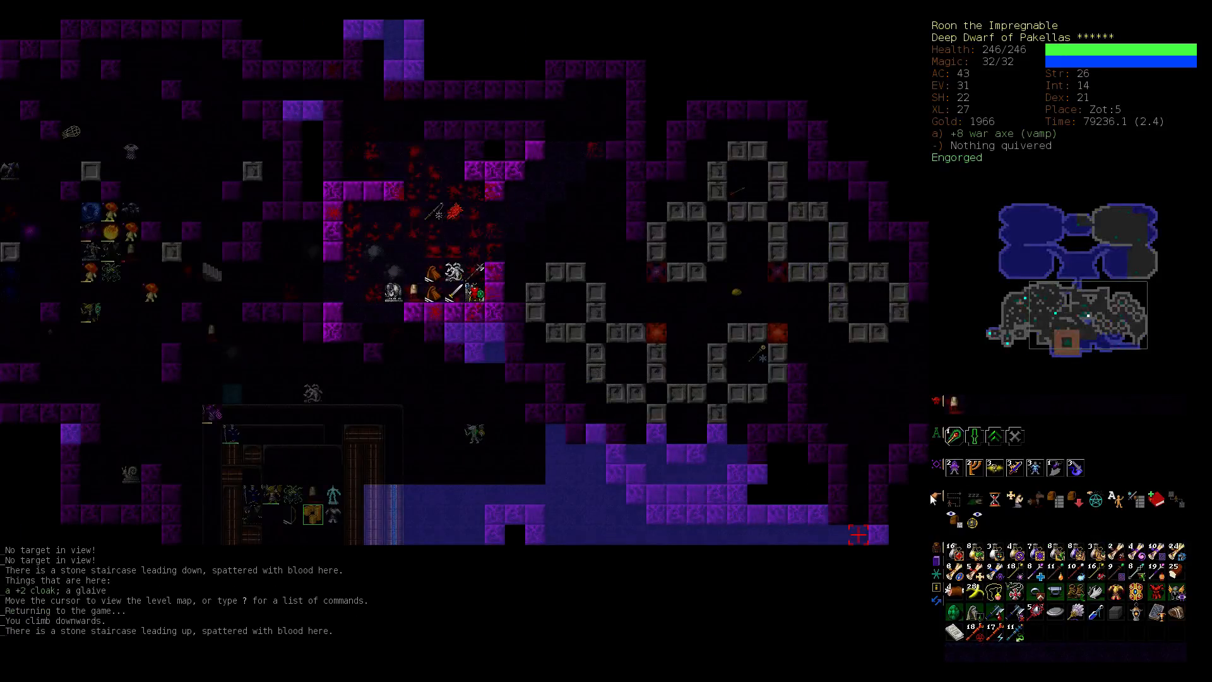
mouse_move(797, 356)
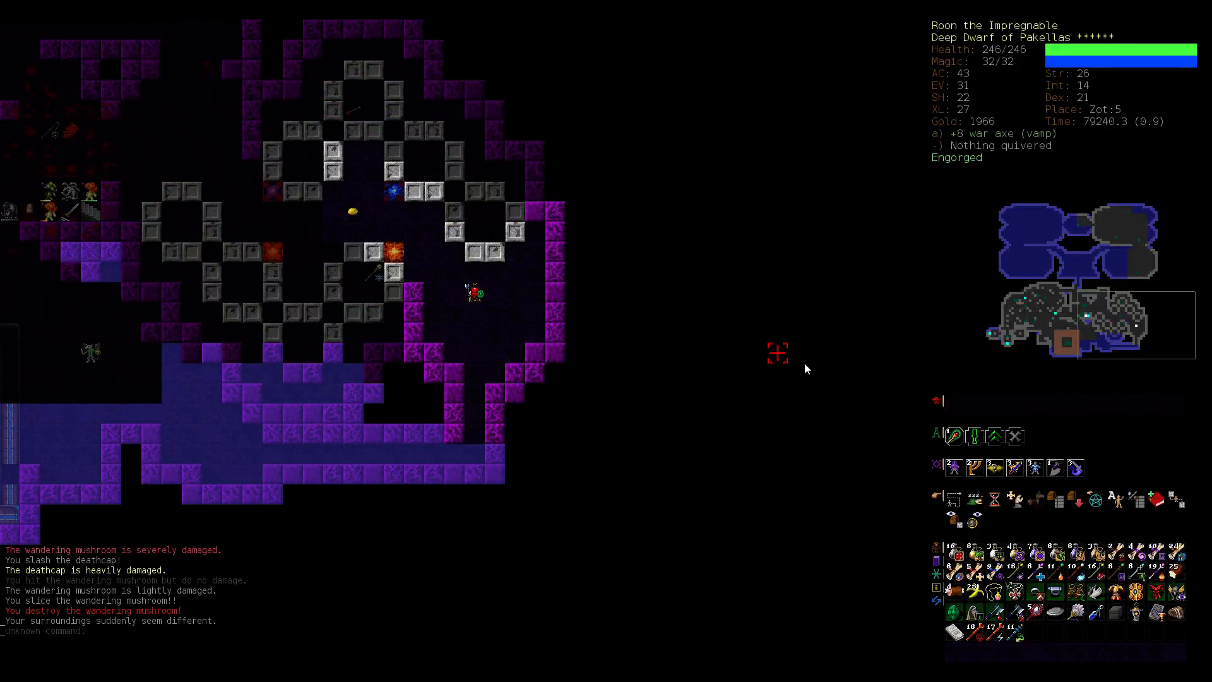
mouse_move(965, 435)
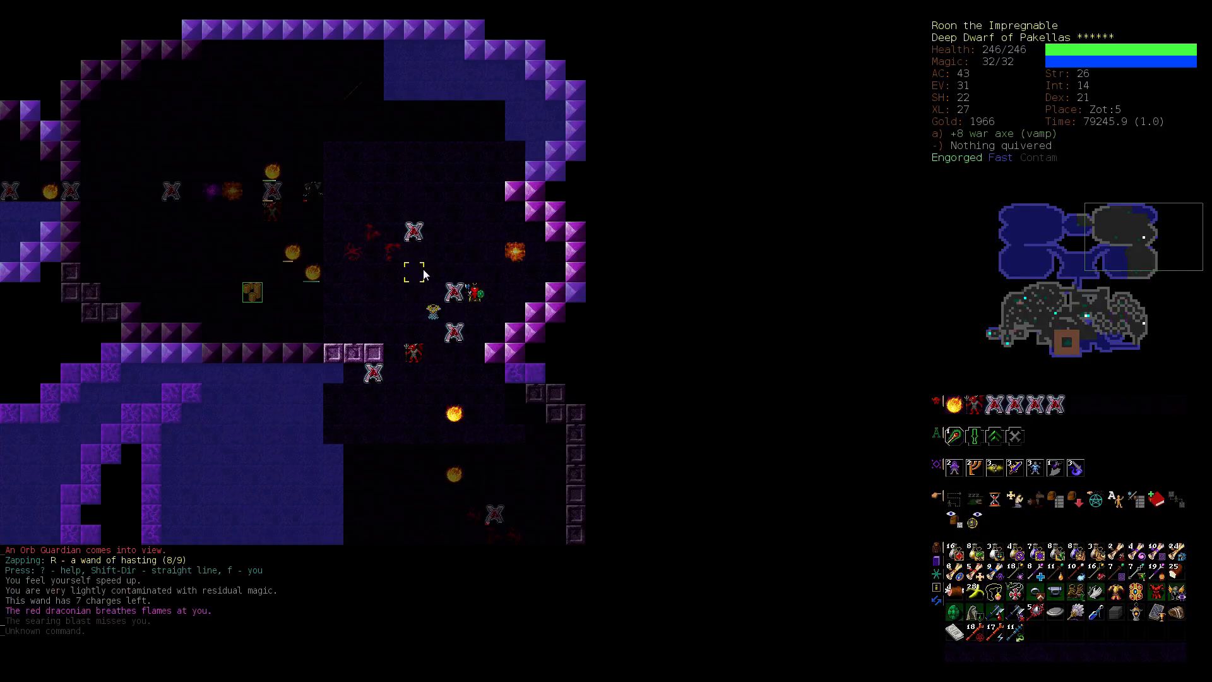
mouse_move(455, 274)
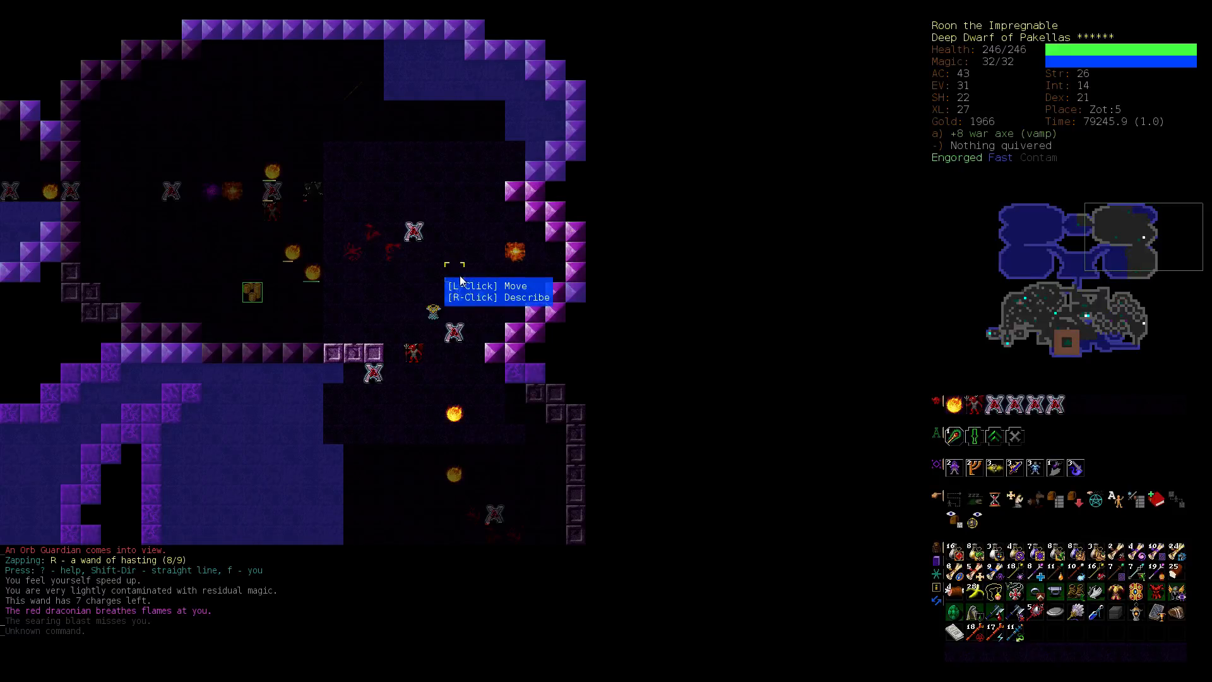
Step: Blink past the Orb Guardians despite blurry vision and pick up the Orb of Zot
click(455, 278)
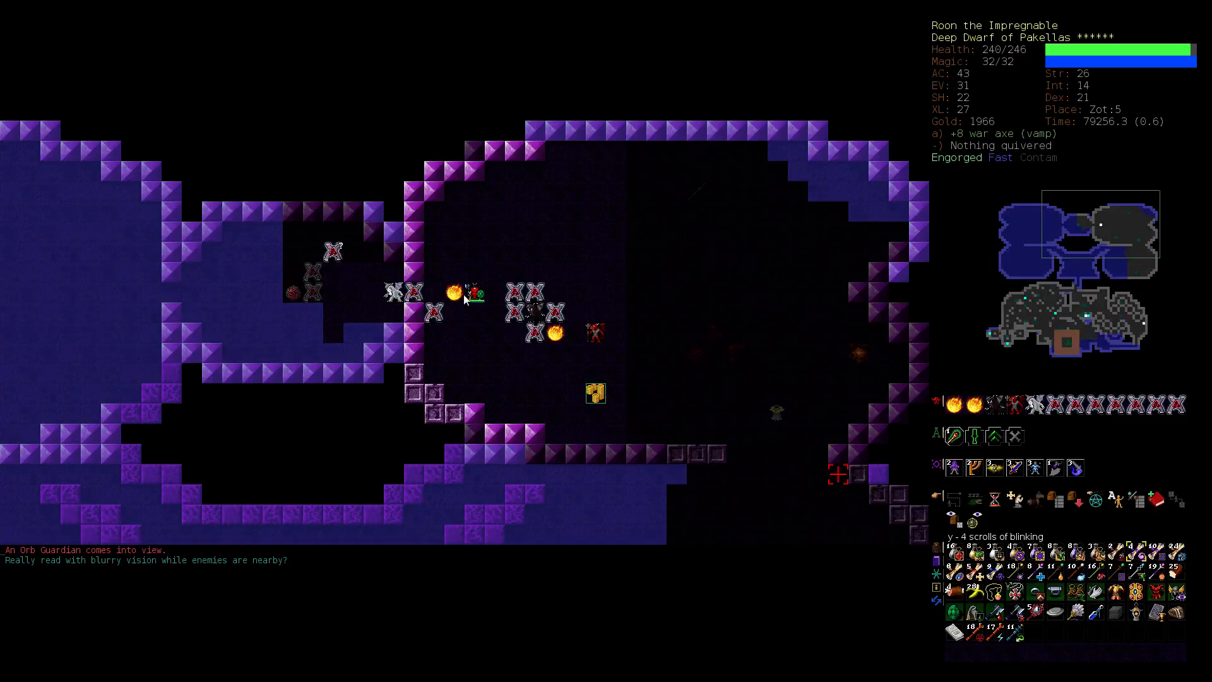
mouse_move(377, 307)
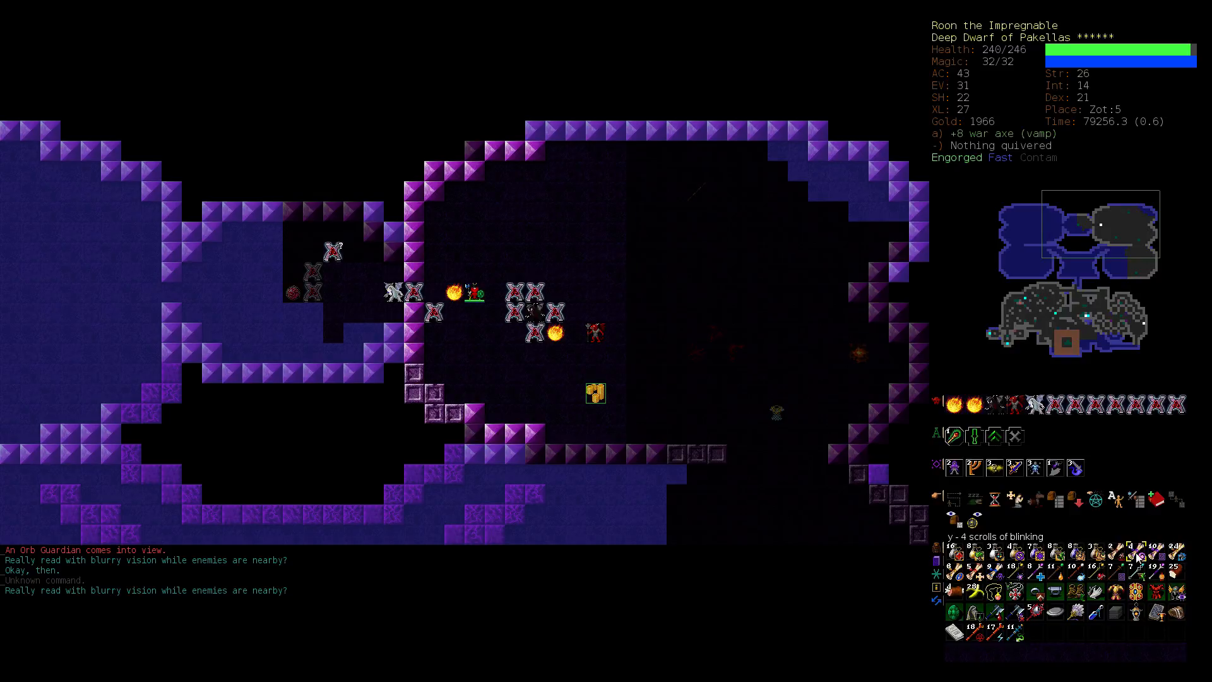
key(y)
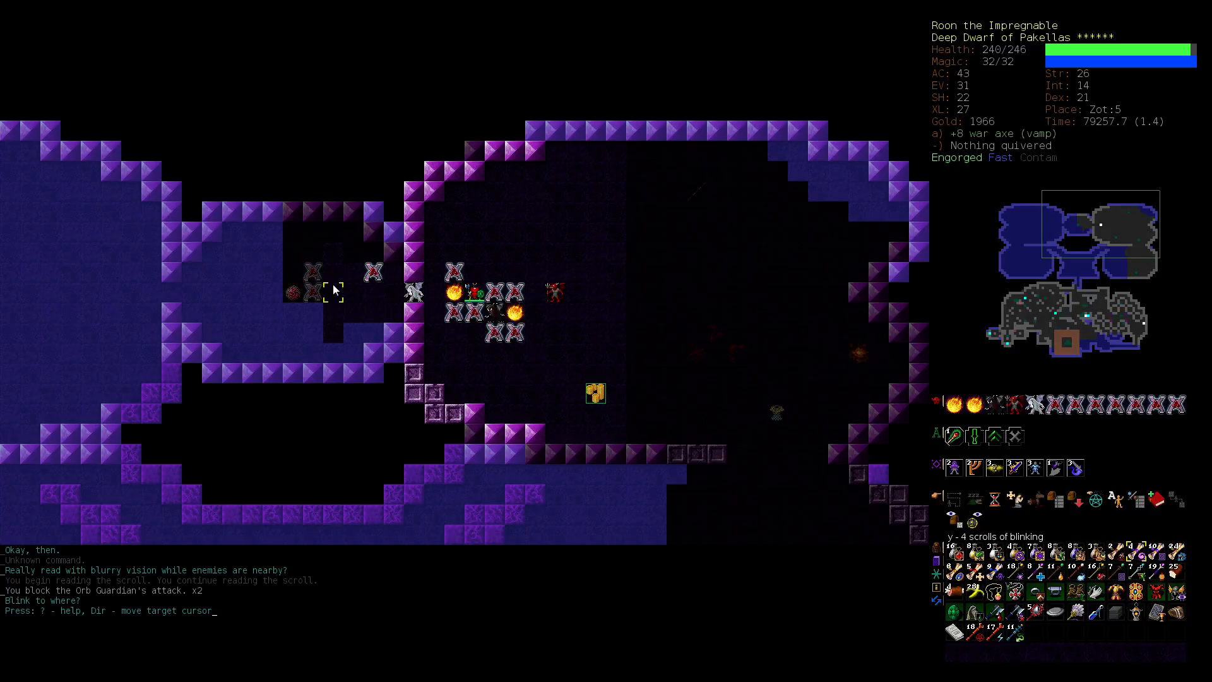
key(Return)
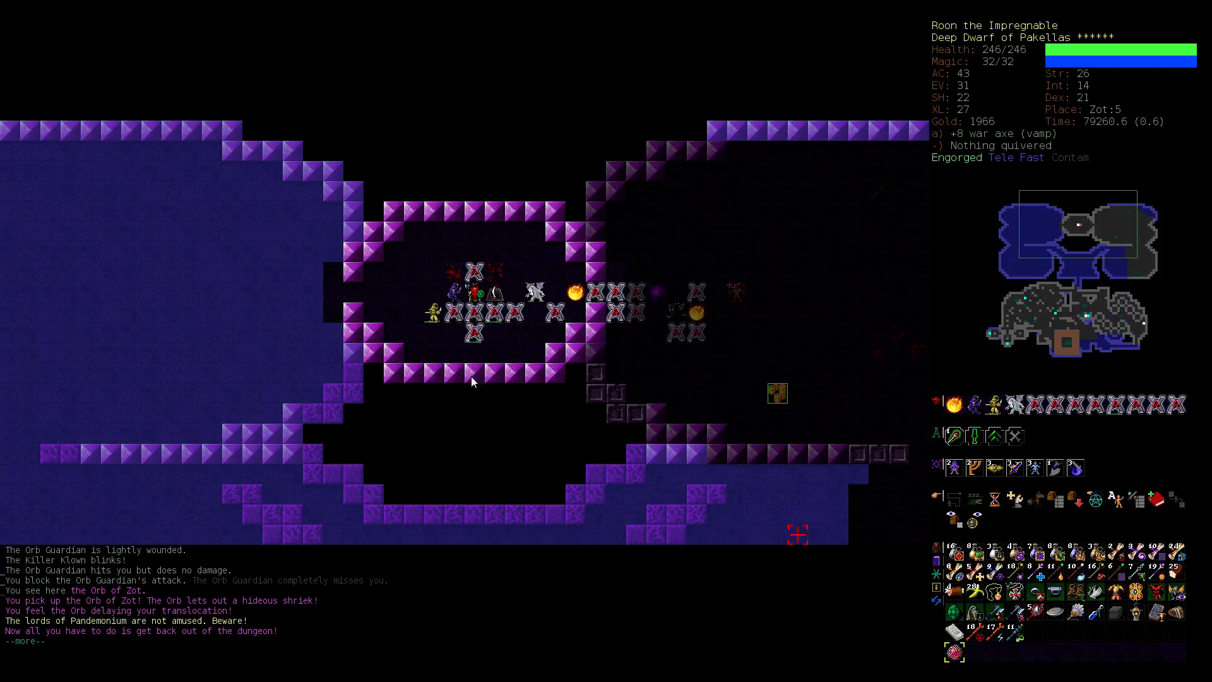
Step: Examine the Orb Guardian and keep attacking it until the Orb's teleport triggers
key(space)
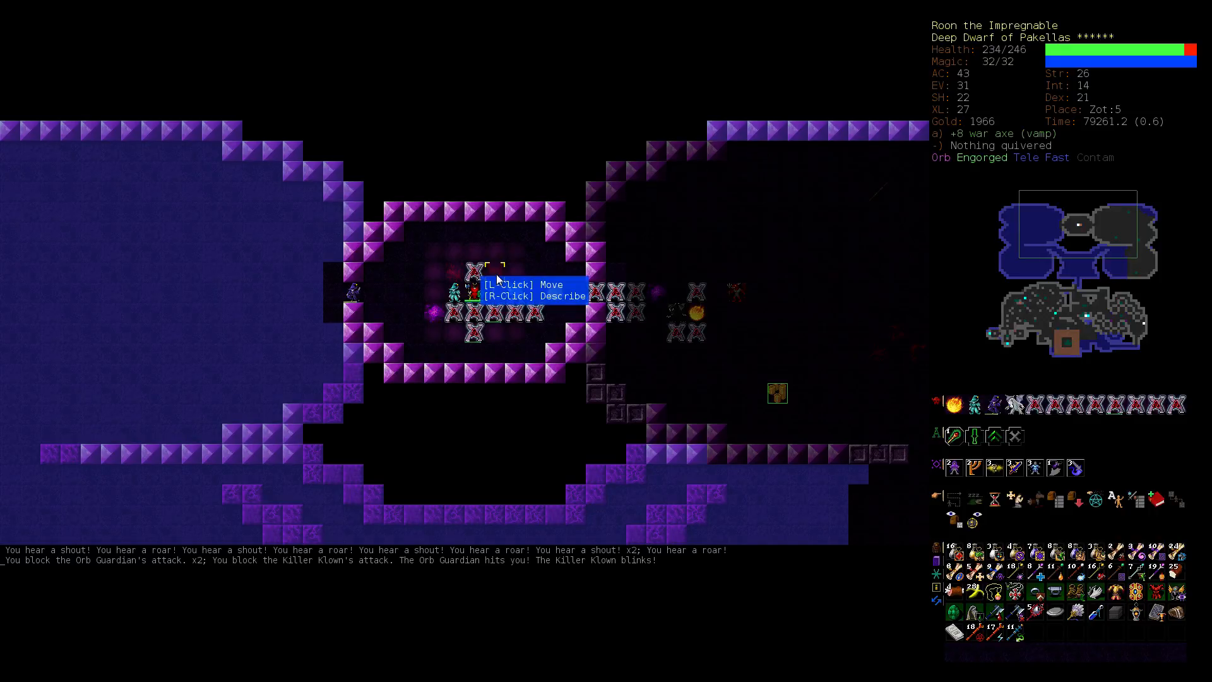
right_click(477, 295)
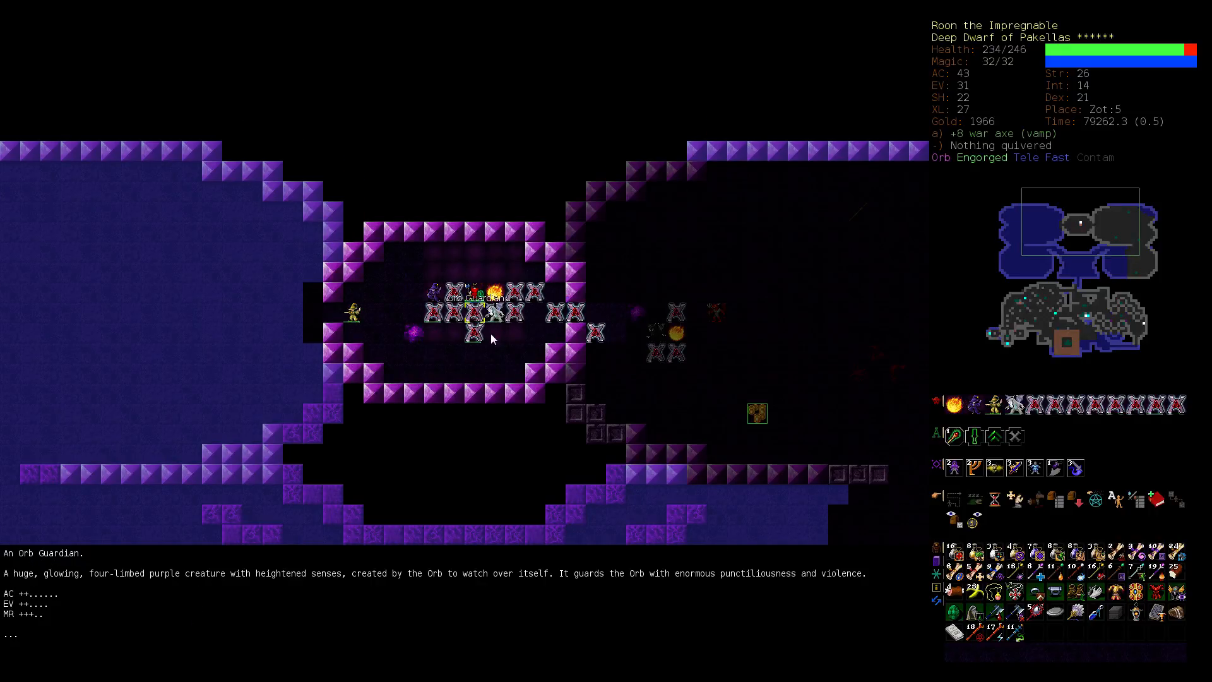
mouse_move(364, 289)
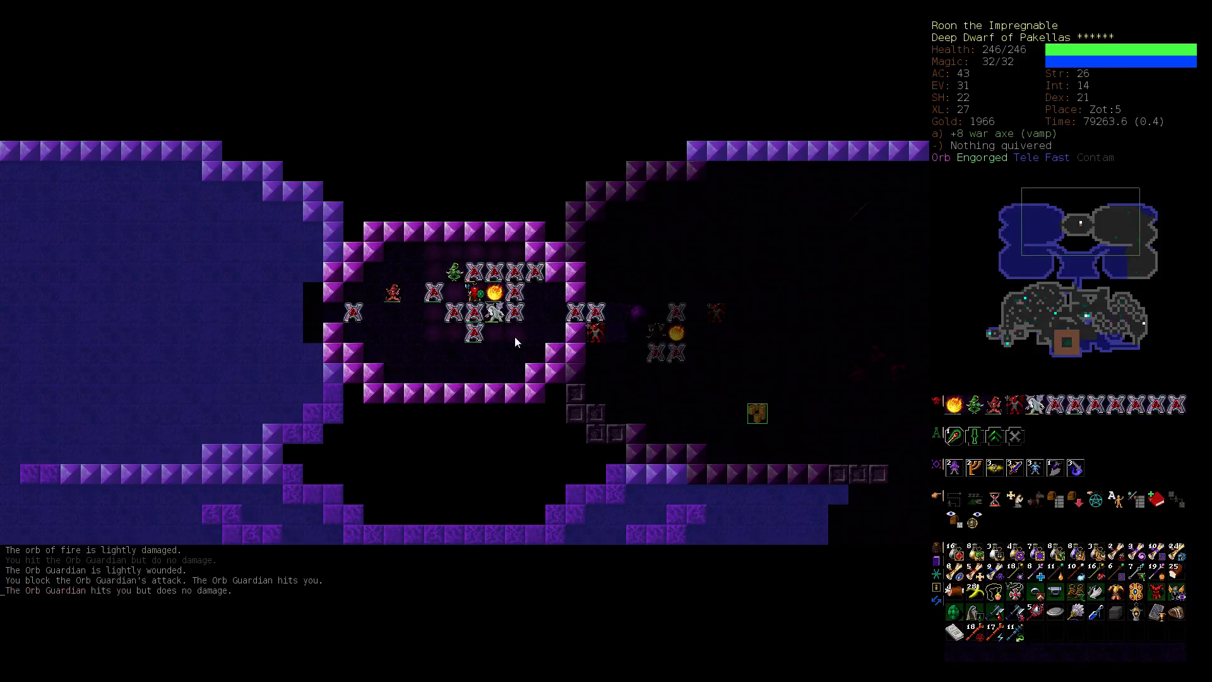
key(A)
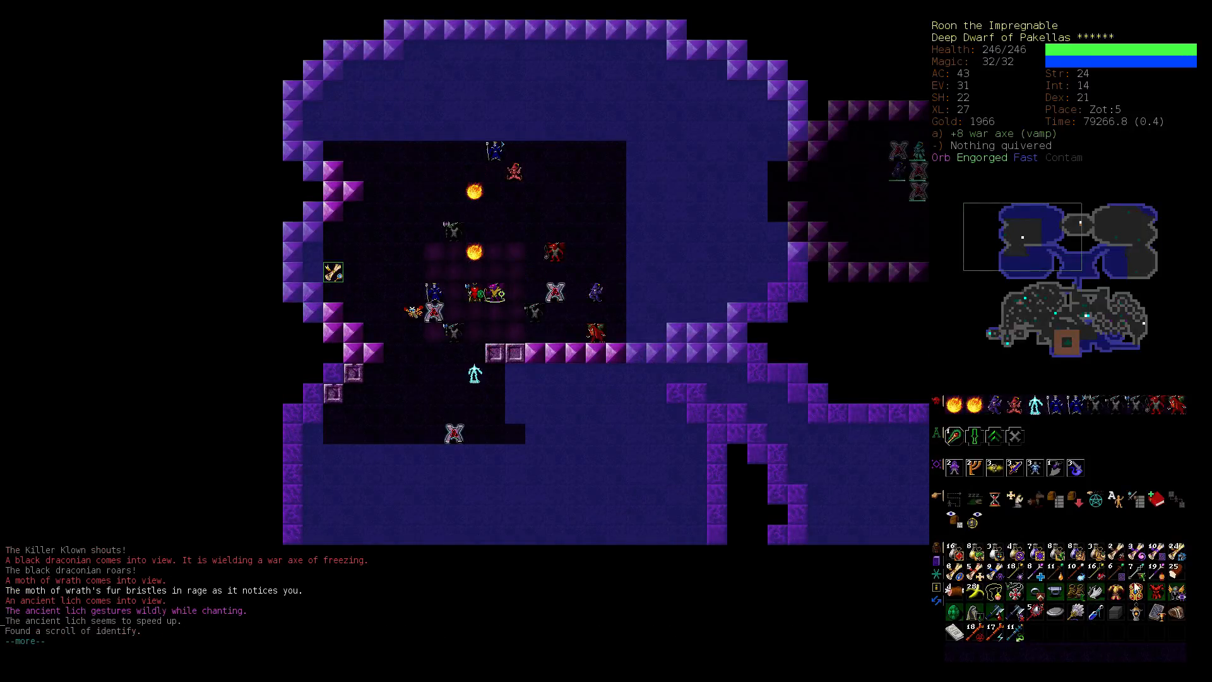
Step: Review the message log, then fight back to Zot:5's blood-spattered up staircase
key(space)
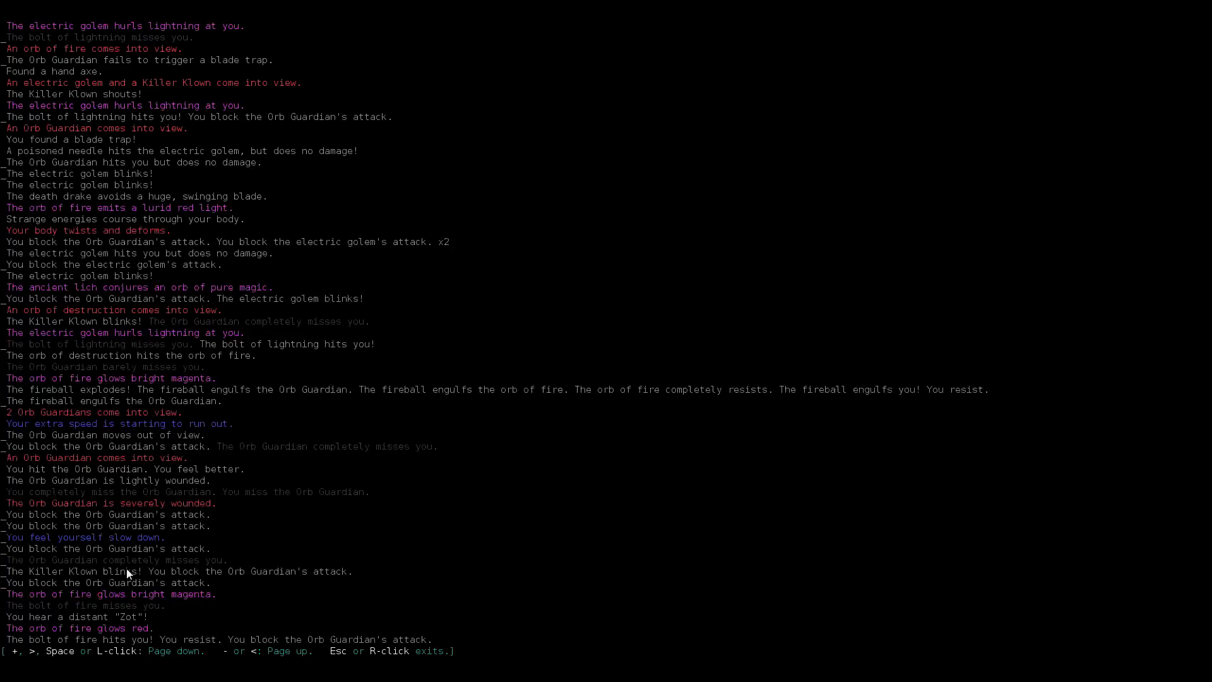
mouse_move(189, 563)
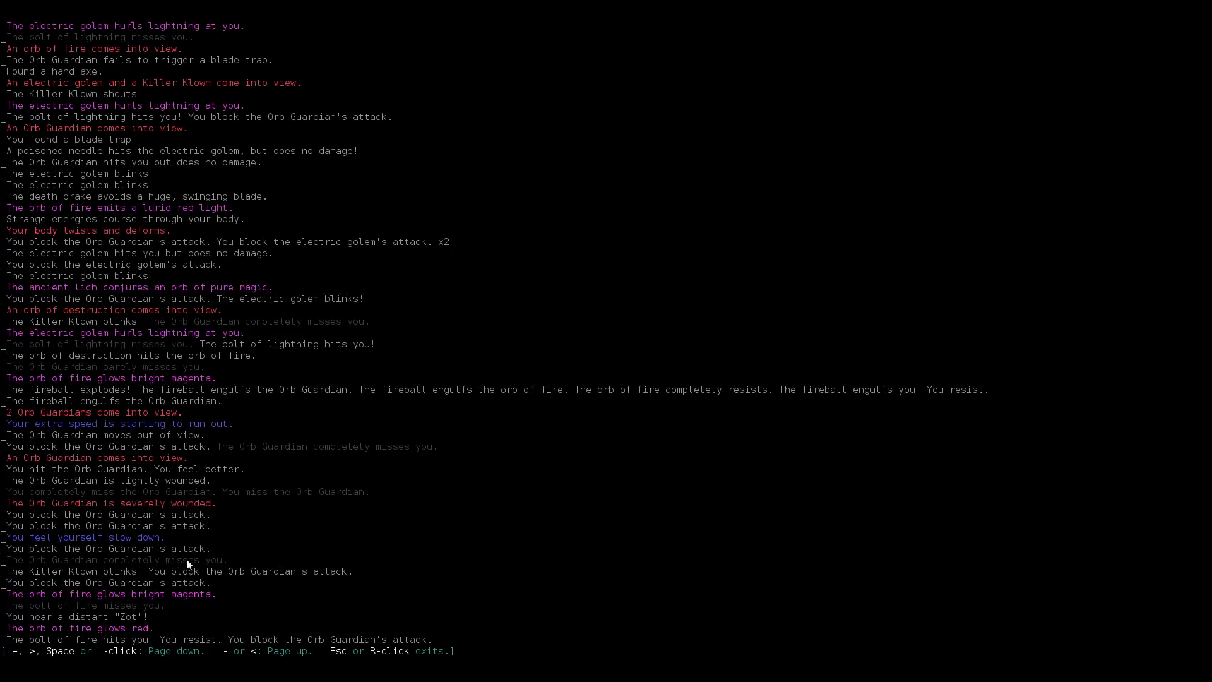
mouse_move(132, 298)
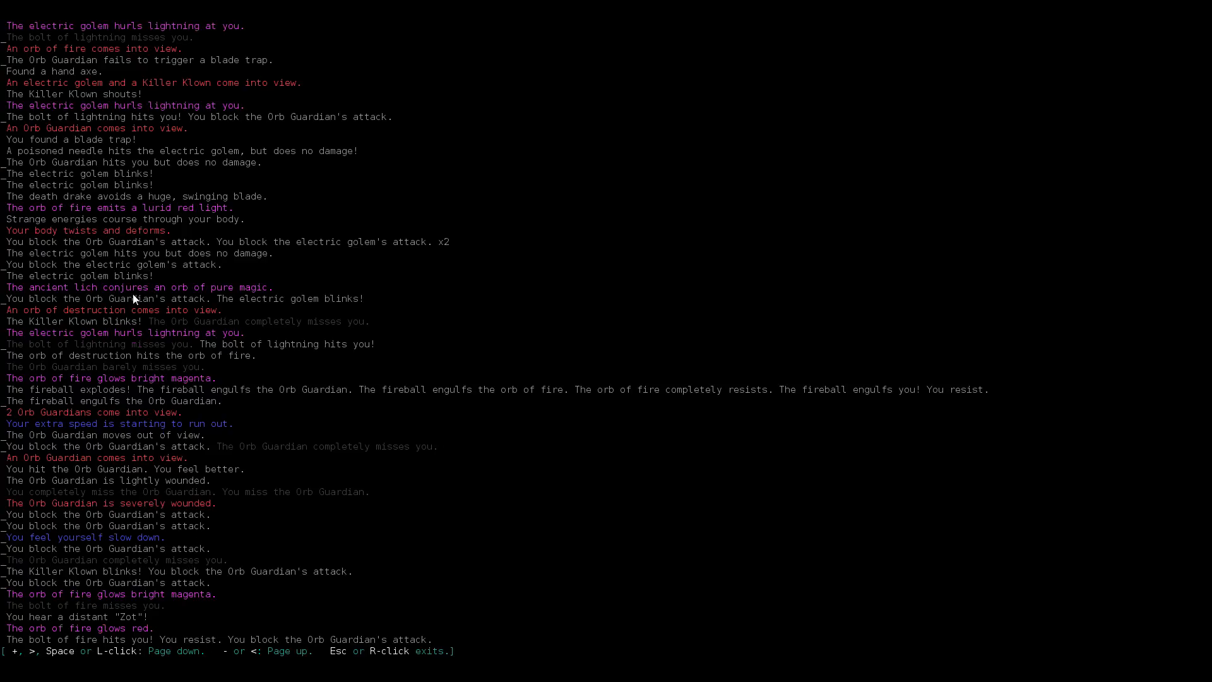
mouse_move(109, 198)
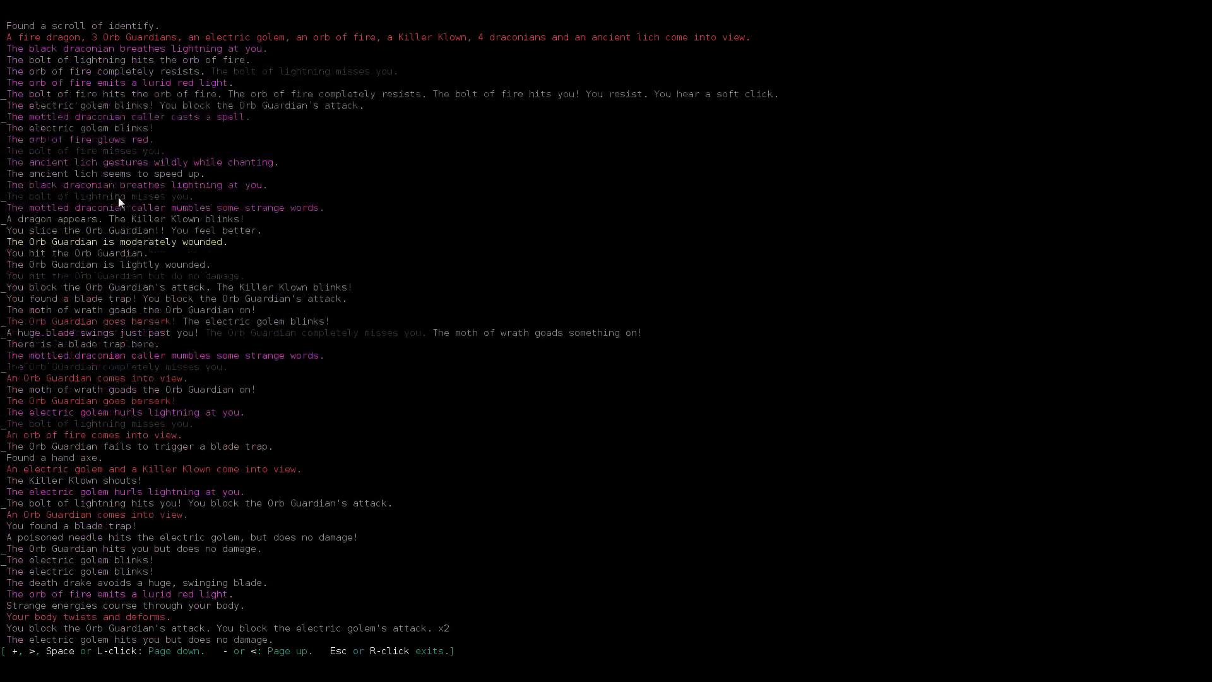
scroll(up, 3)
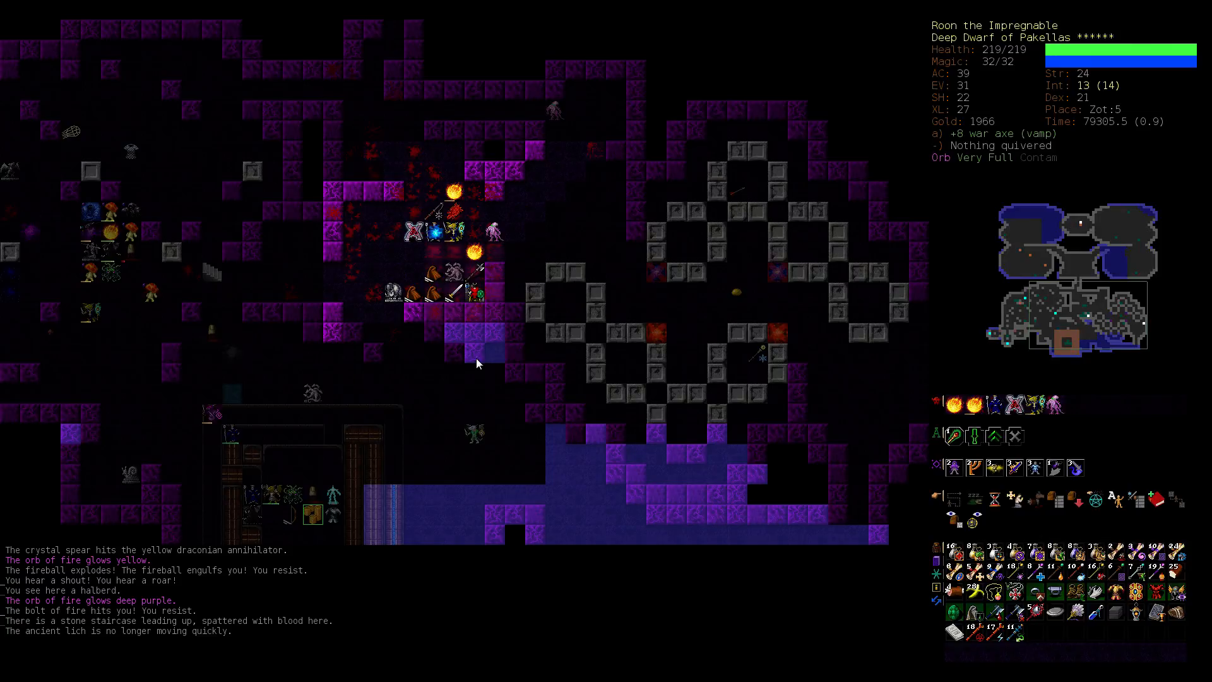
Step: Climb to Zot:4, travel with G search 'D' killing a neqoxec, then continue up to Zot:3
key(<)
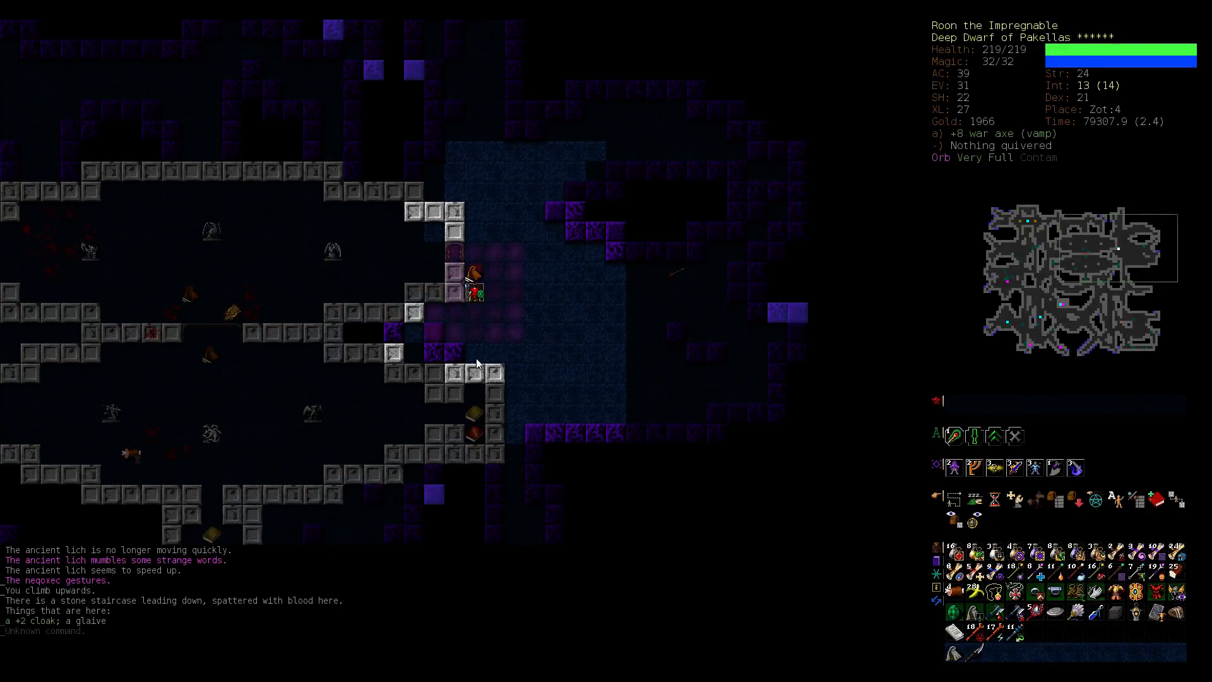
key(G)
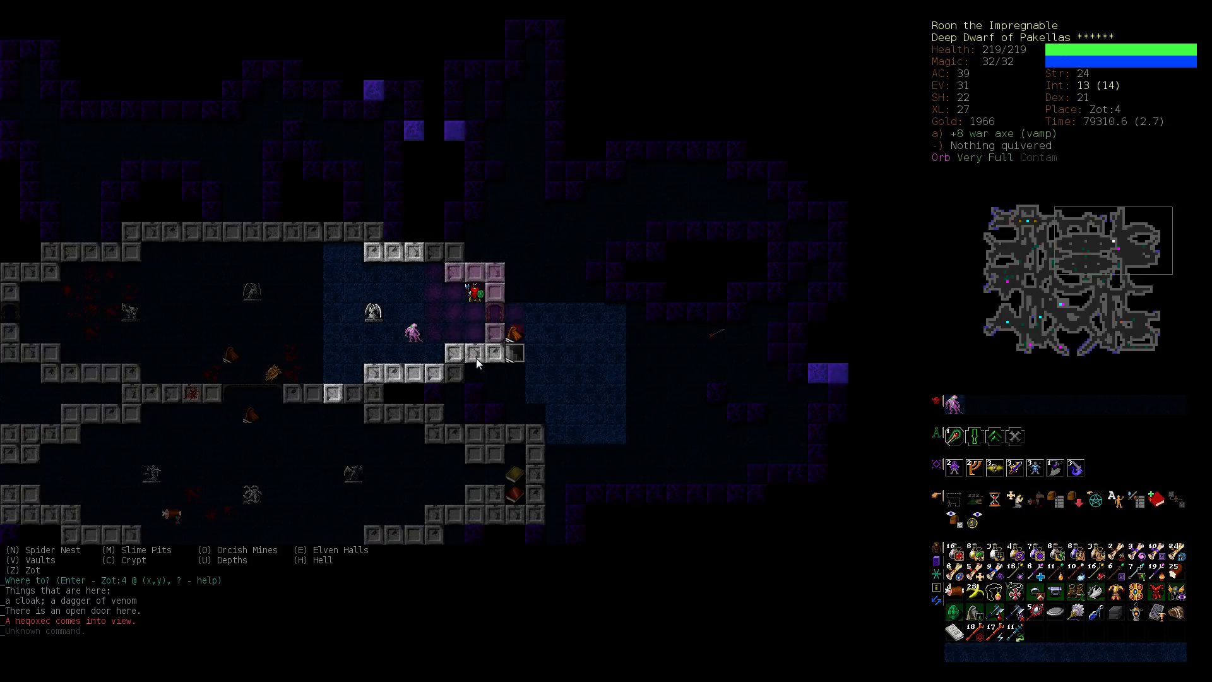
text(D)
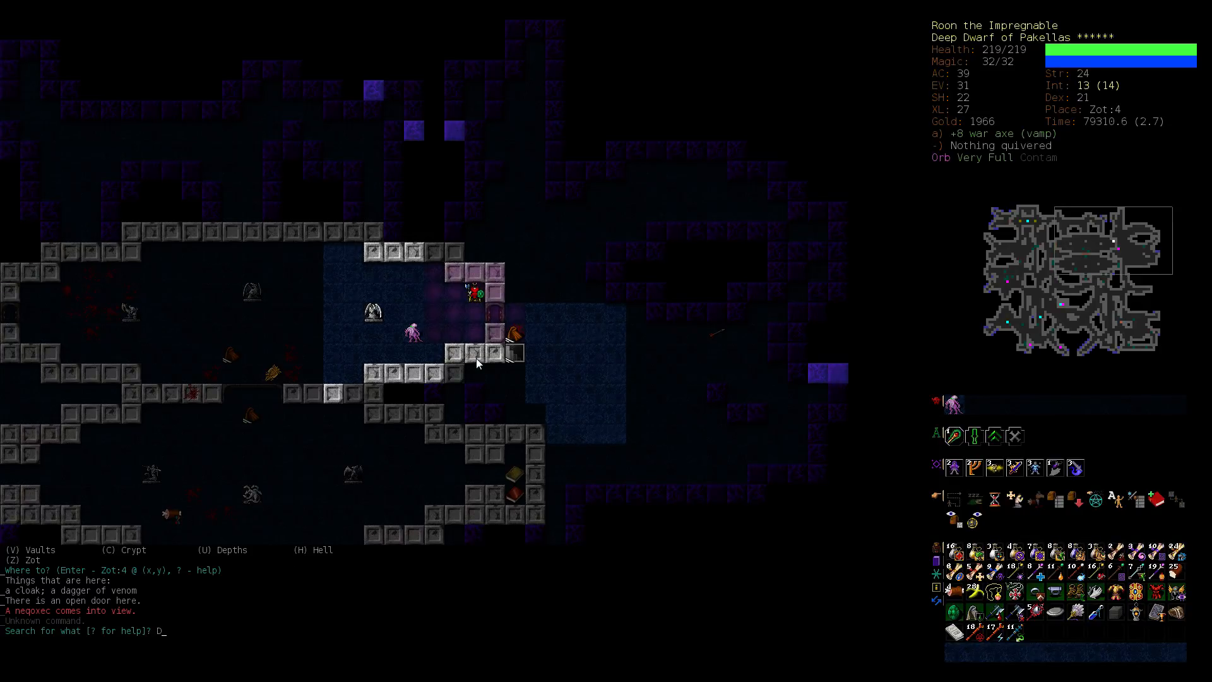
key(Return)
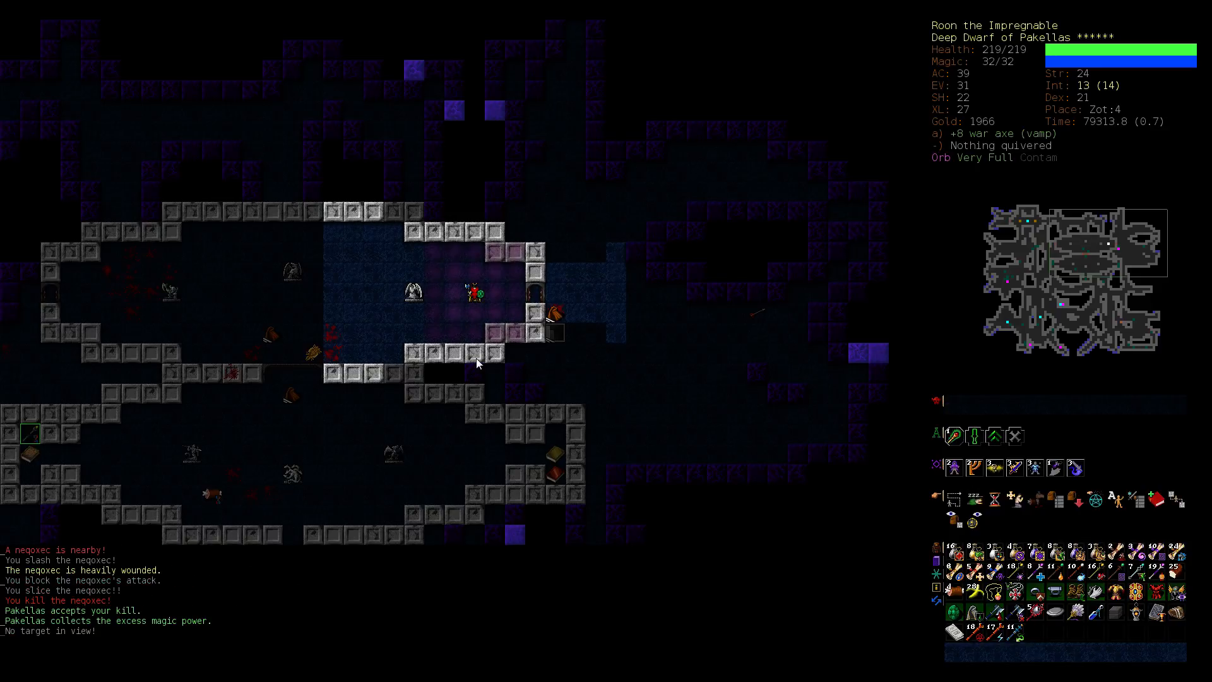
key(G)
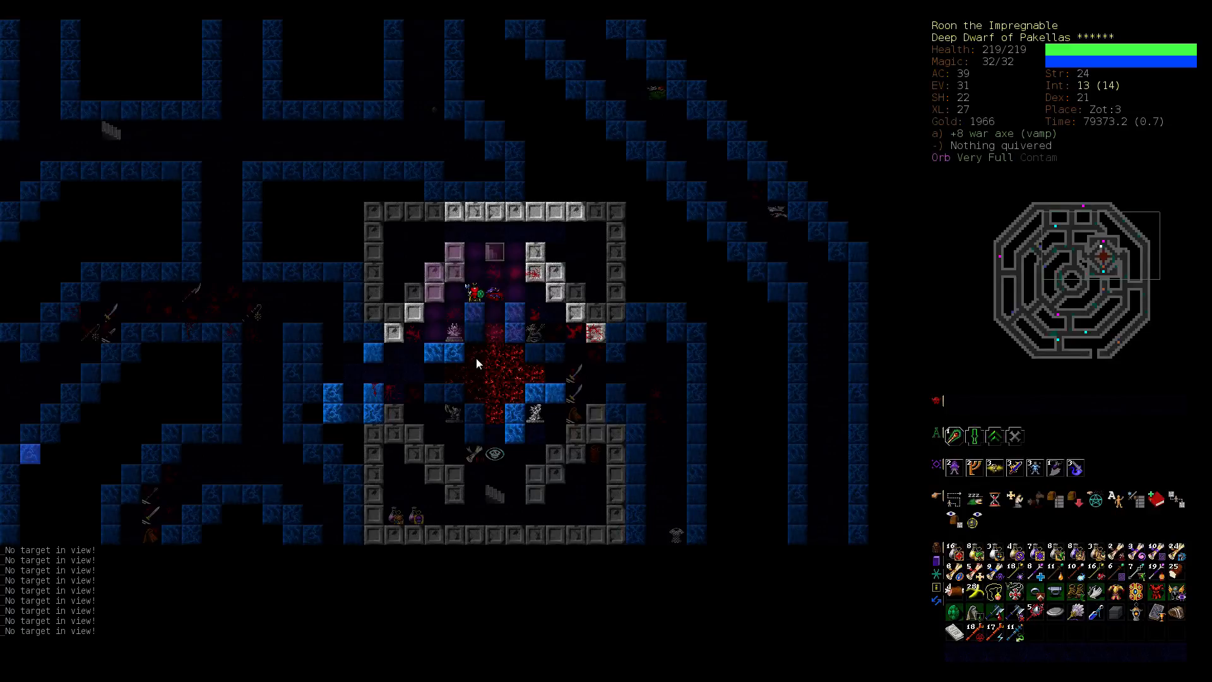
Step: Travel up through Zot:2 and Zot:1, then leave through the gate to Depths:5
key(G)
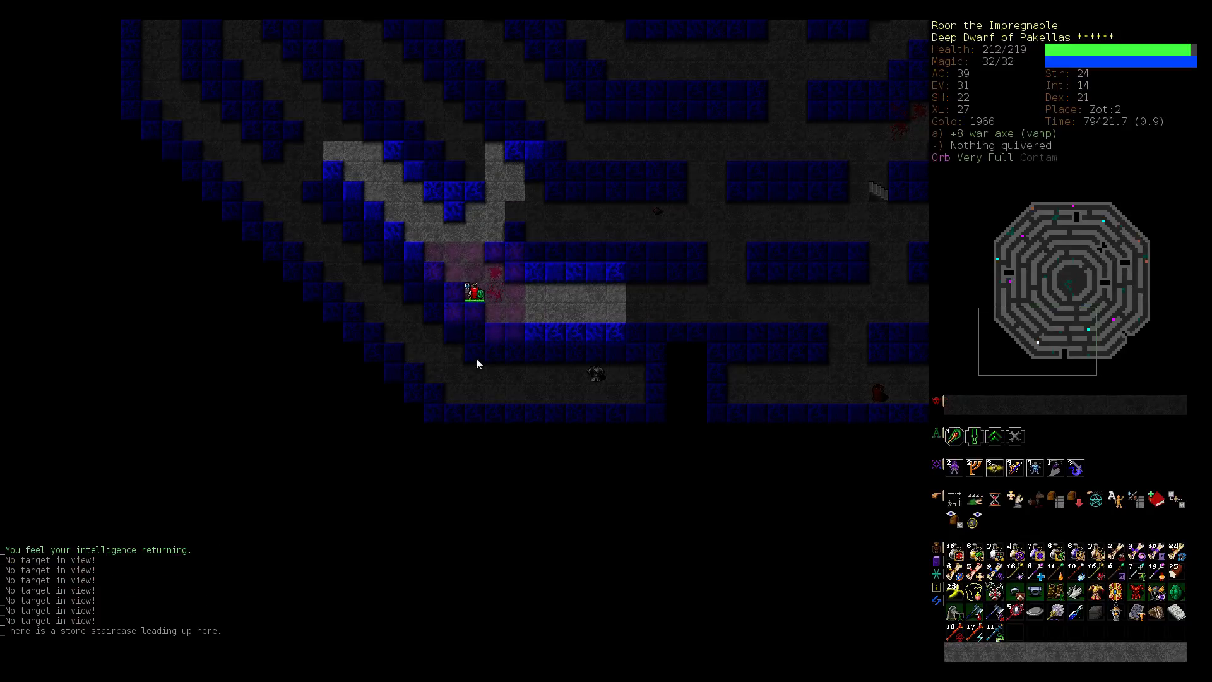
key(G)
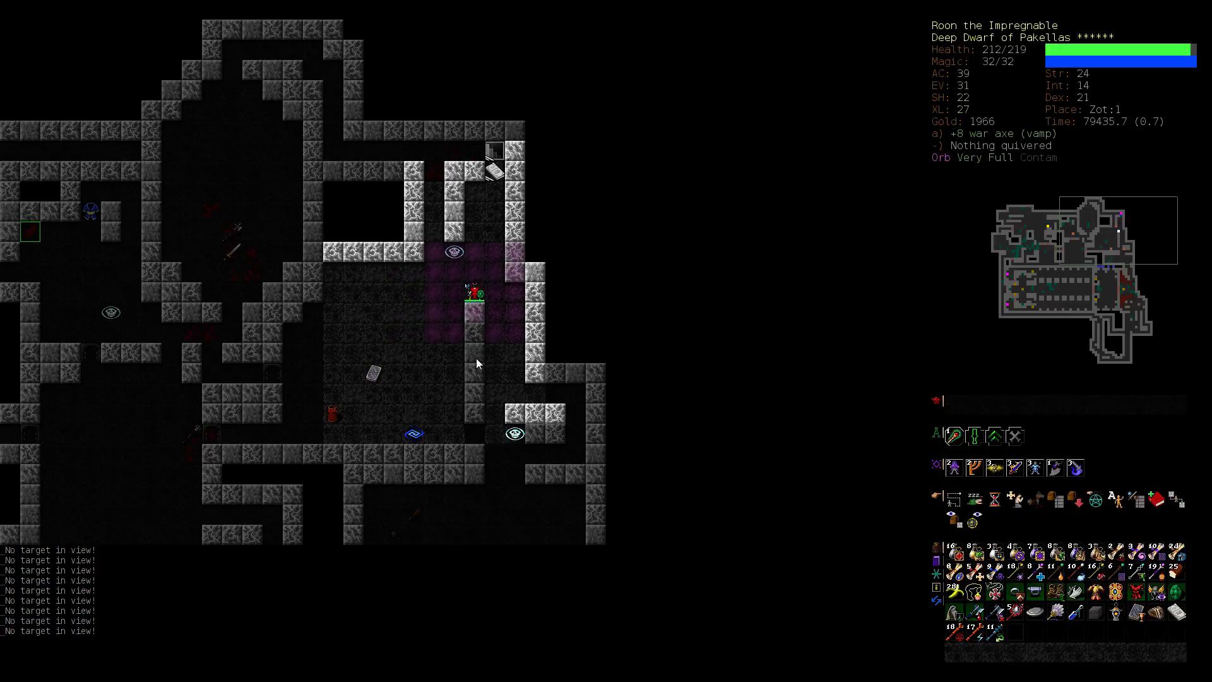
key(G)
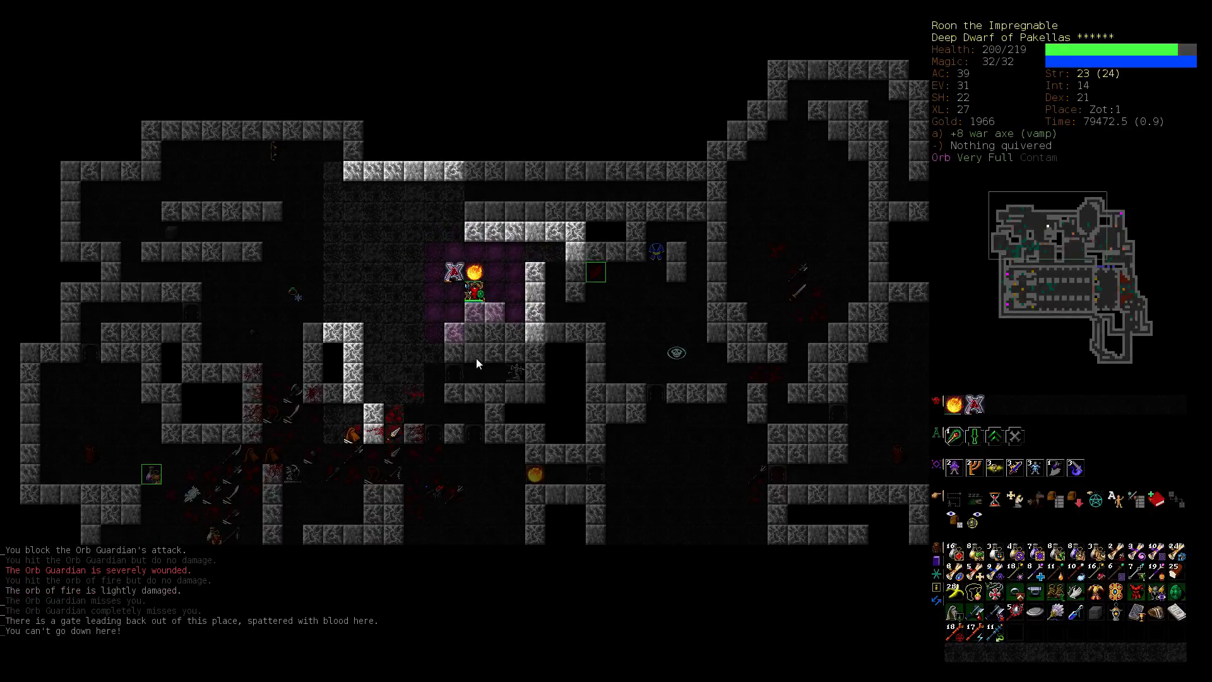
key(<)
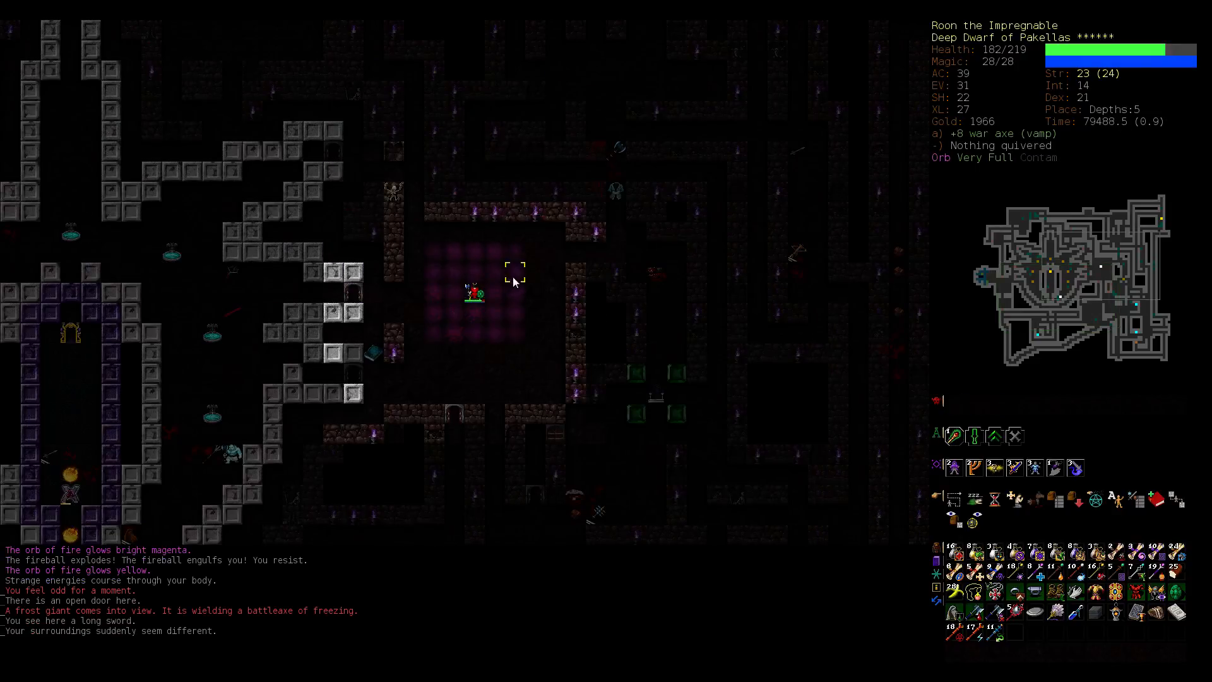
mouse_move(549, 274)
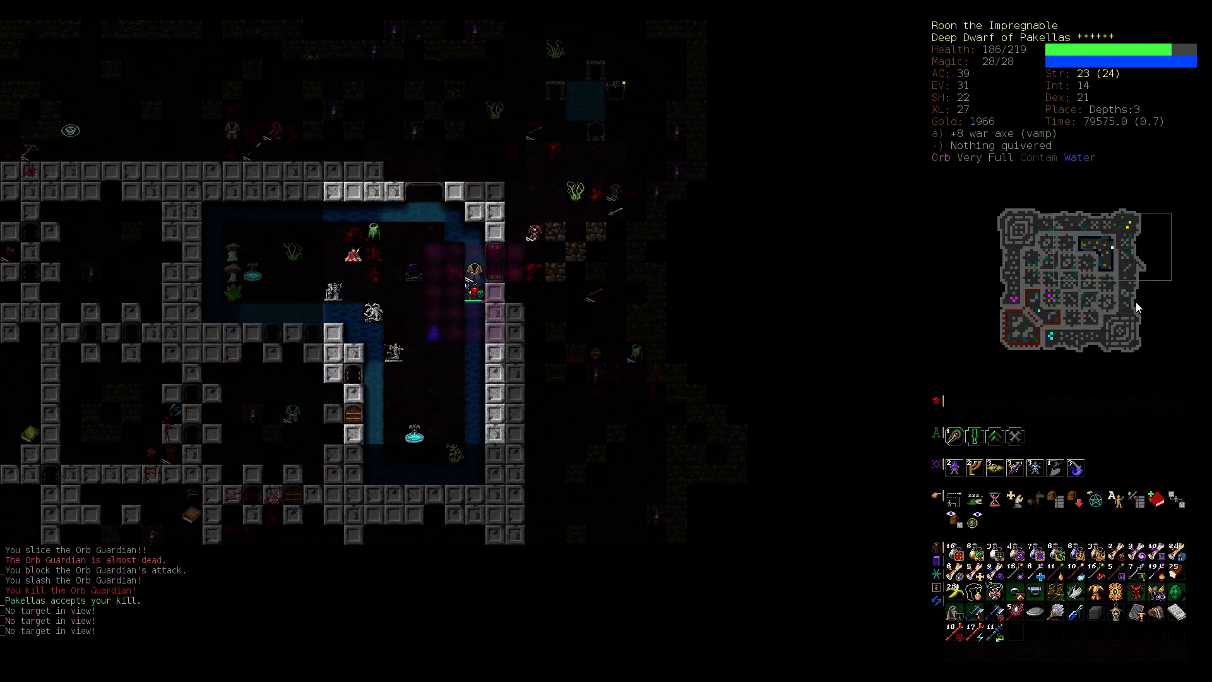
Step: Travel upward out of the Depths, confirming the destination, until reaching Dungeon:15
key(G)
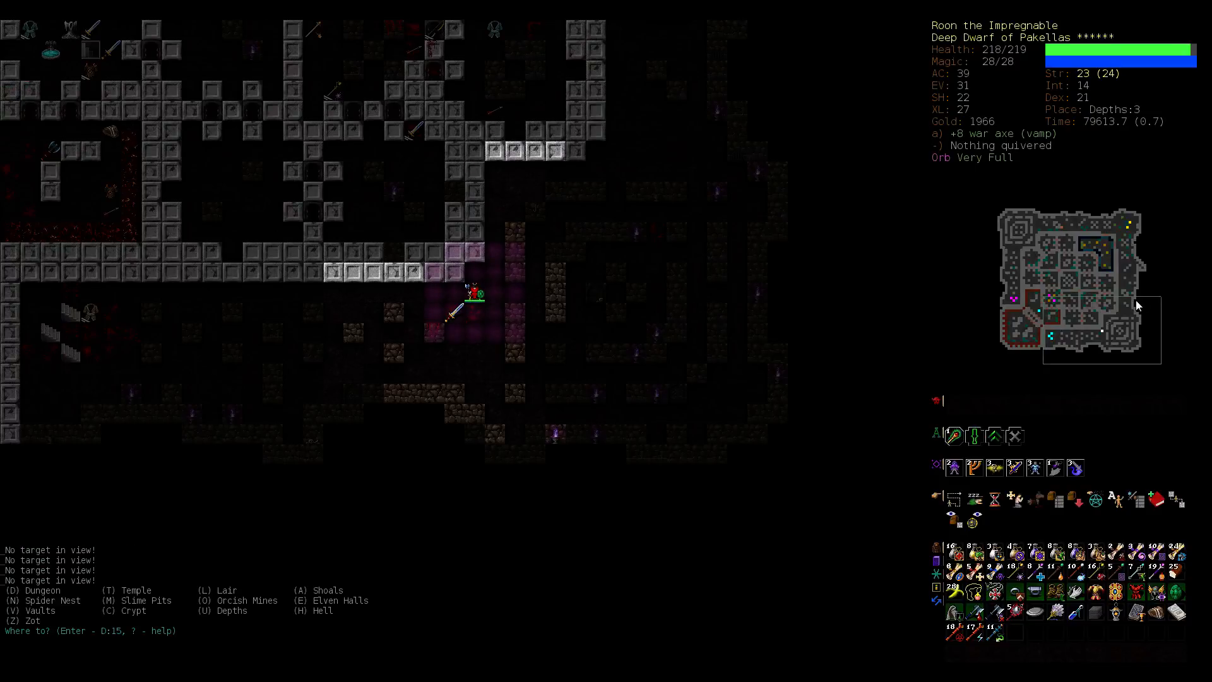
key(D)
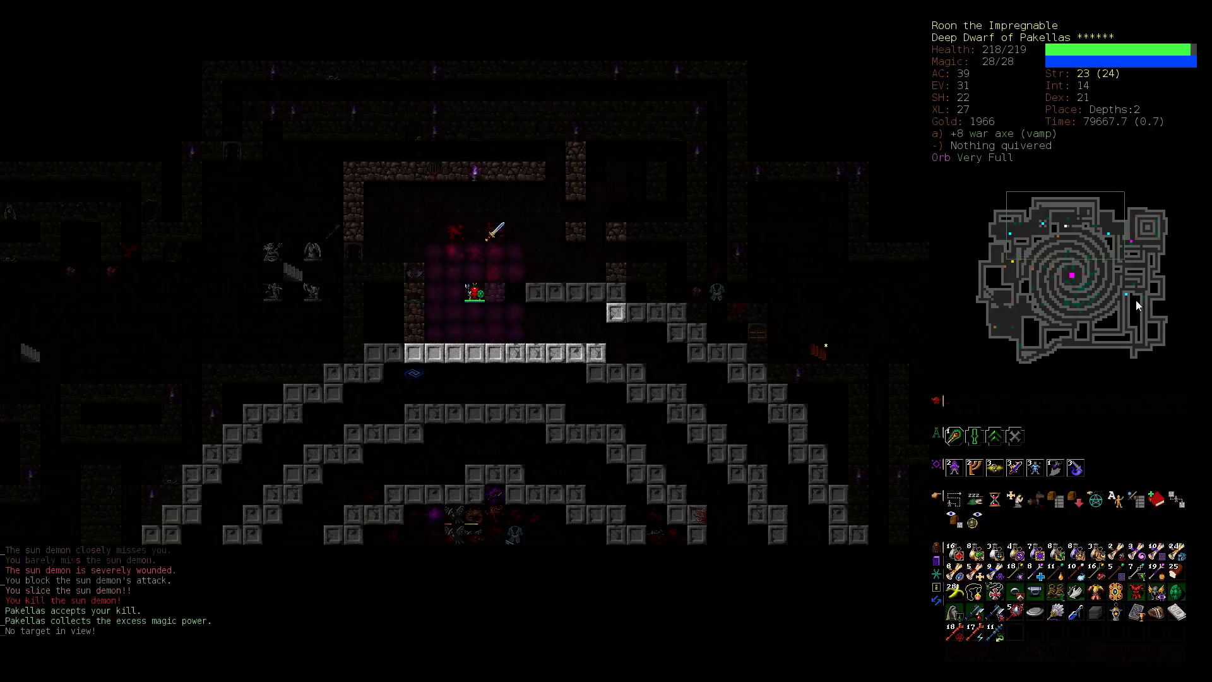
key(G)
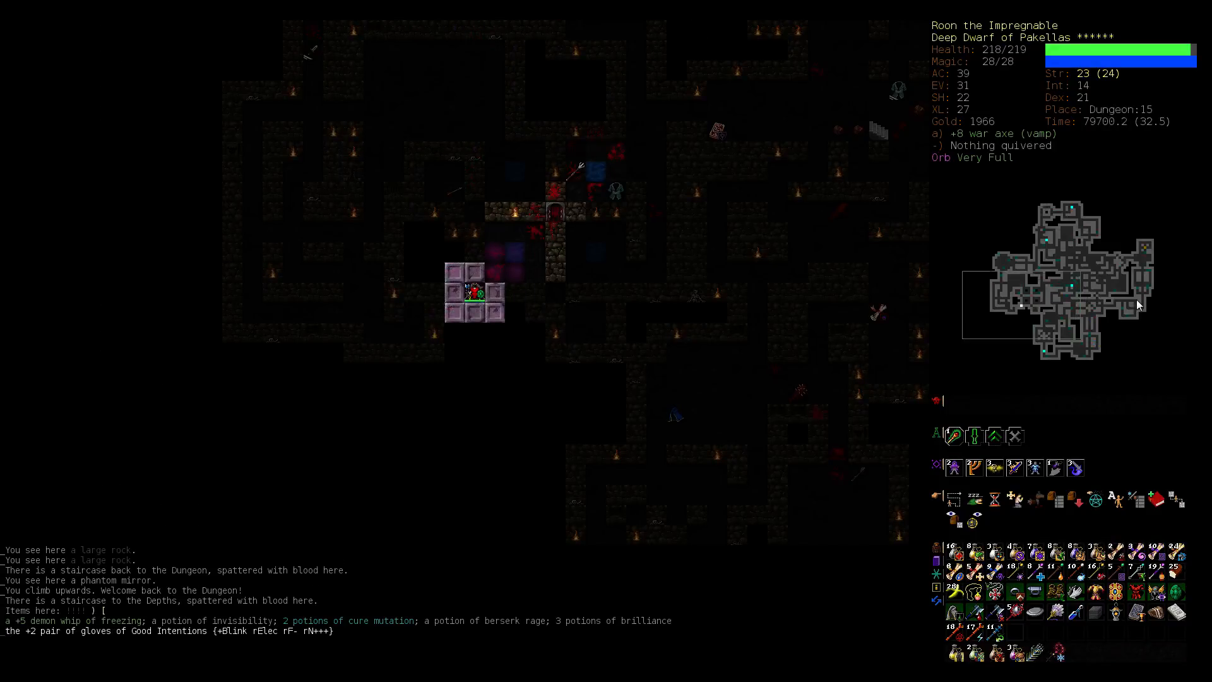
Step: Pick up and wear the +2 gloves of Good Intentions, then travel up to Dungeon:13
key(G)
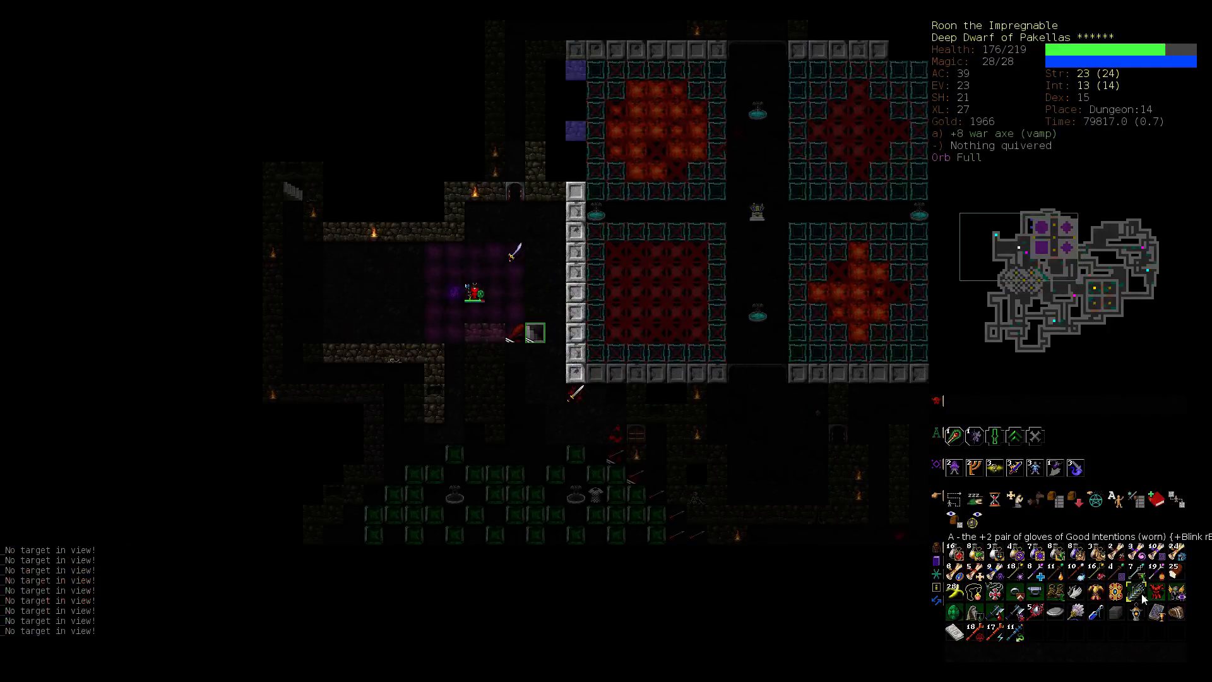
key(G)
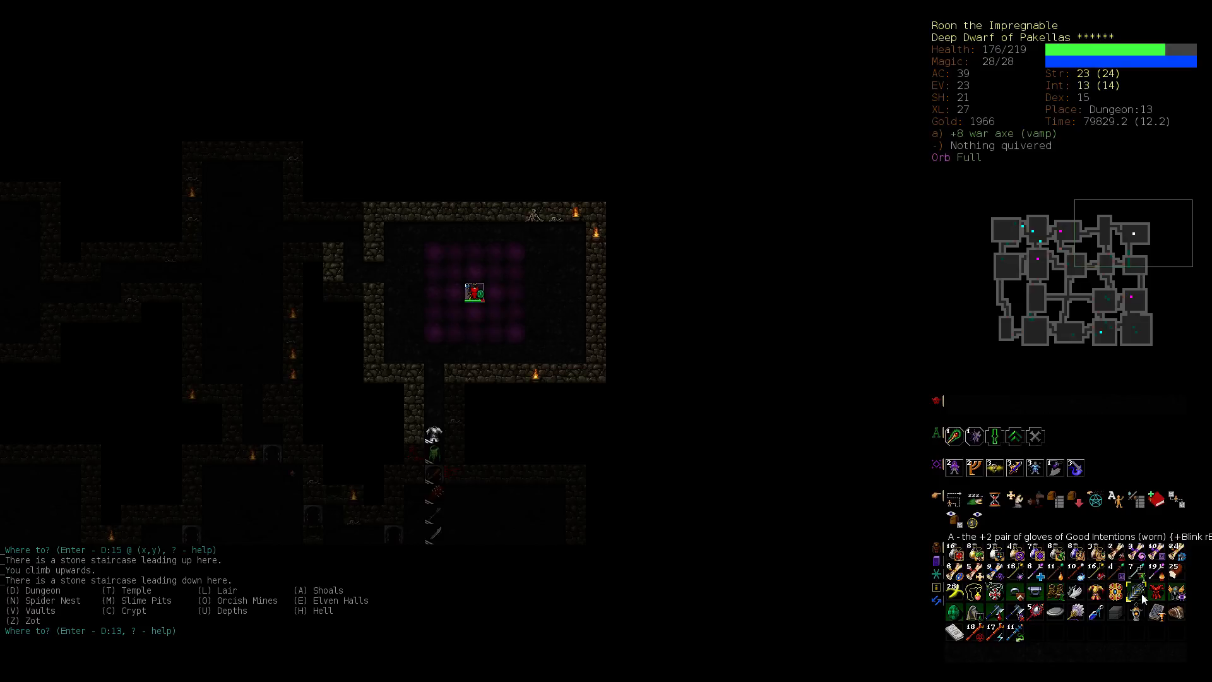
Step: Set travel toward Dungeon:1, kill the adjacent hellwing on D:12, and continue up to D:11
key(D)
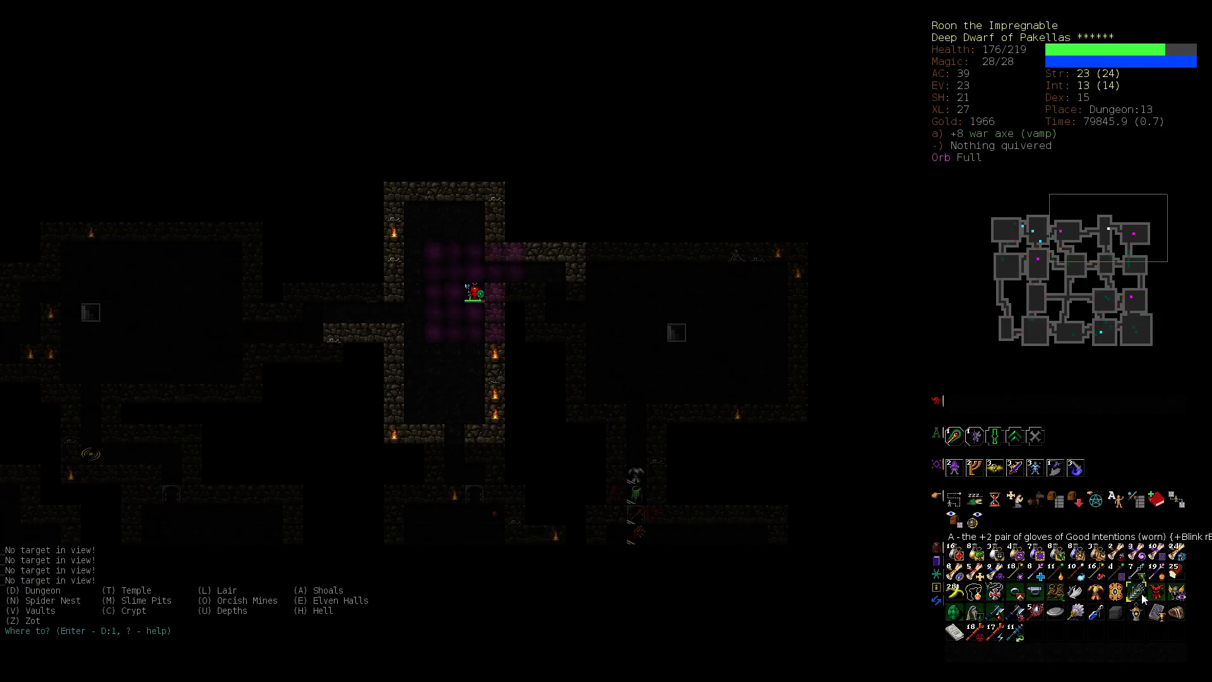
key(D)
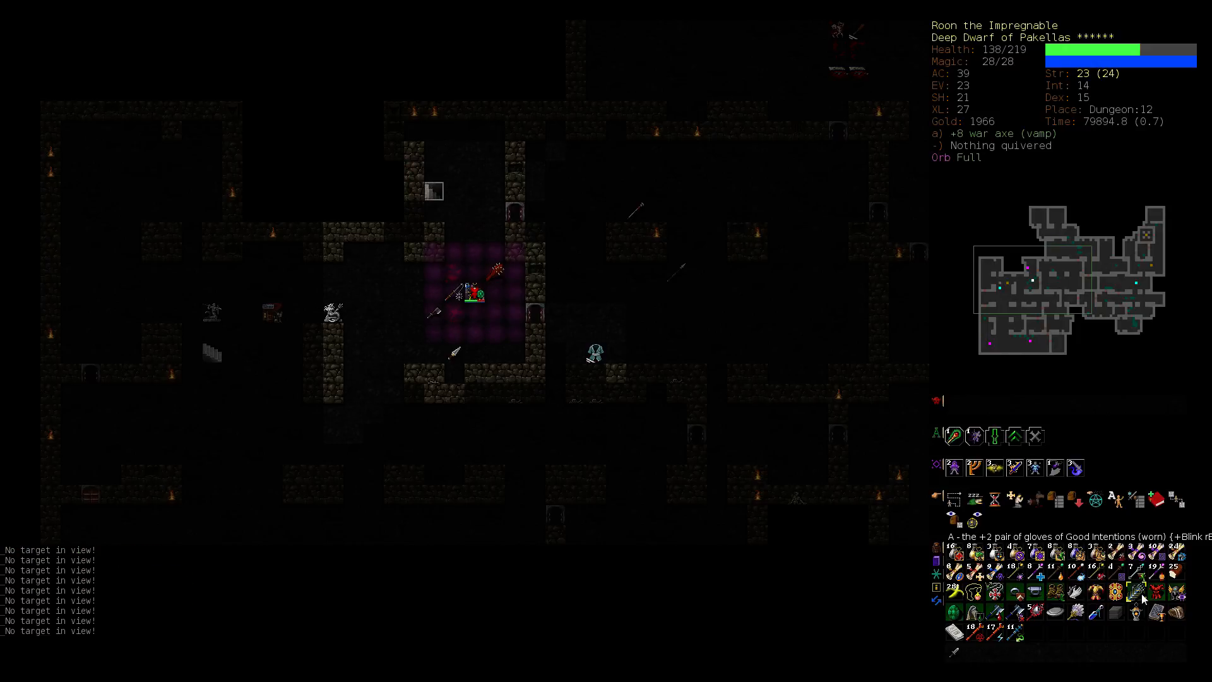
key(G)
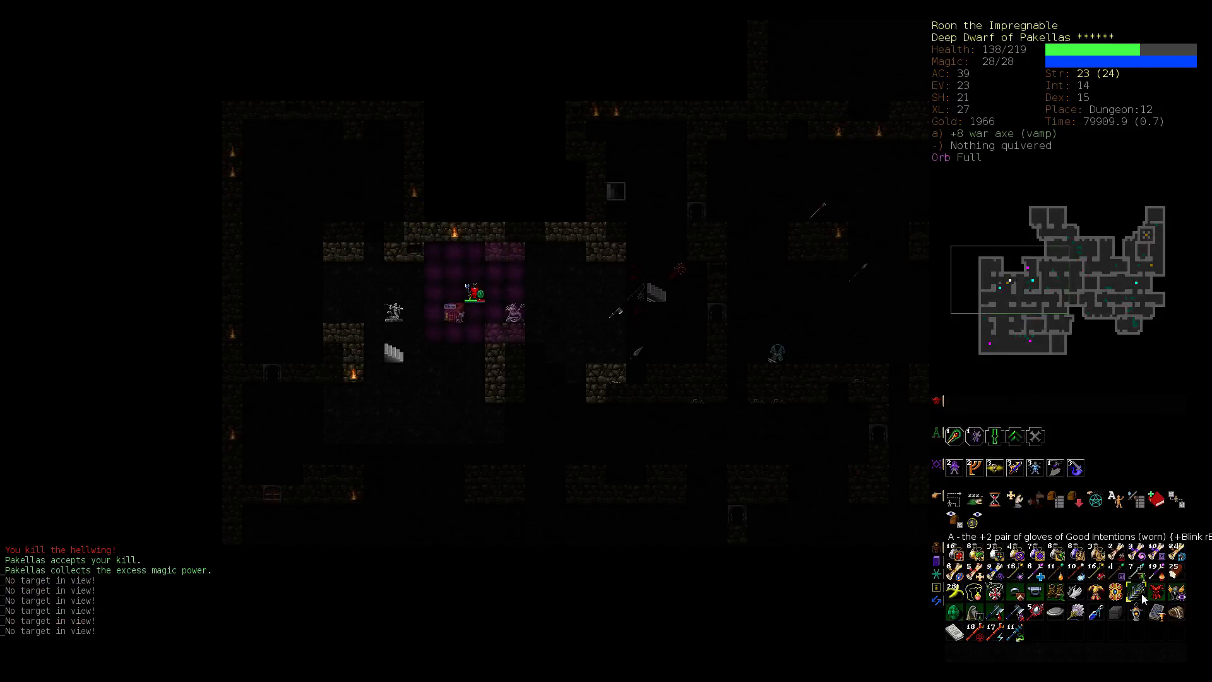
key(G)
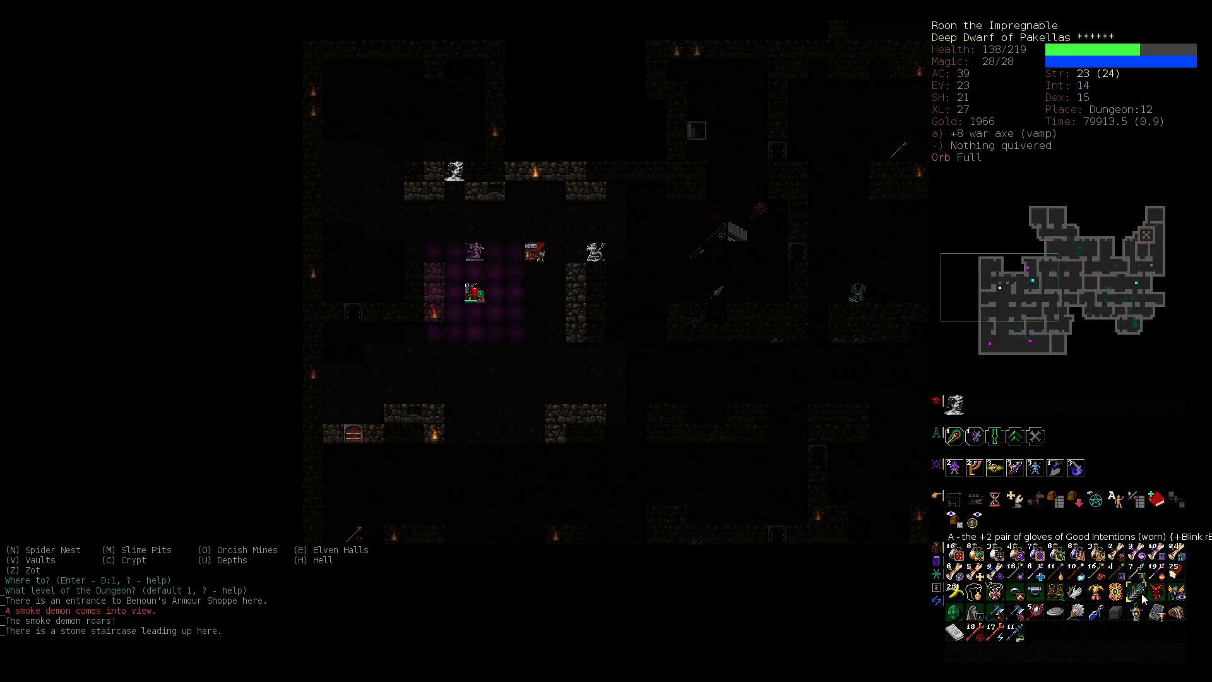
key(<)
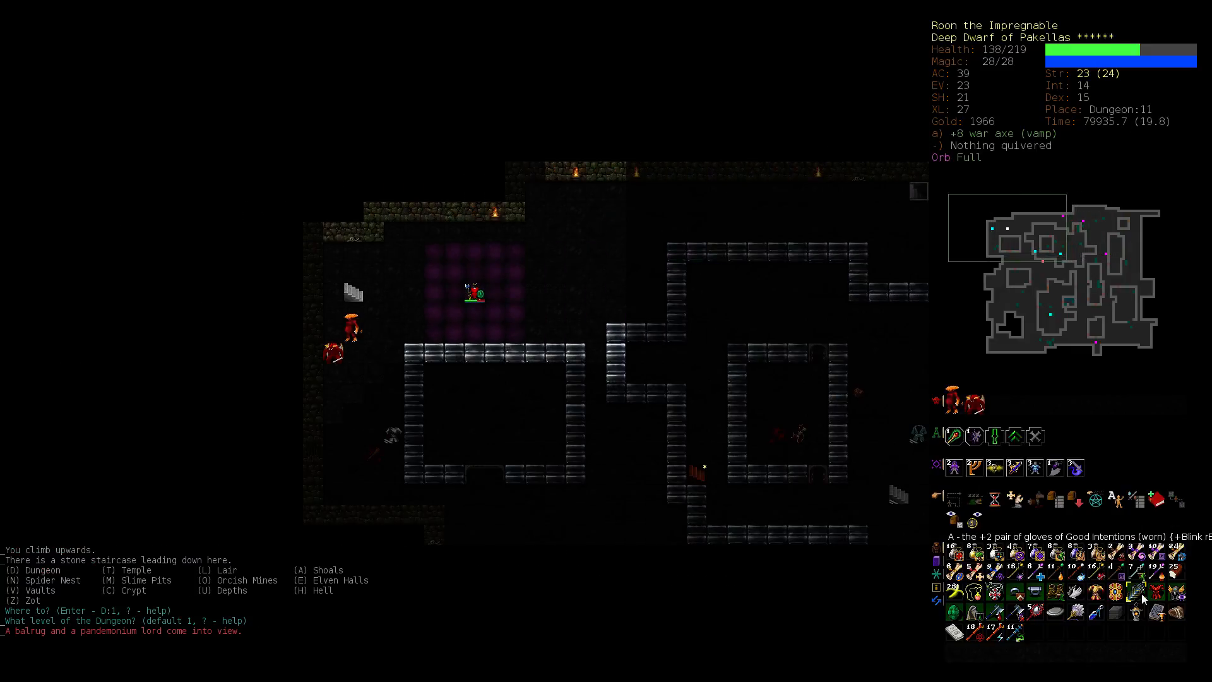
mouse_move(594, 400)
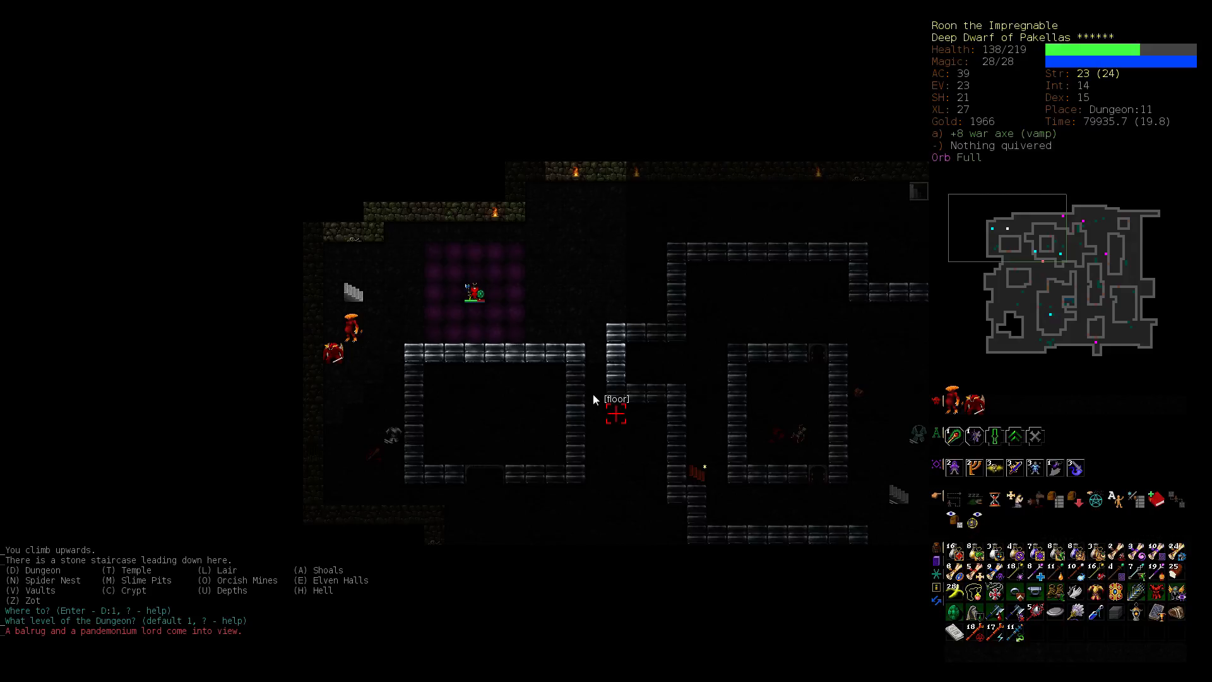
mouse_move(655, 375)
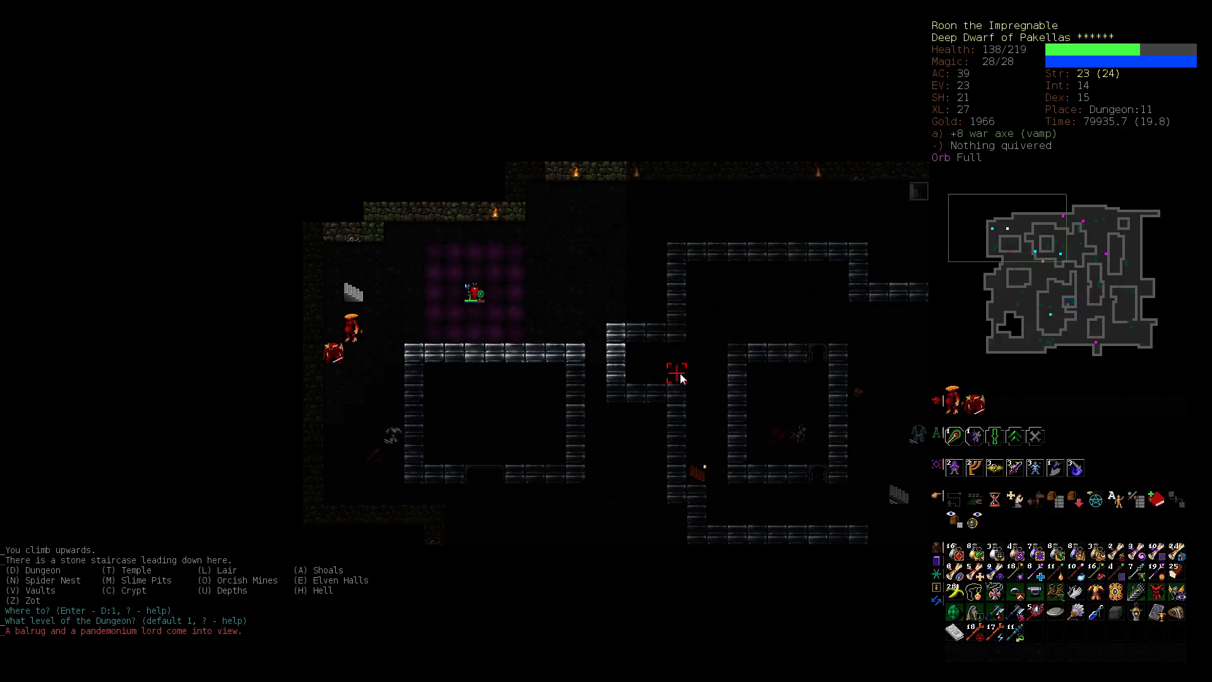
mouse_move(724, 345)
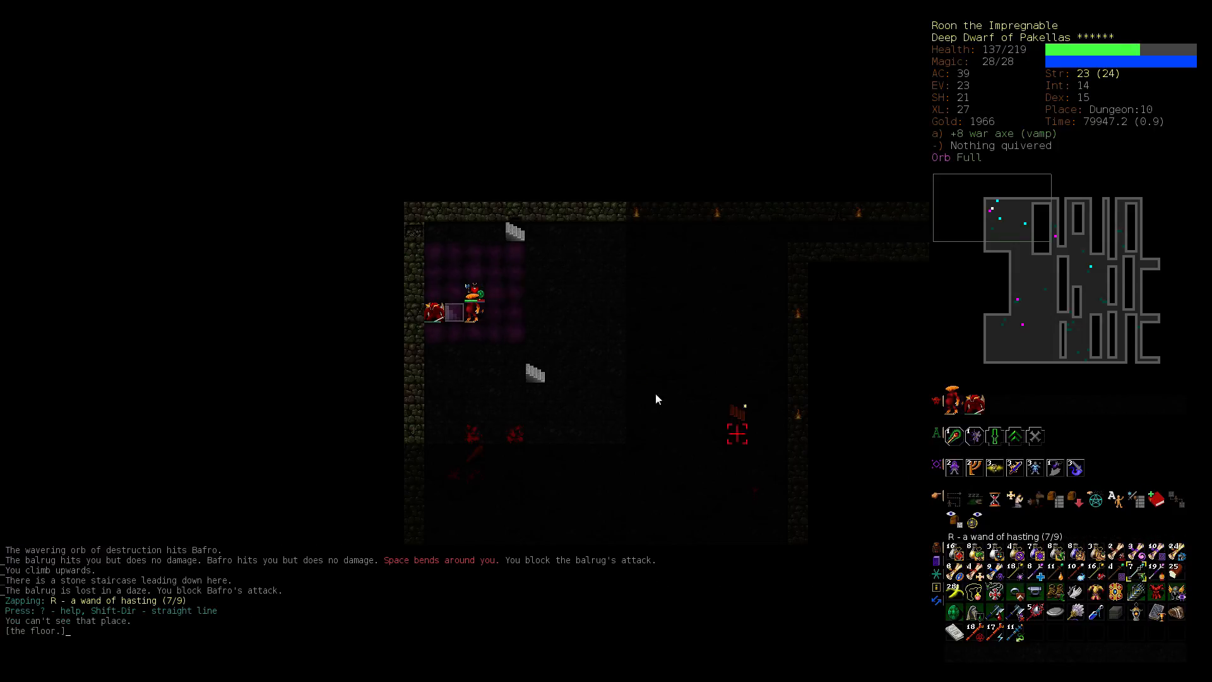
Step: Zap the wand of hasting on the dwarf and climb the staircase up toward Dungeon:9
key(f)
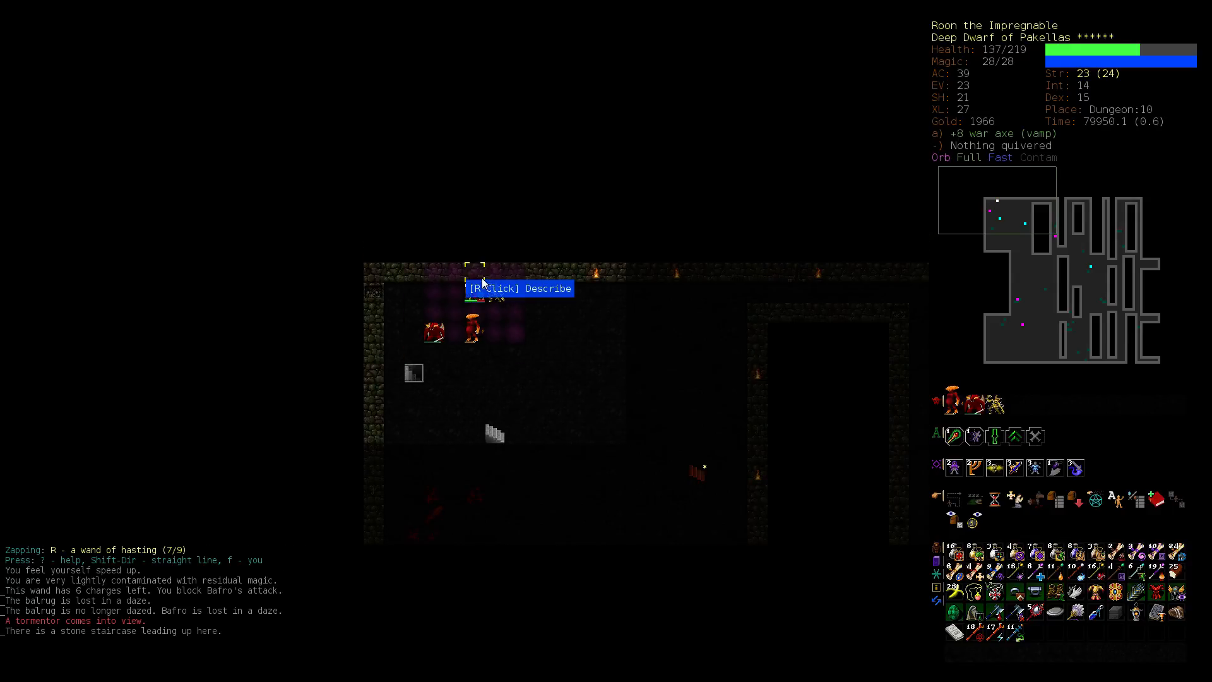
mouse_move(797, 236)
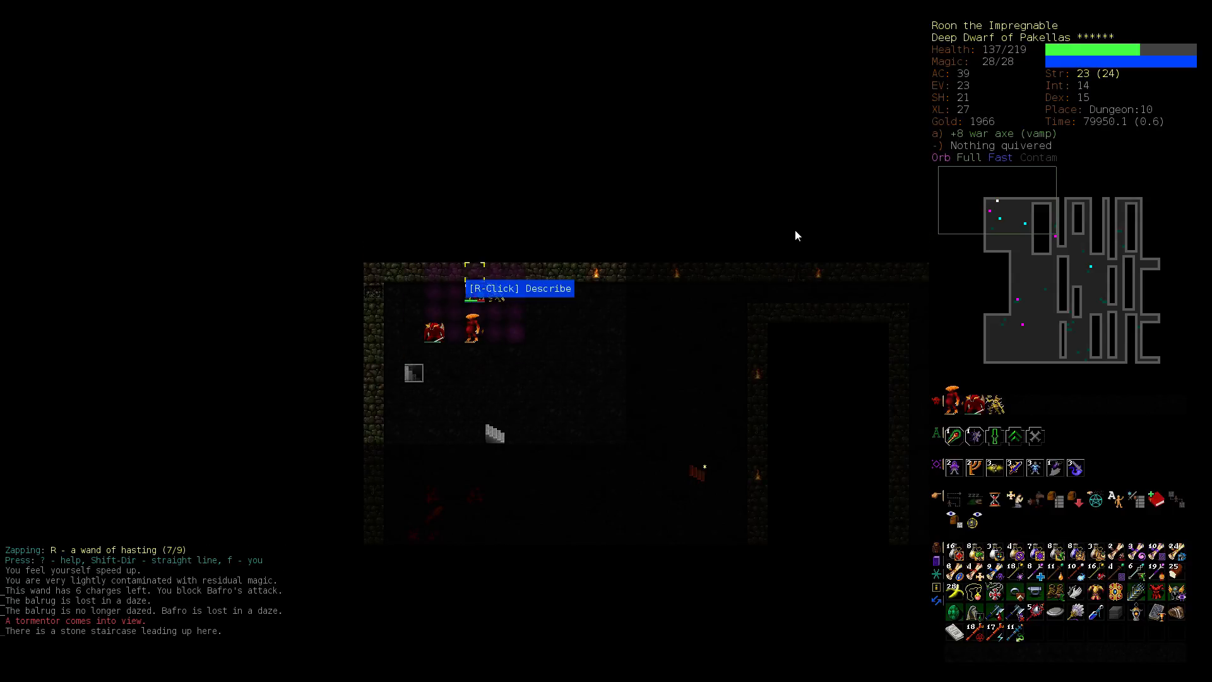
key(<)
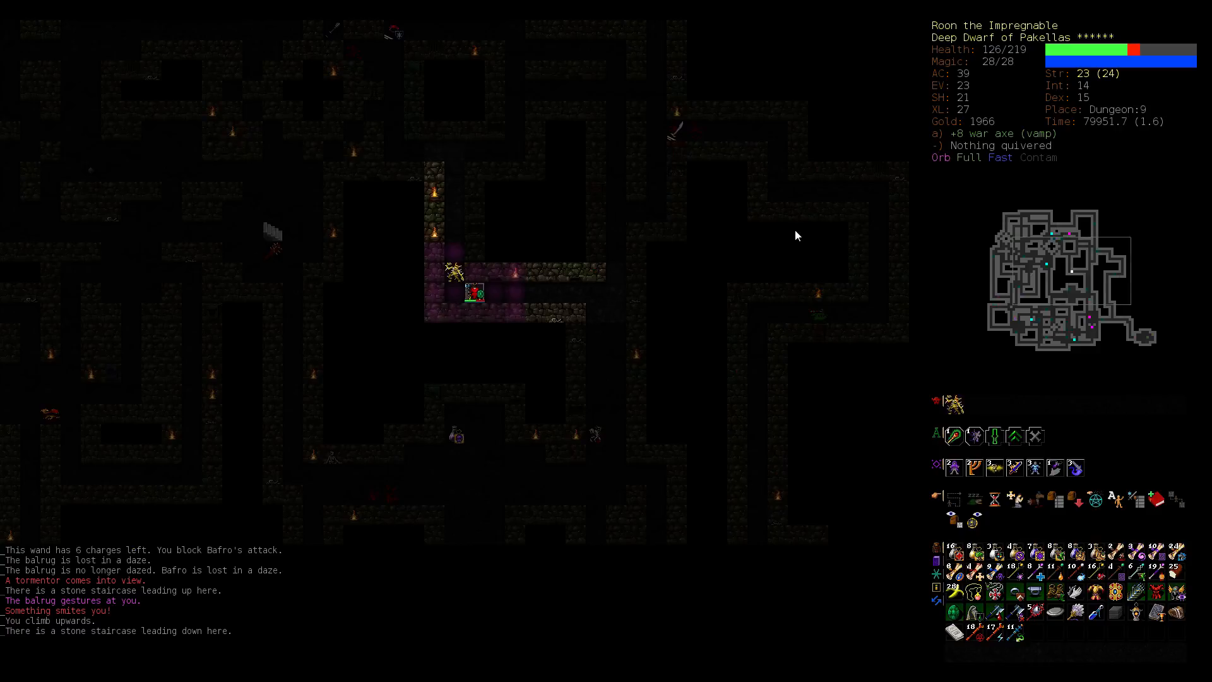
key(A)
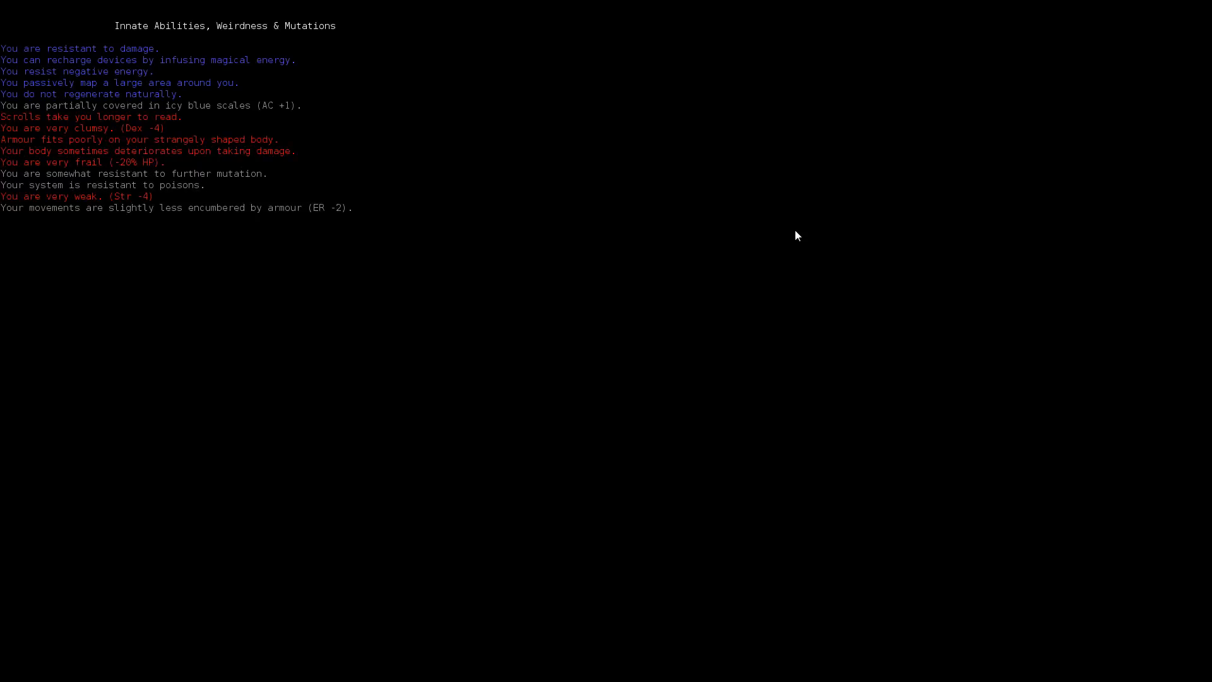
mouse_move(152, 153)
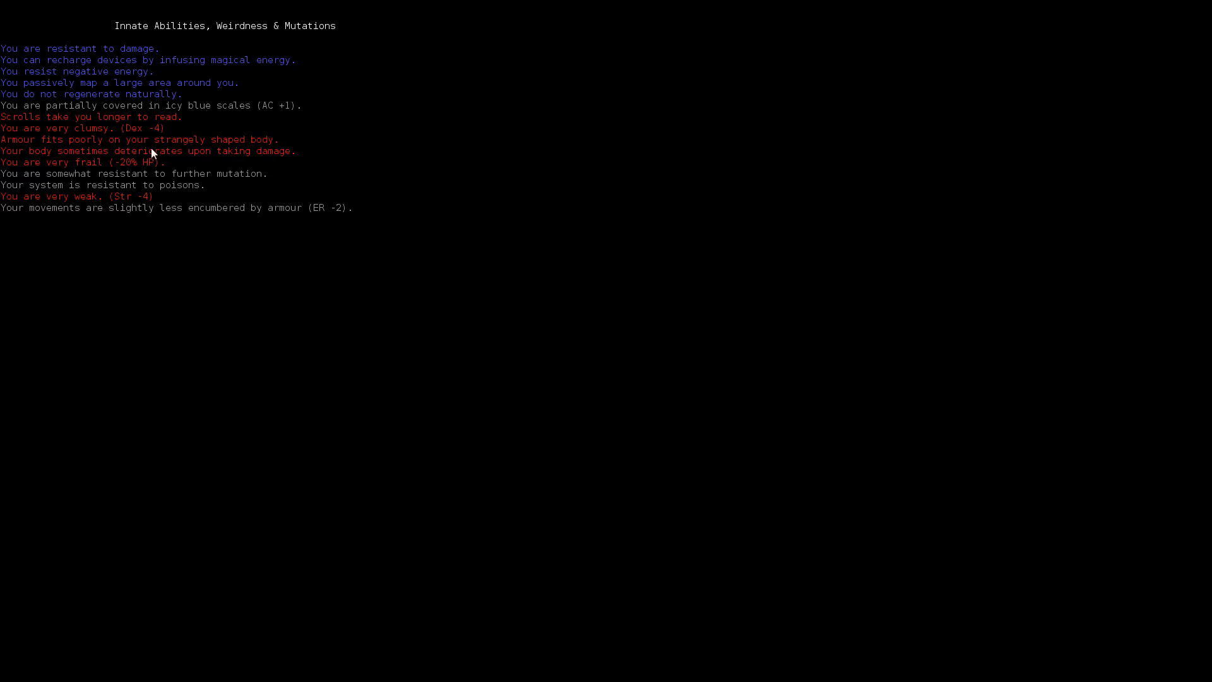
mouse_move(149, 170)
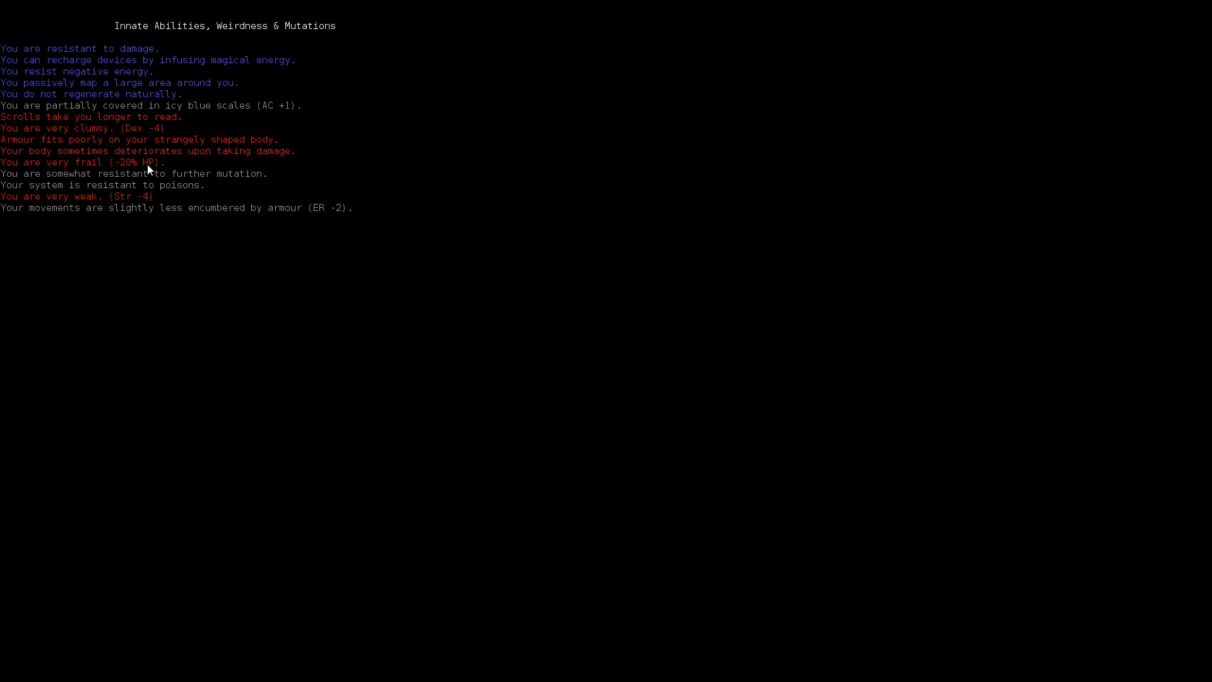
mouse_move(195, 226)
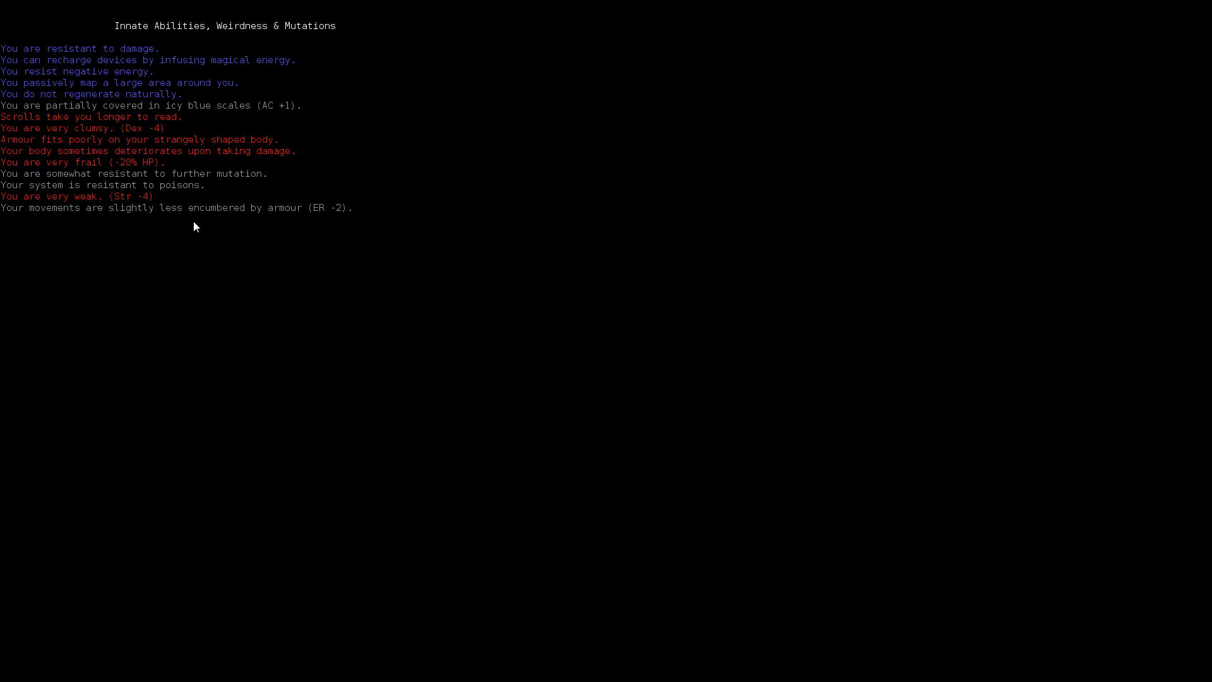
mouse_move(184, 230)
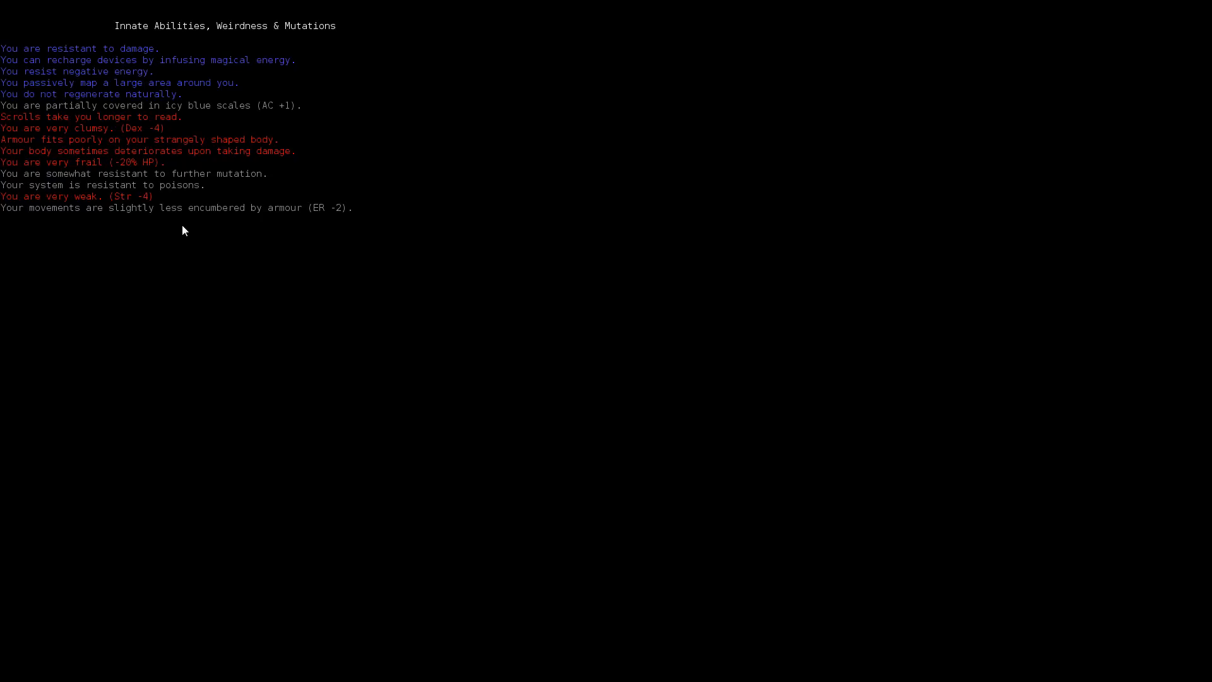
mouse_move(159, 179)
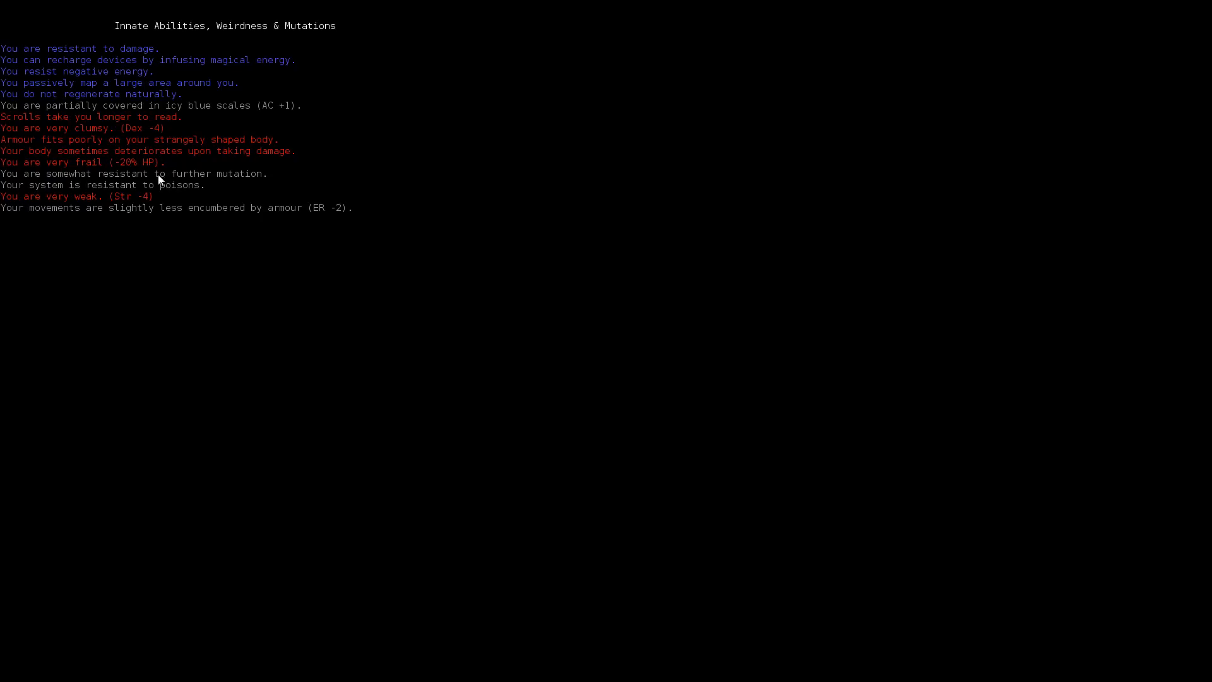
key(Escape)
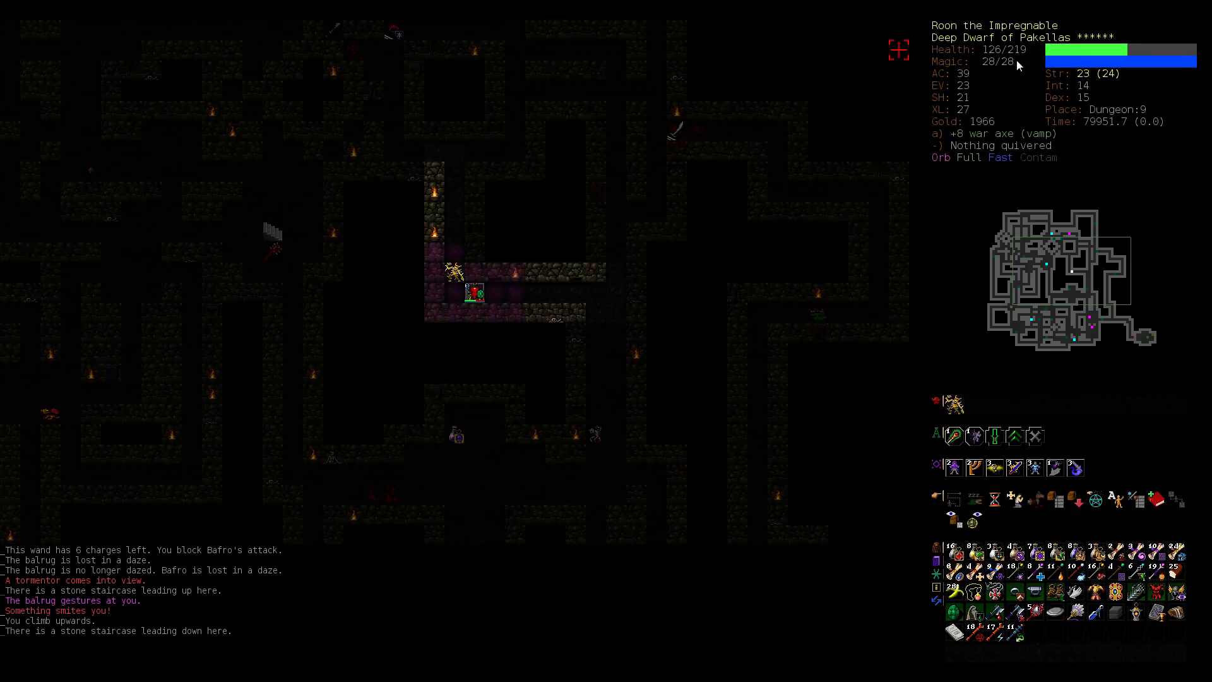
mouse_move(1148, 136)
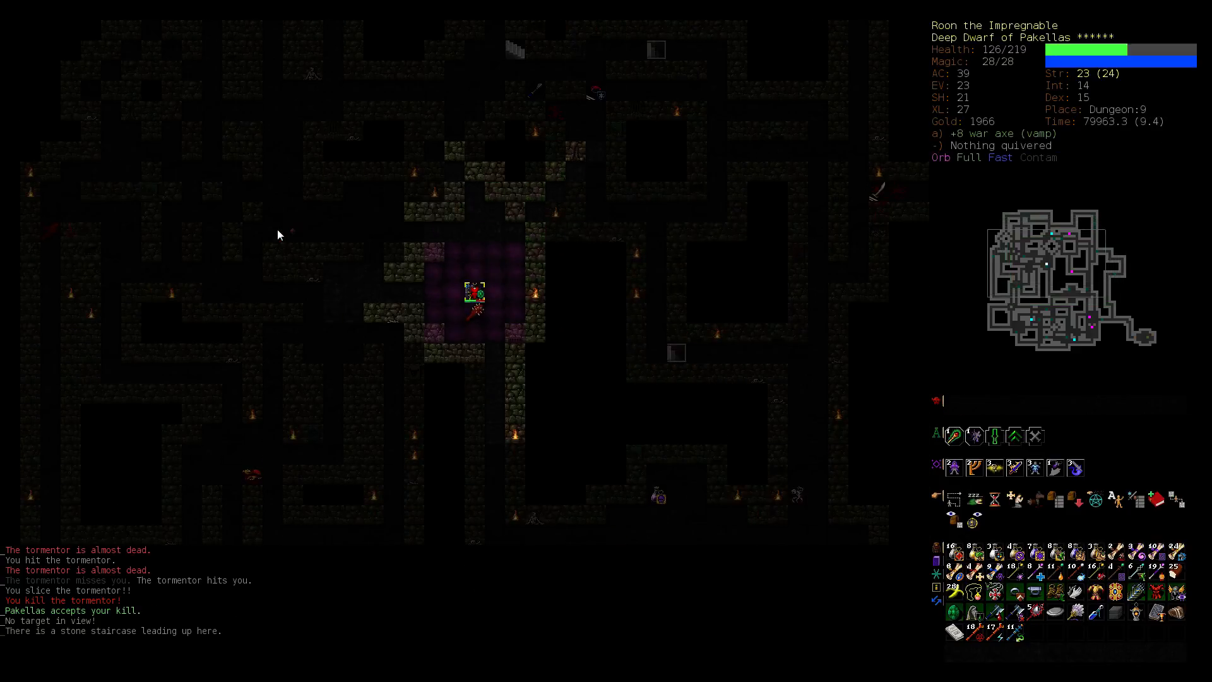
Step: Climb to Dungeon:8 and keep travelling upward toward Dungeon:5 after slaying the tormentor
key(<)
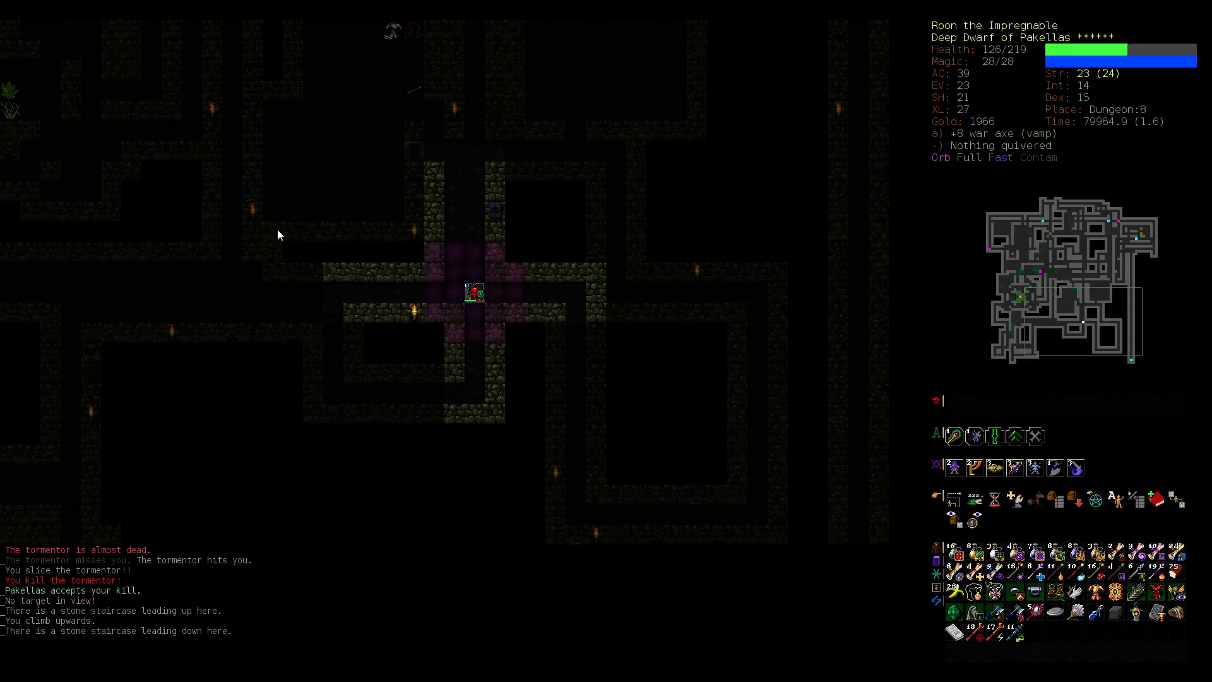
key(G)
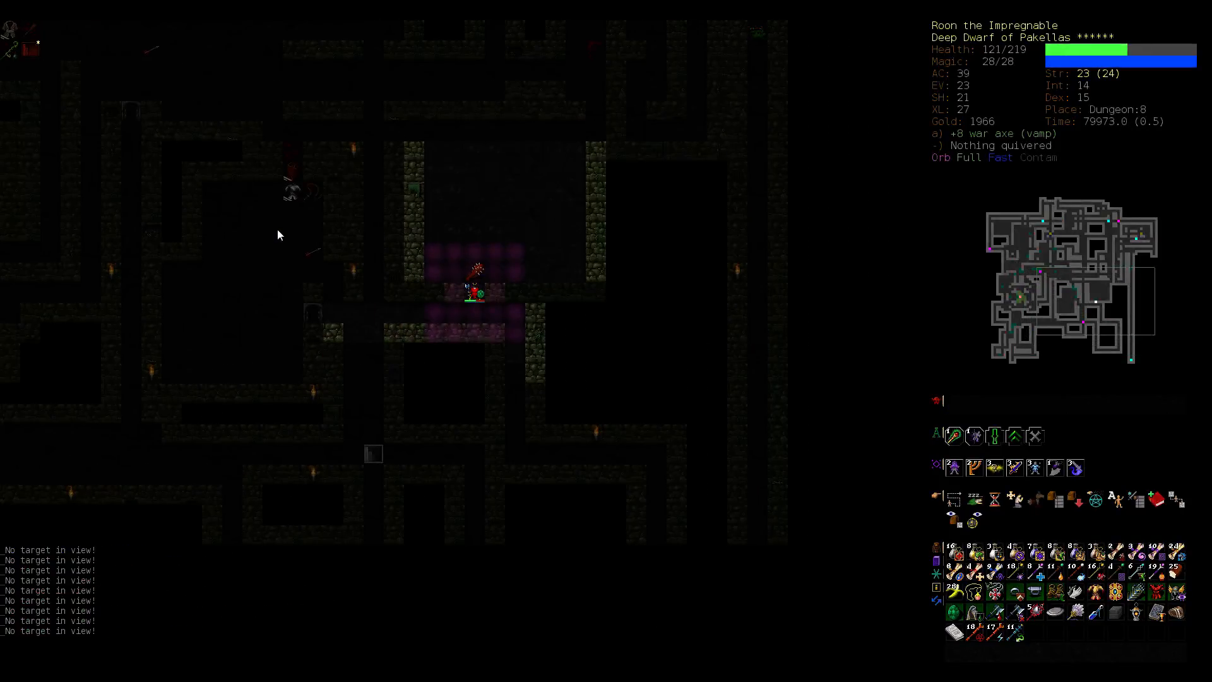
key(G)
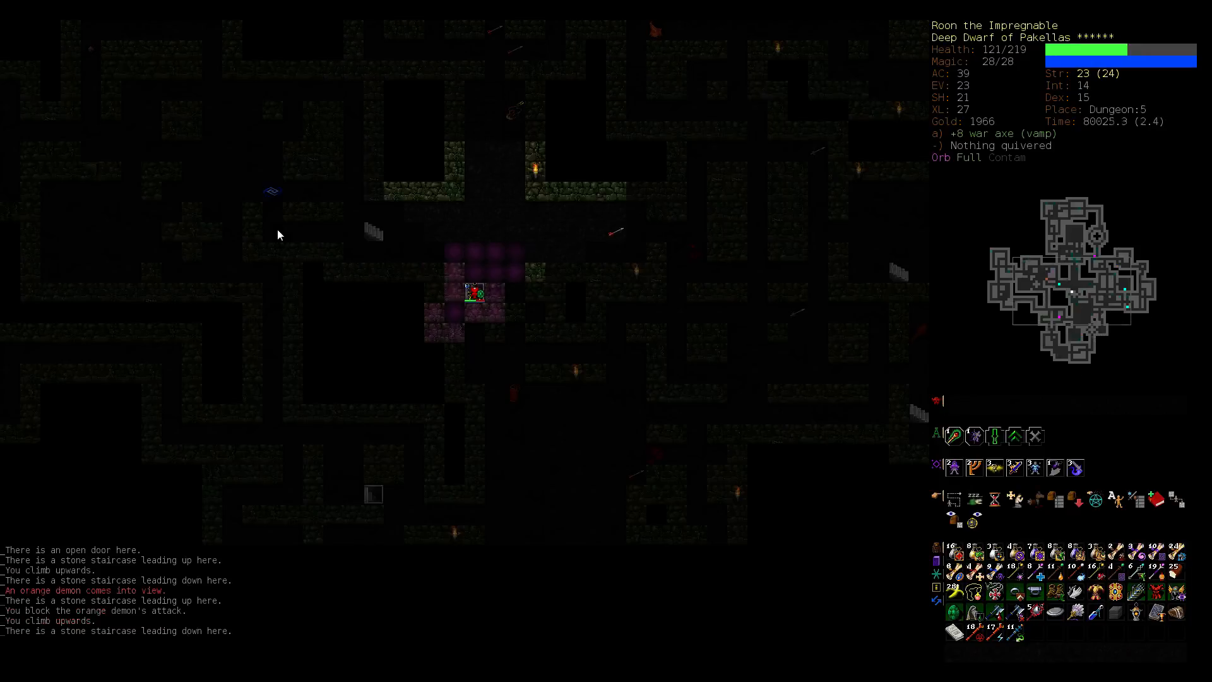
key(G)
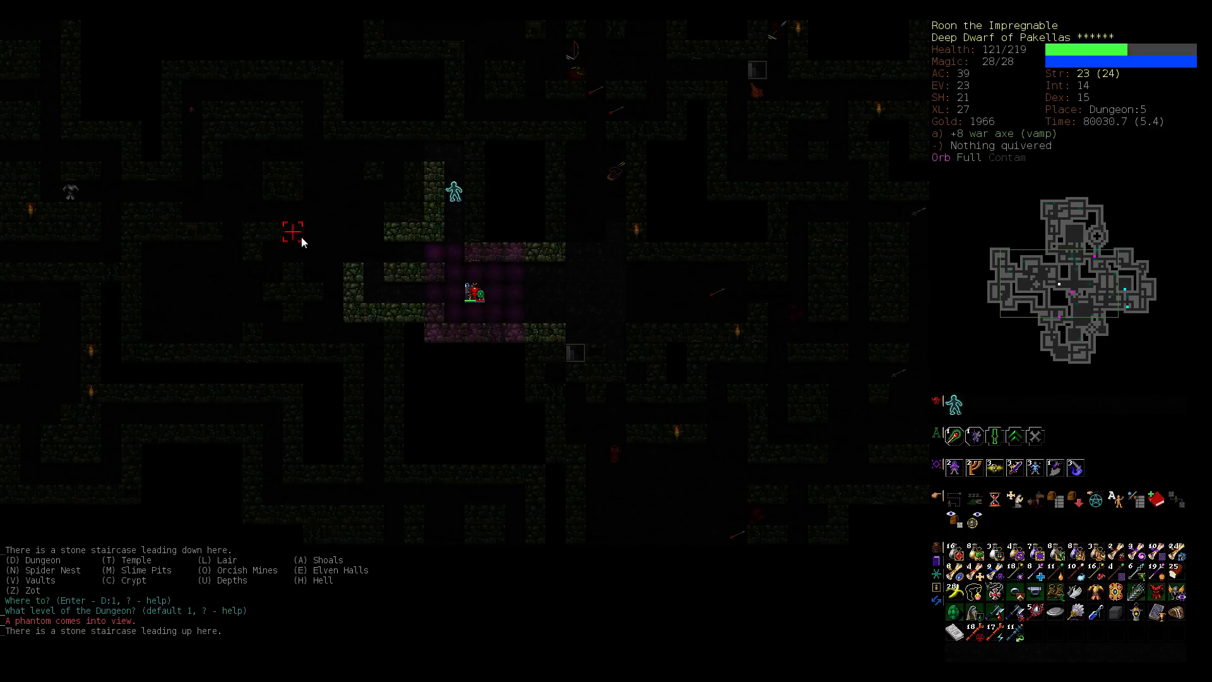
mouse_move(466, 452)
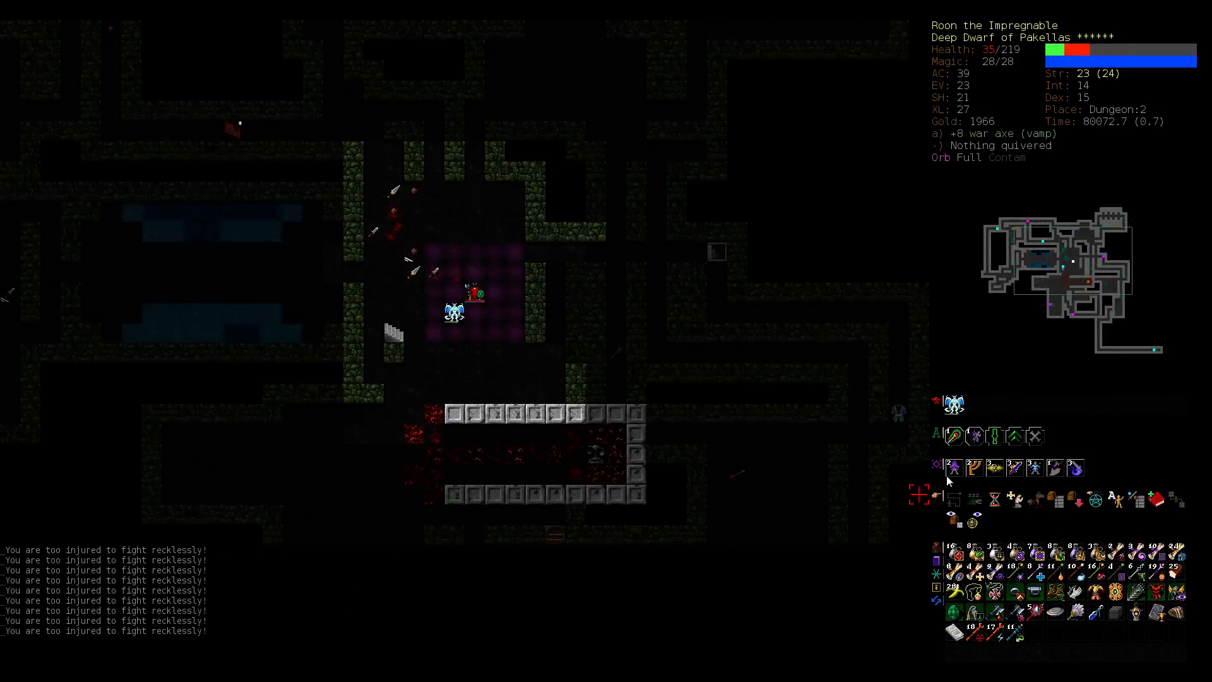
mouse_move(1042, 584)
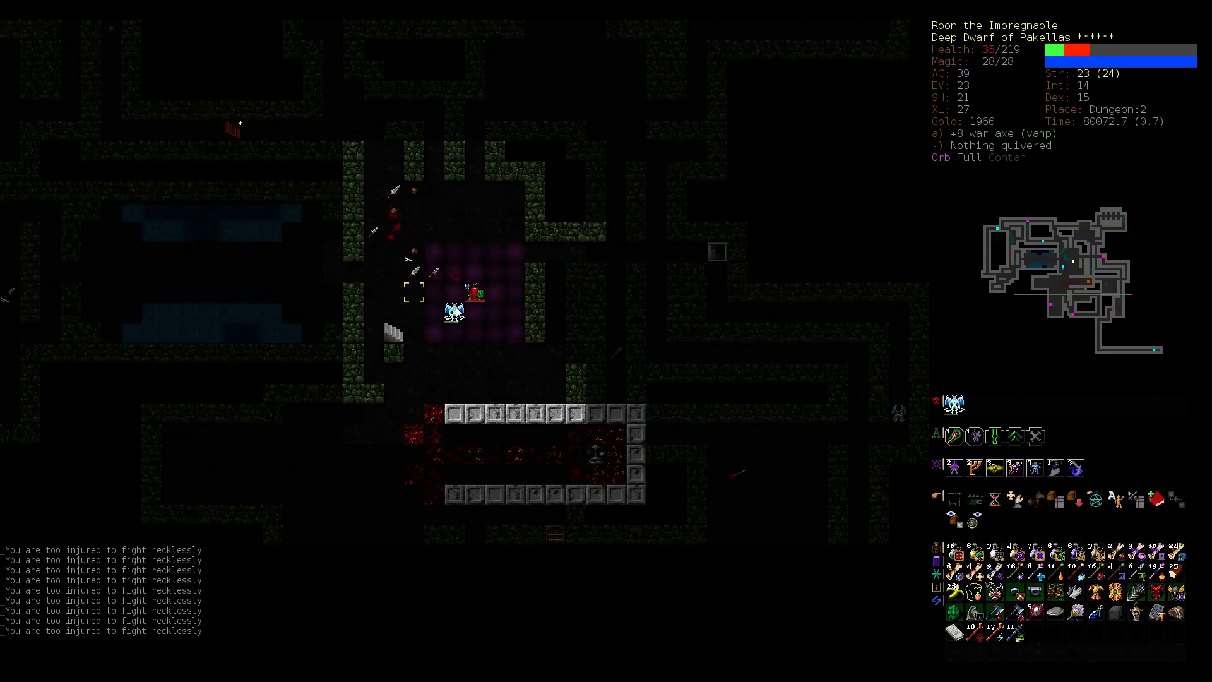
mouse_move(499, 365)
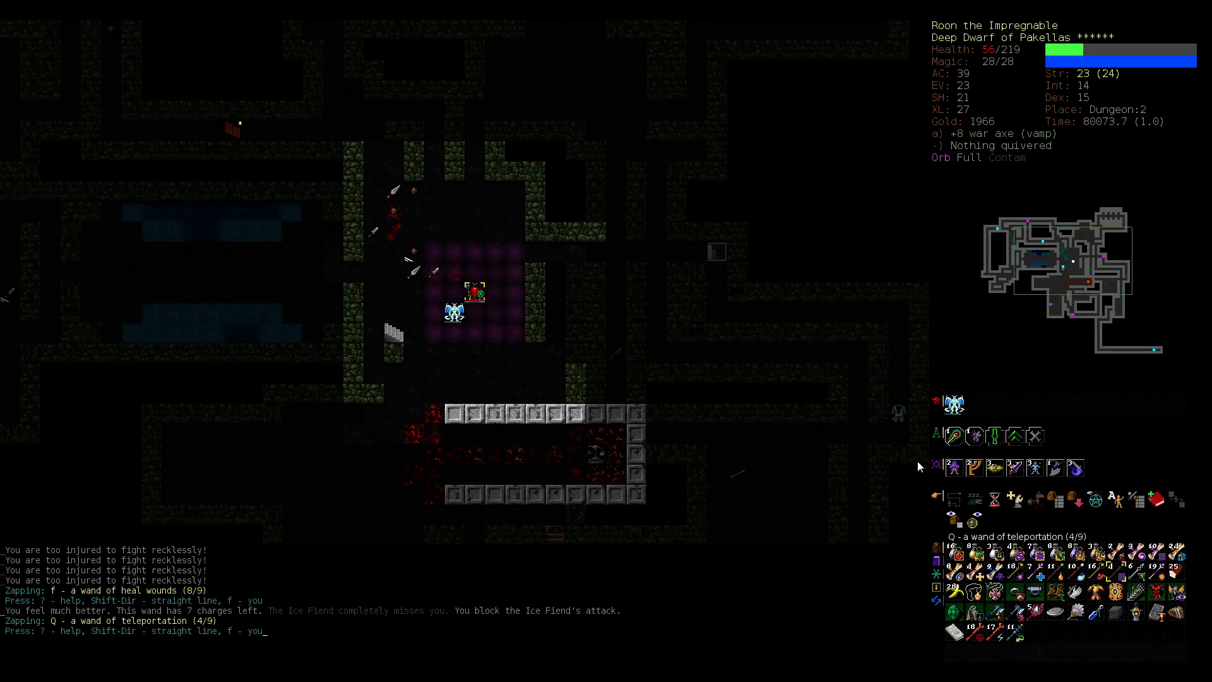
Step: Zap teleportation and heal wounds on yourself while fighting the Ice Fiend, declining the uncontrolled blink
key(f)
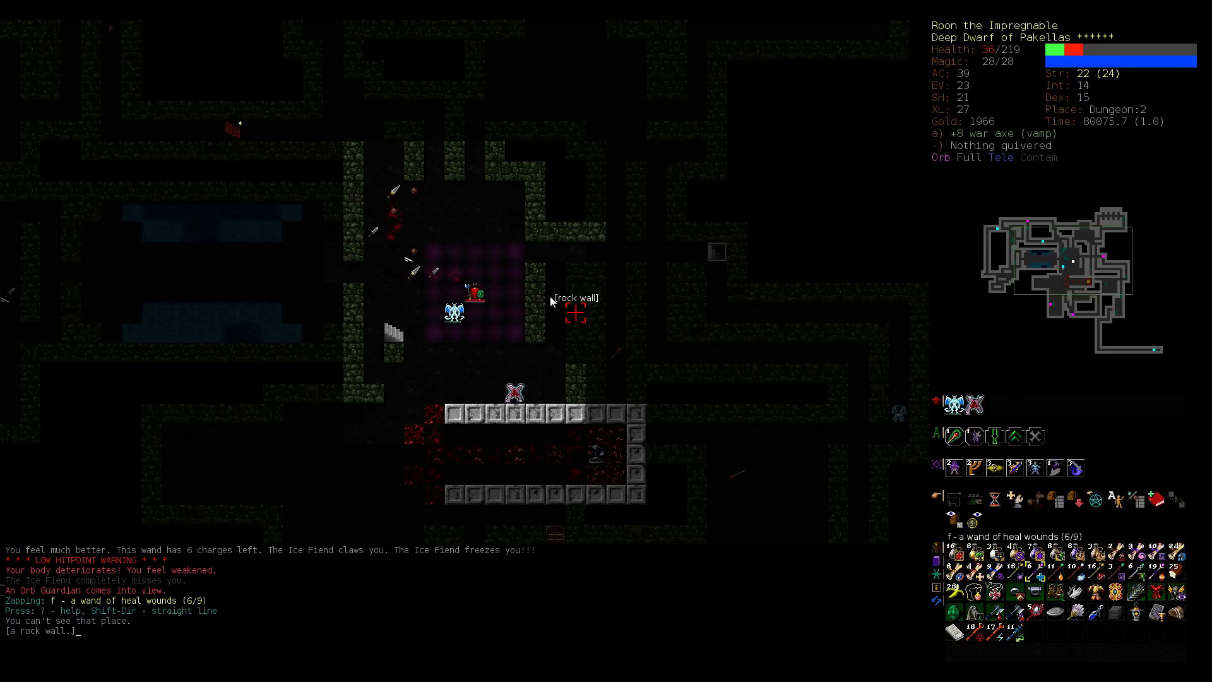
key(f)
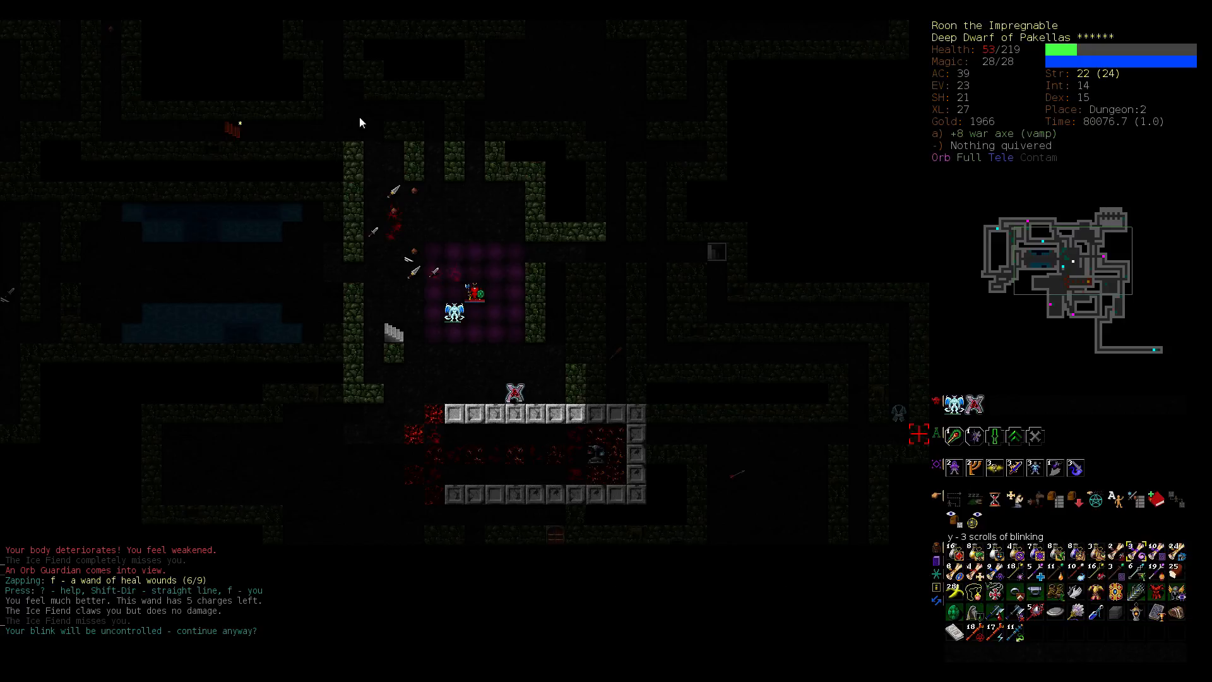
mouse_move(494, 240)
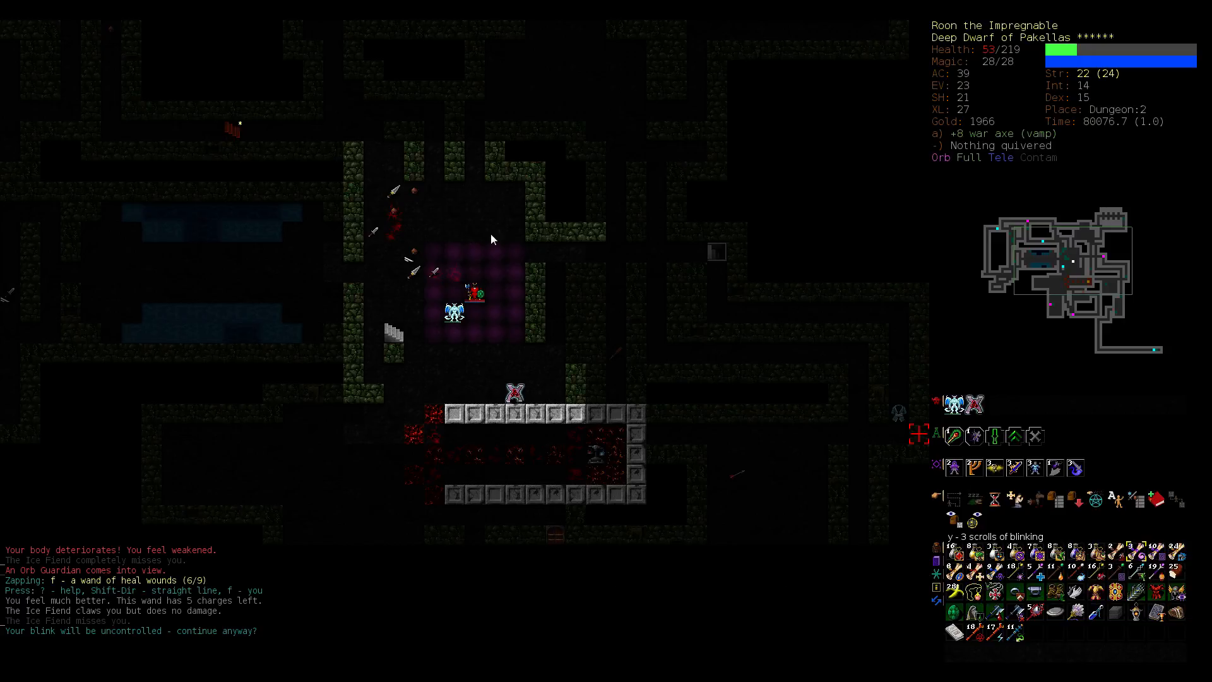
key(y)
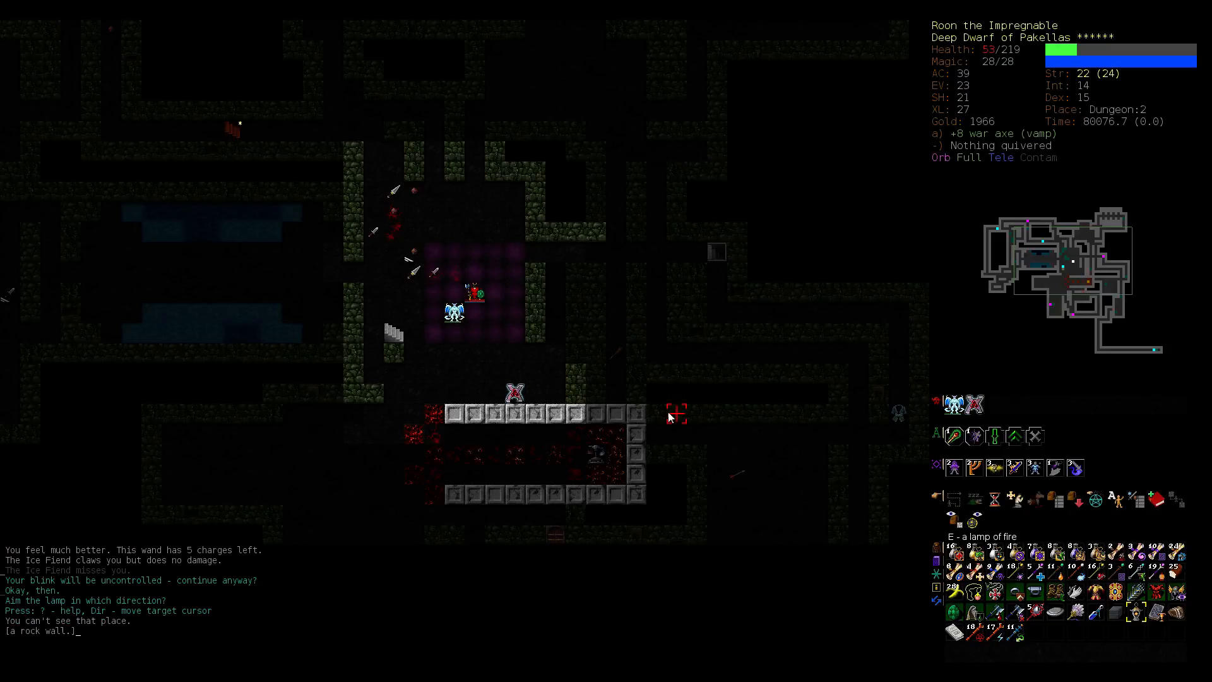
Step: Aim the lamp of fire at the Ice Fiend to burn it dead, then heal yourself with heal wounds
key(Return)
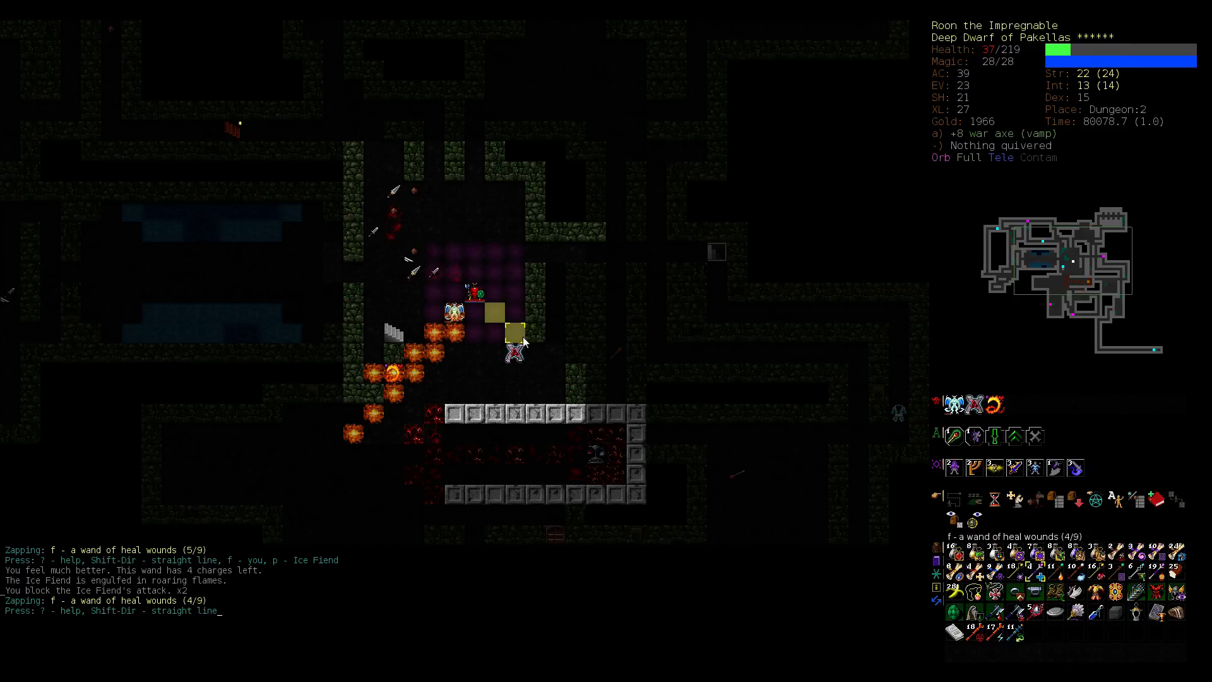
key(f)
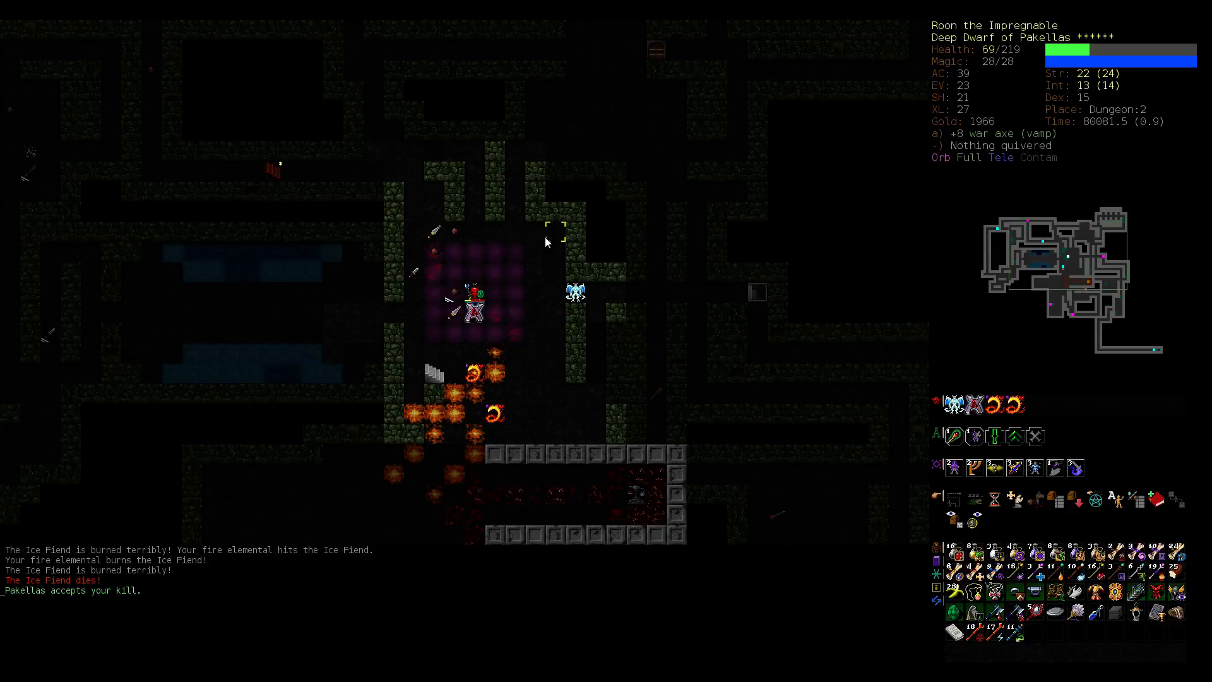
key(up)
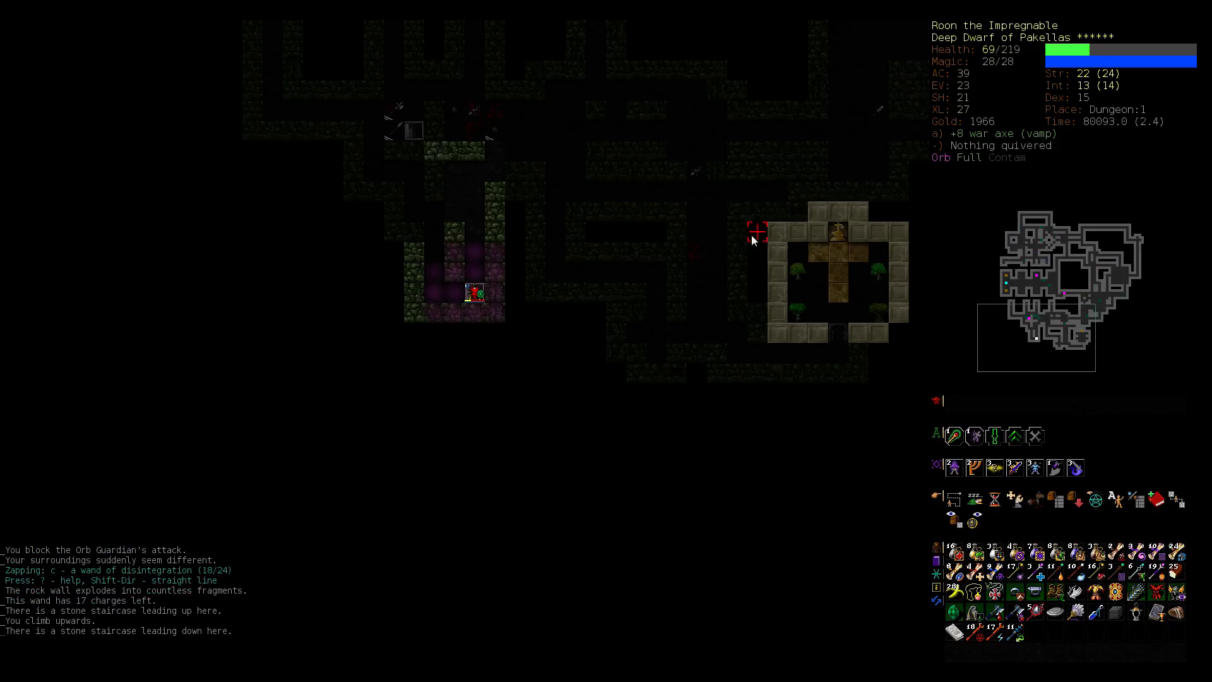
mouse_move(695, 292)
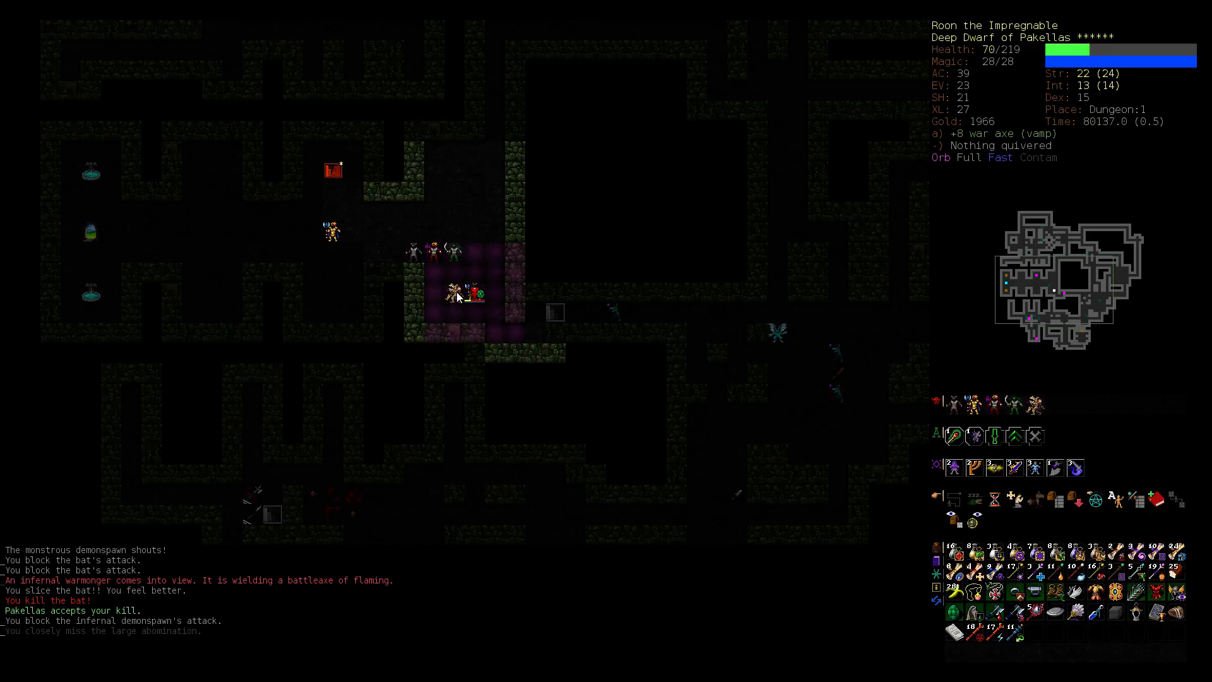
mouse_move(509, 361)
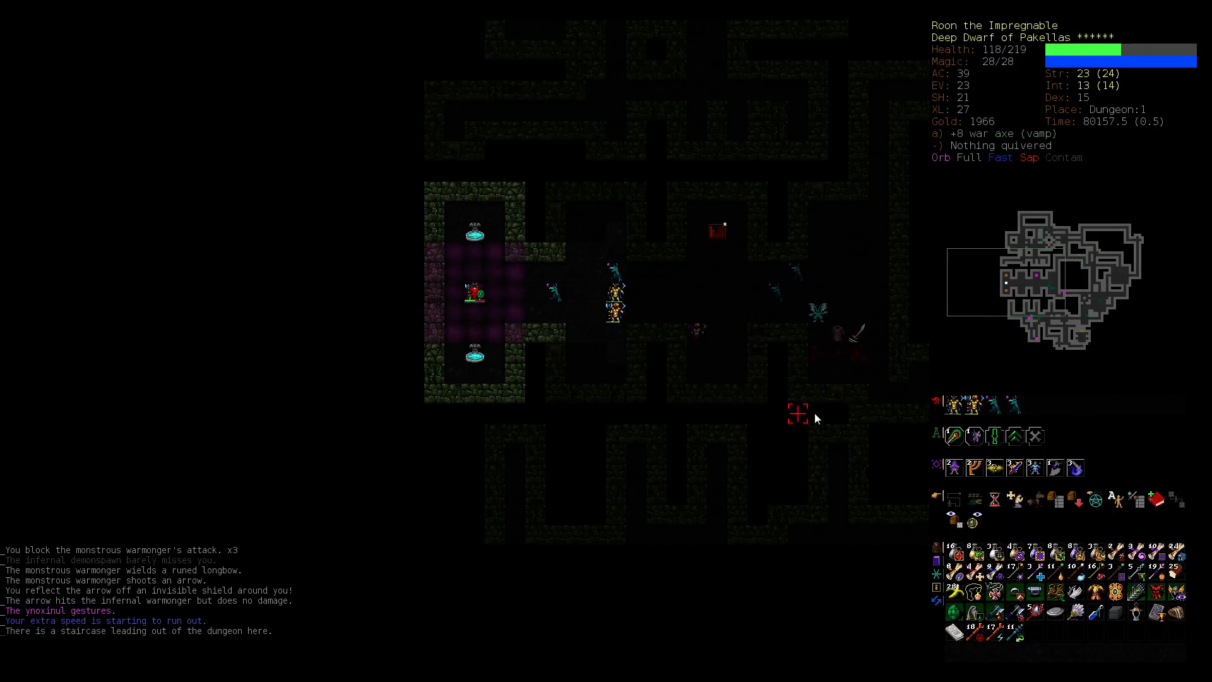
mouse_move(817, 411)
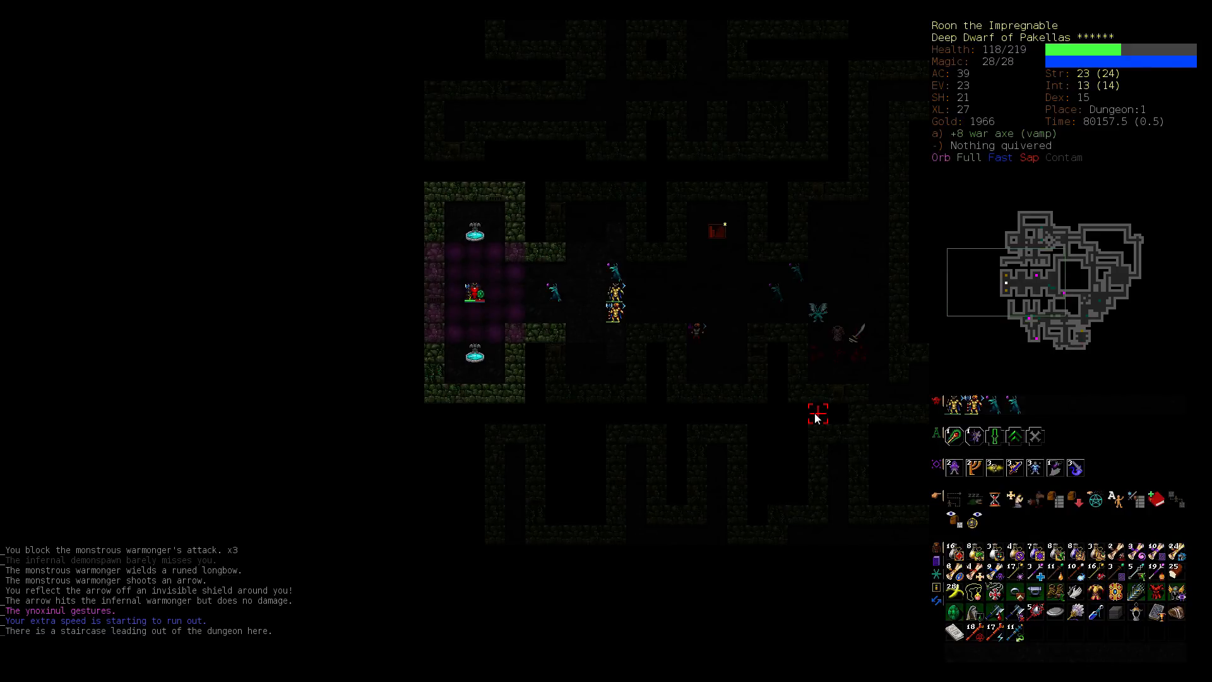
mouse_move(1010, 435)
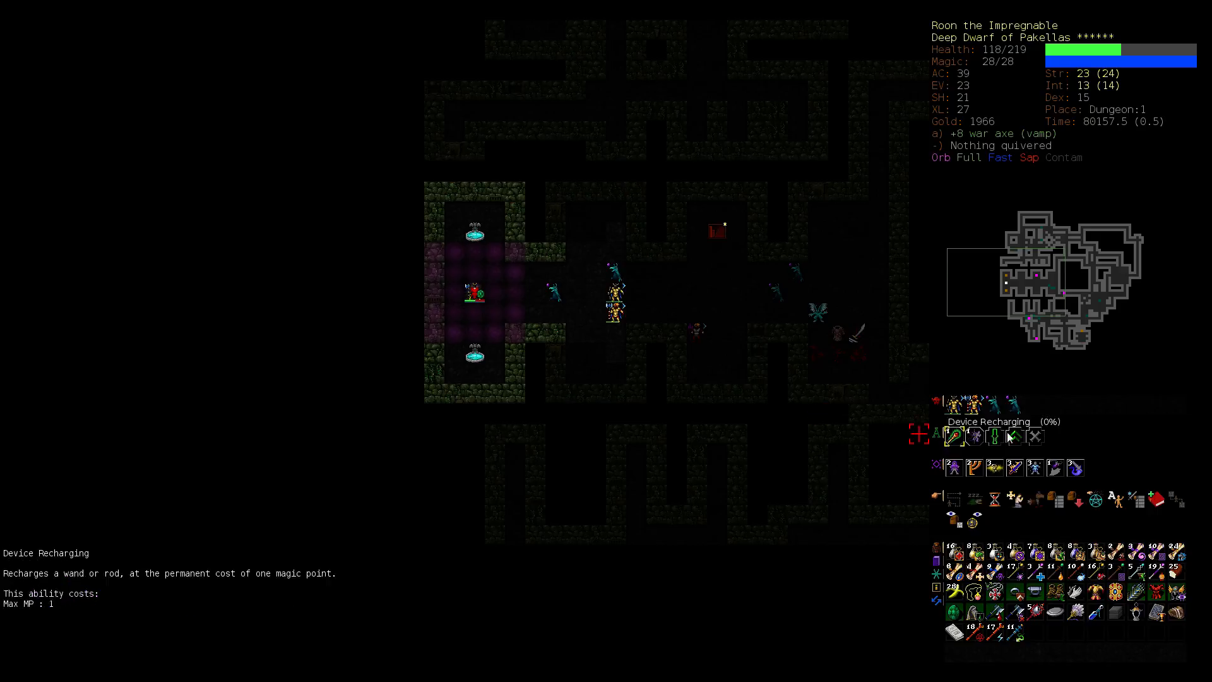
mouse_move(975, 435)
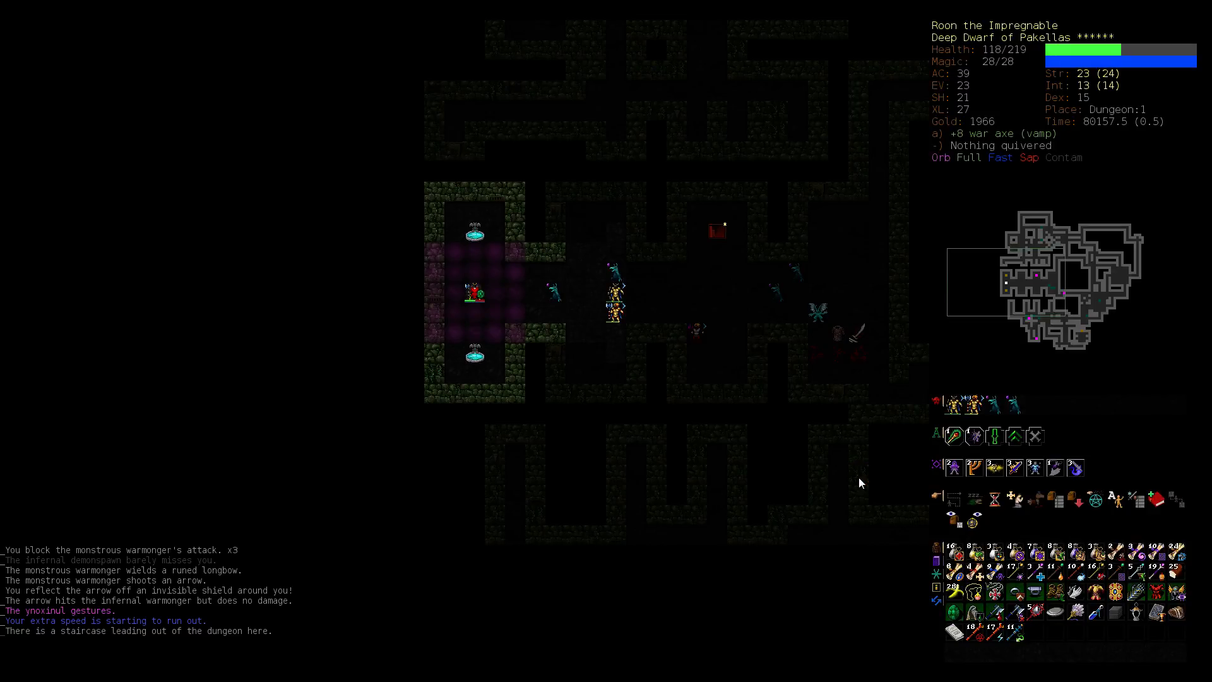
mouse_move(485, 322)
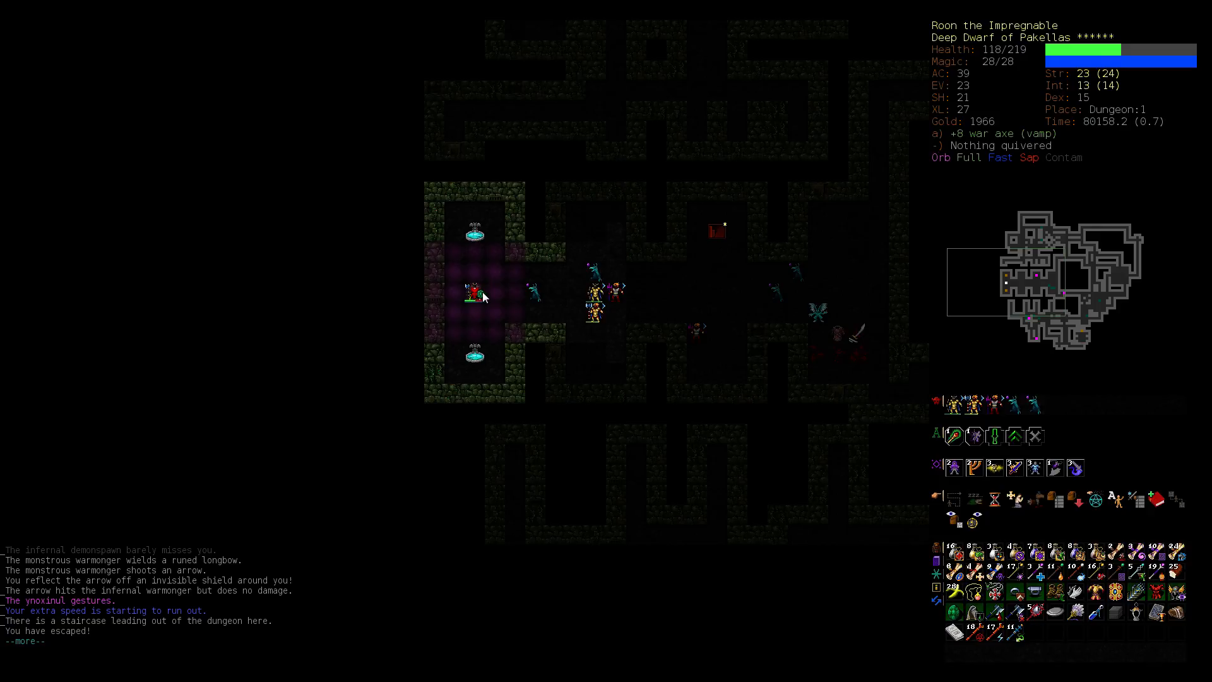
Step: Continue past the escape message to show the final 52/52 inventory screen
key(i)
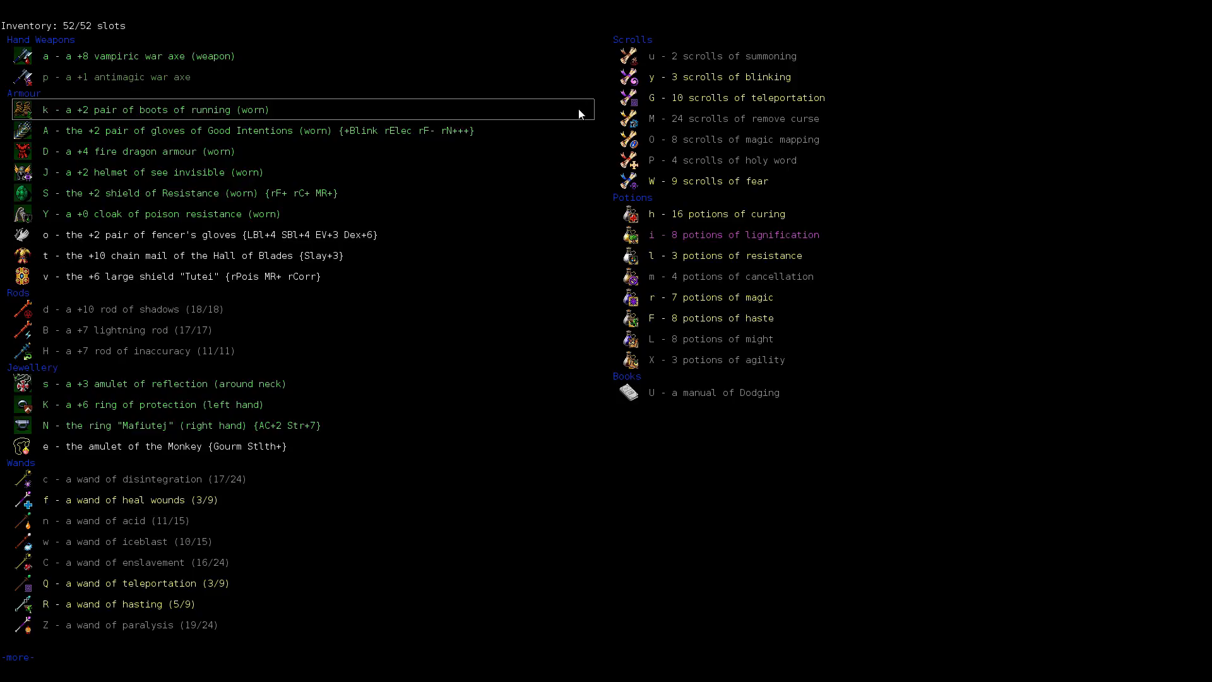
mouse_move(731, 35)
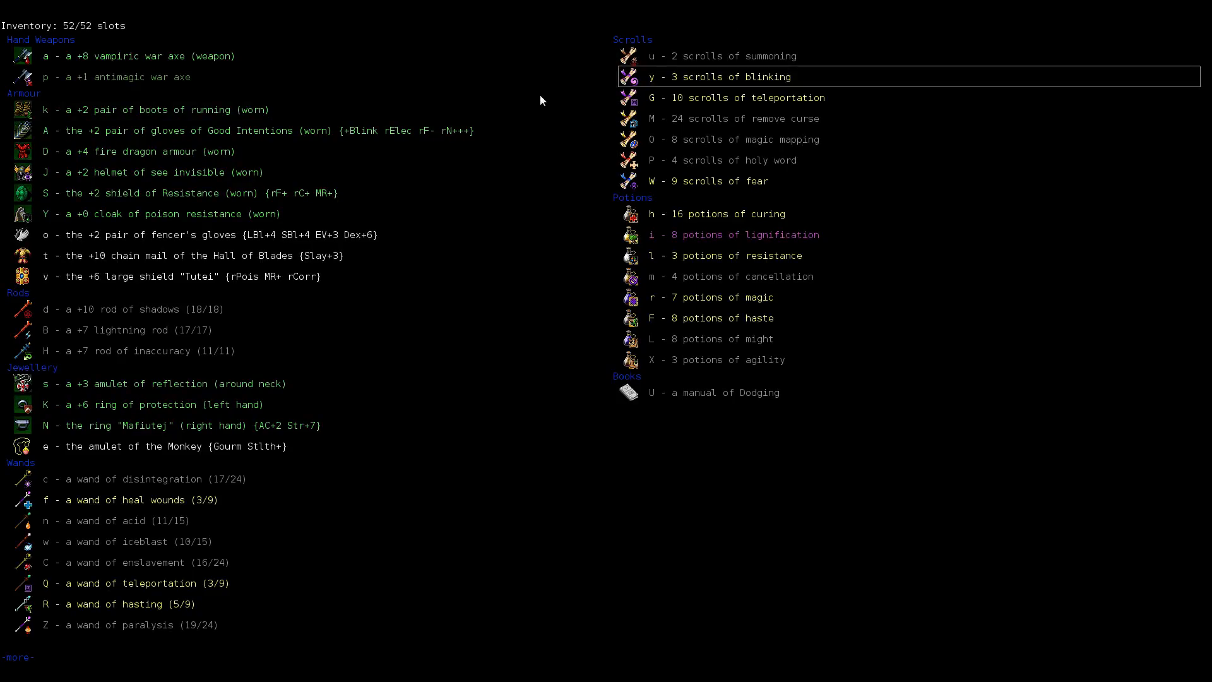
mouse_move(572, 349)
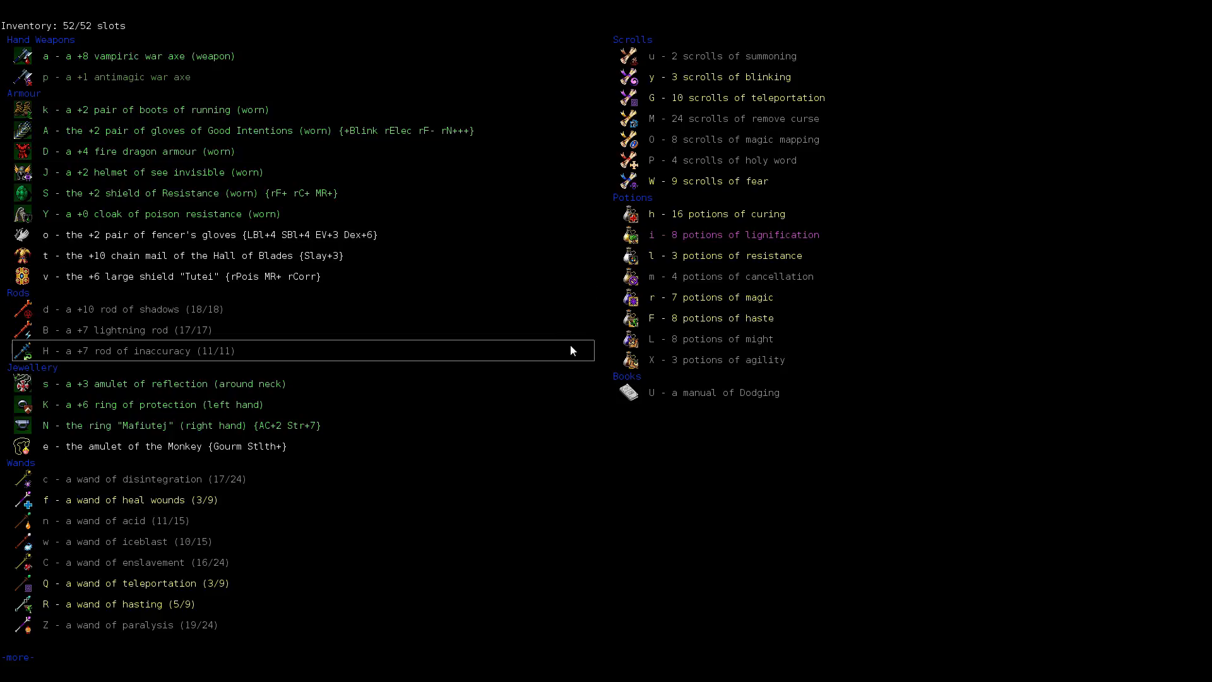
mouse_move(438, 584)
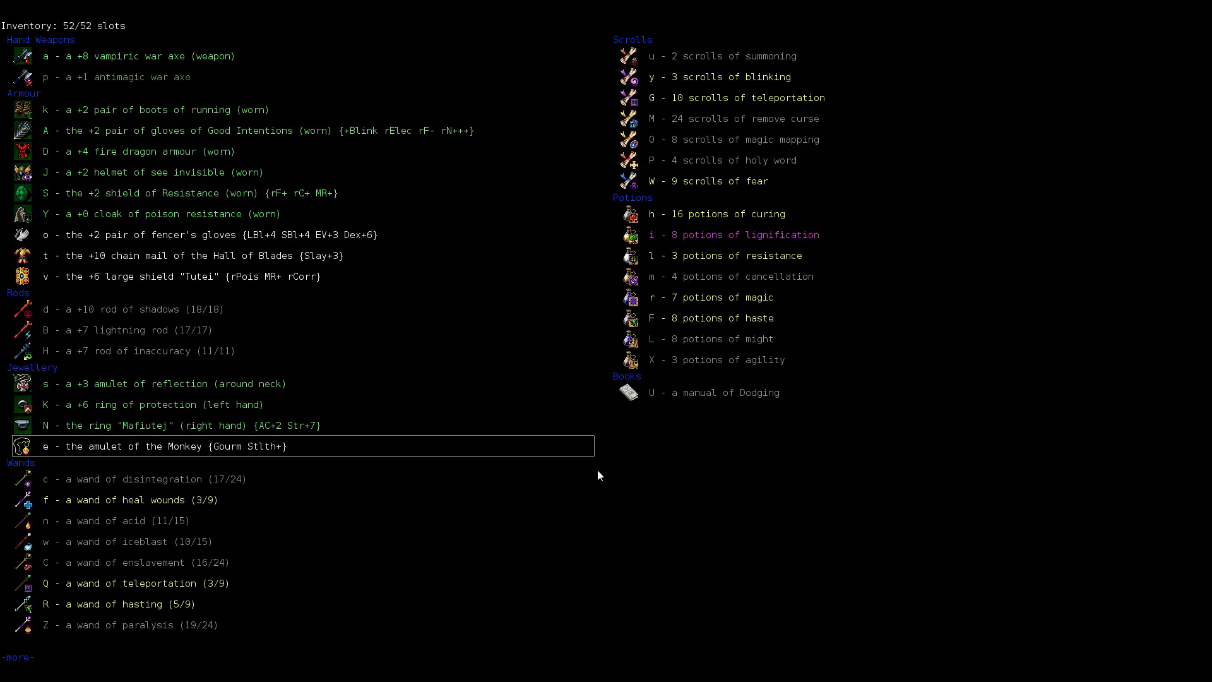
mouse_move(846, 548)
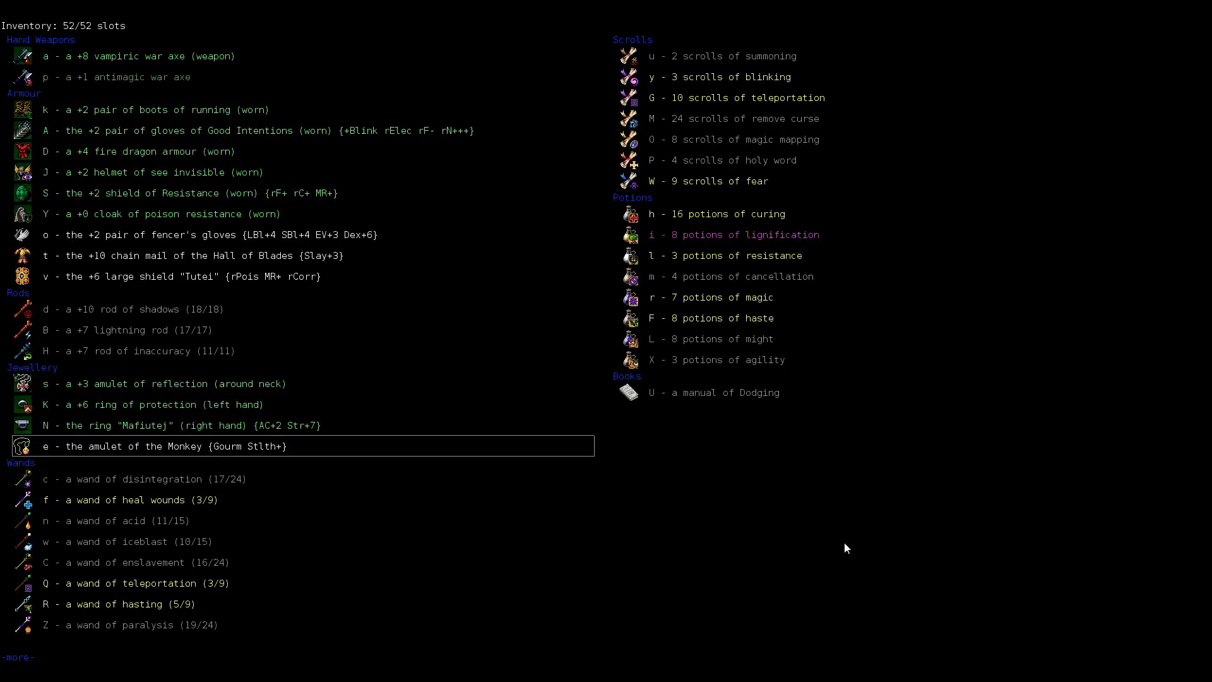
mouse_move(636, 449)
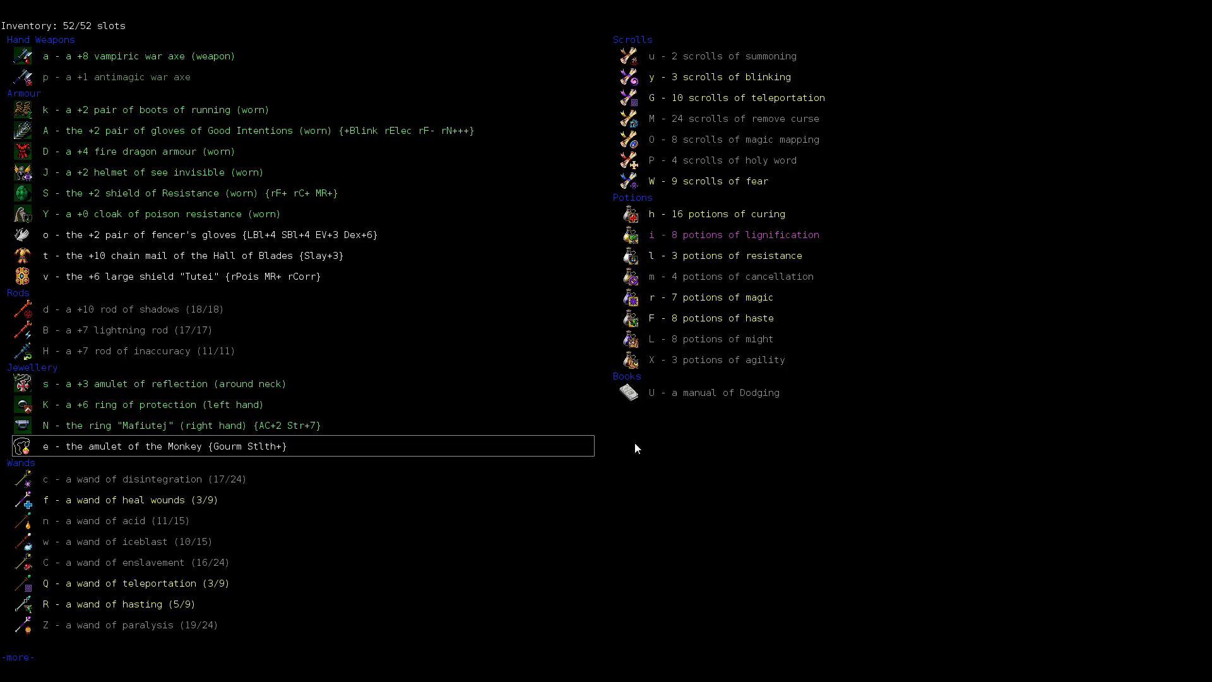
mouse_move(682, 510)
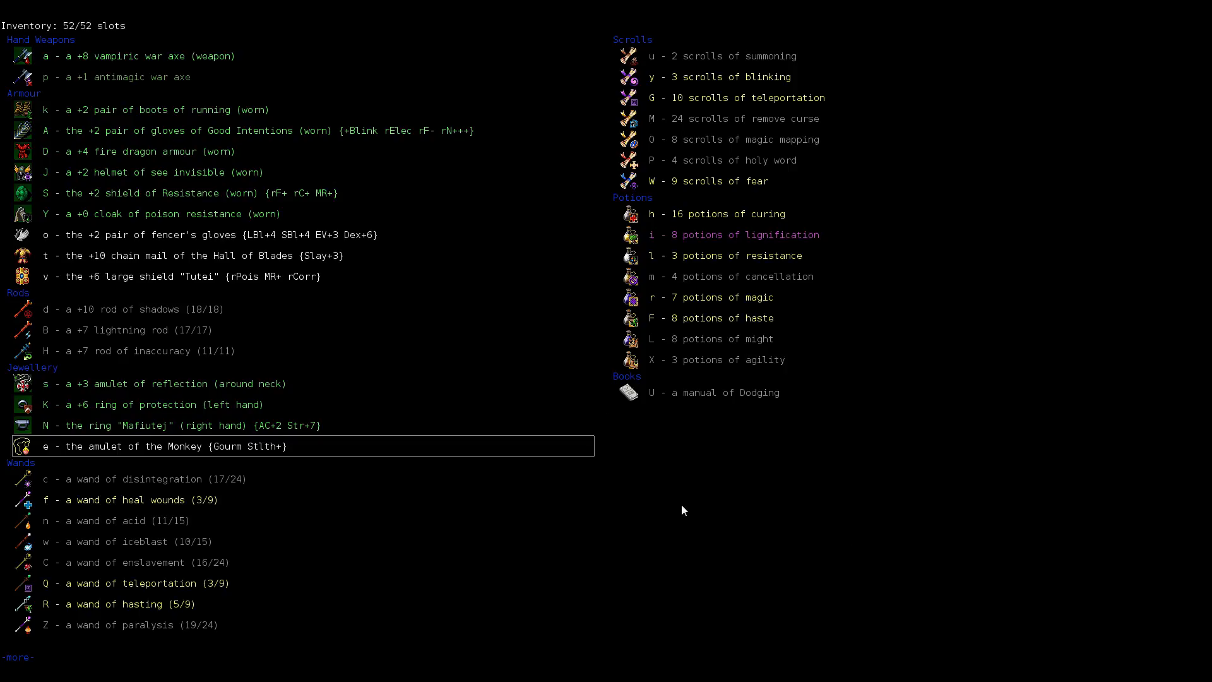